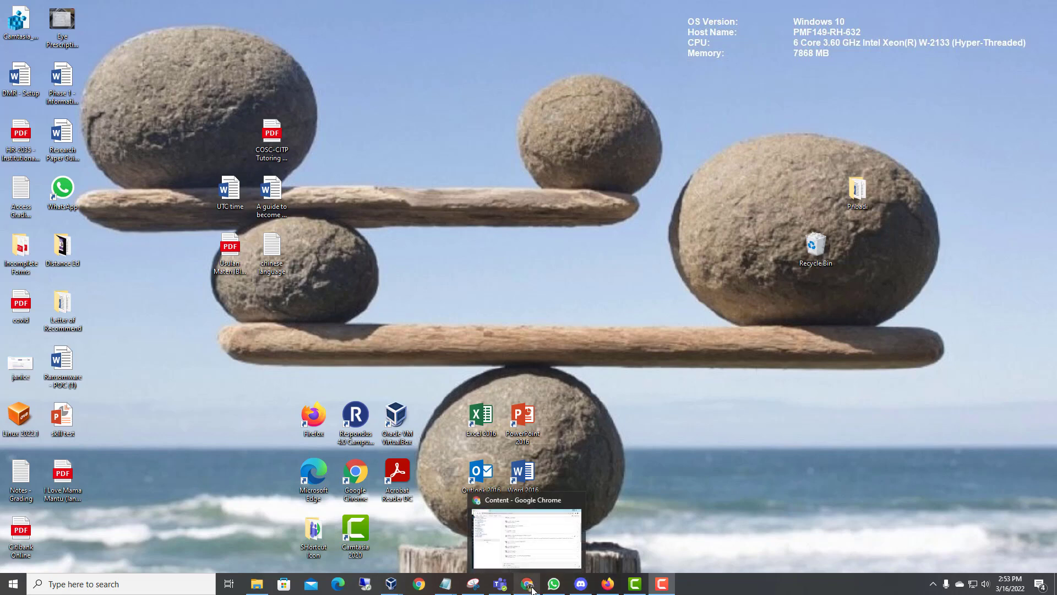
mouse_move(549, 564)
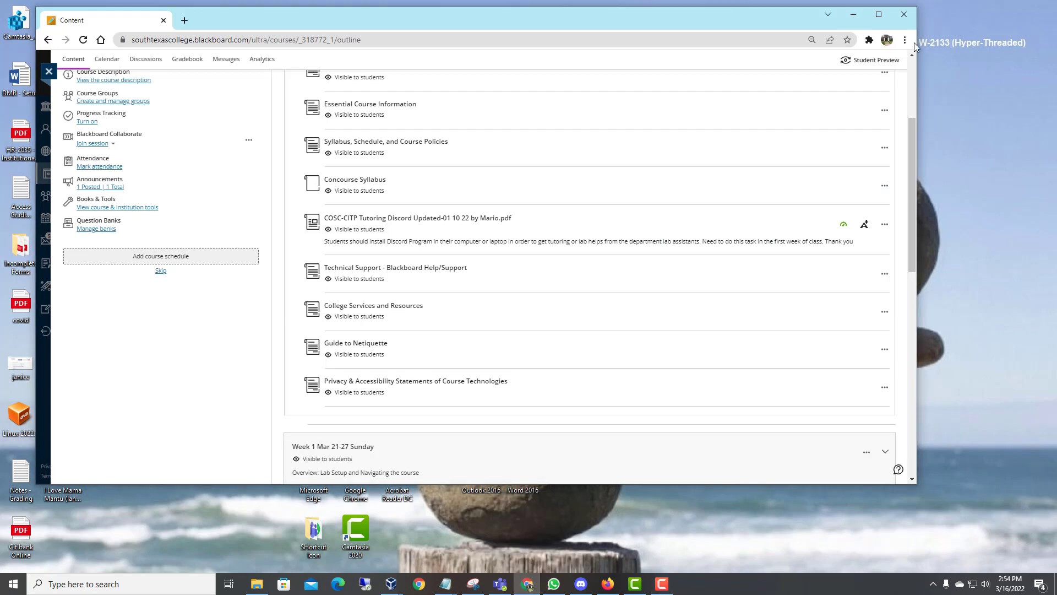
Maximize the browser window so the course content outline fills the screen
left_click(878, 15)
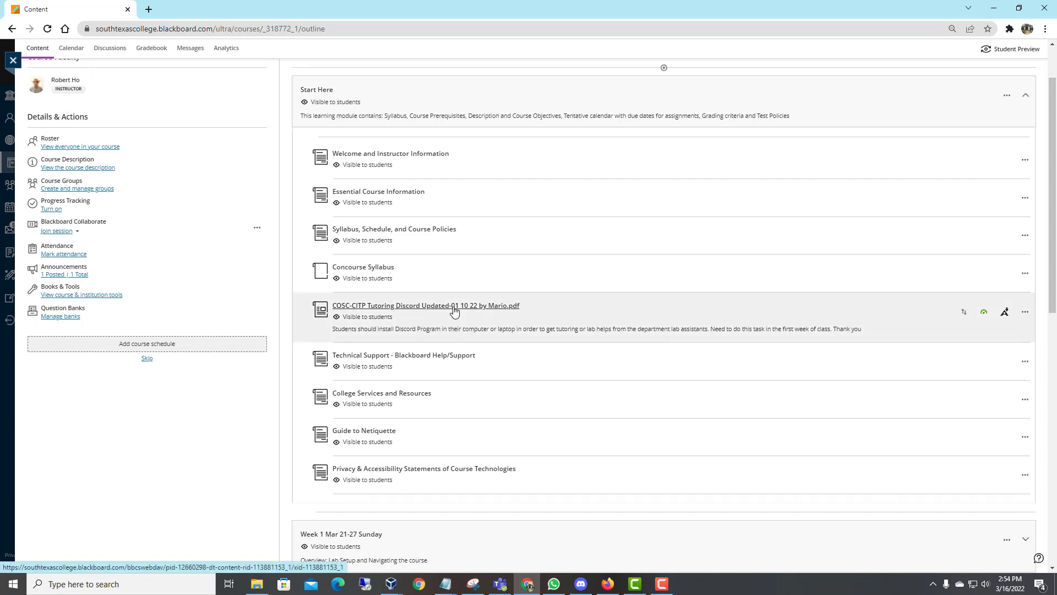
left_click(425, 305)
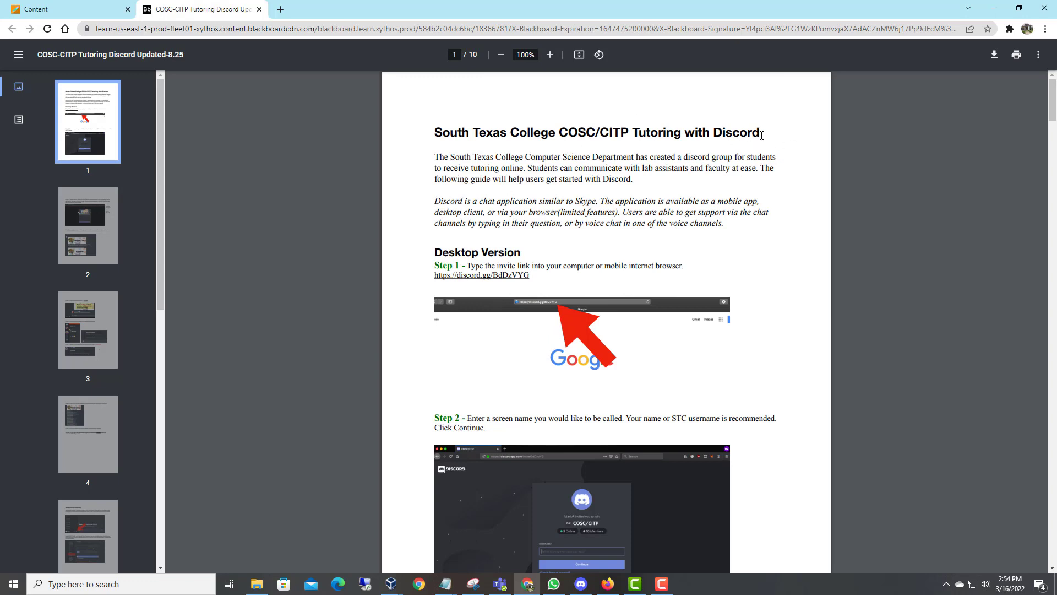
mouse_move(519, 163)
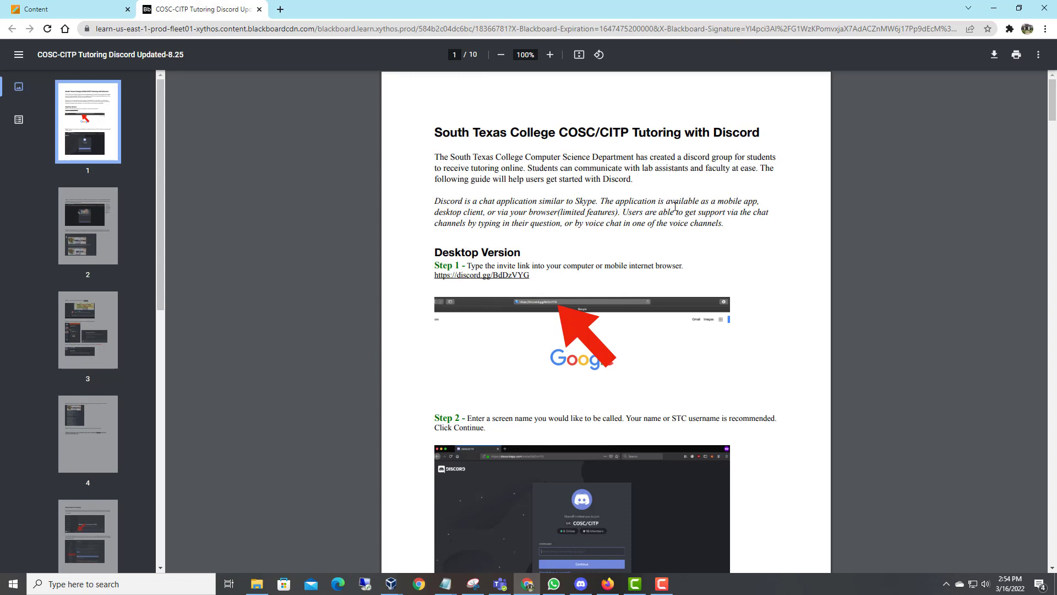
mouse_move(686, 156)
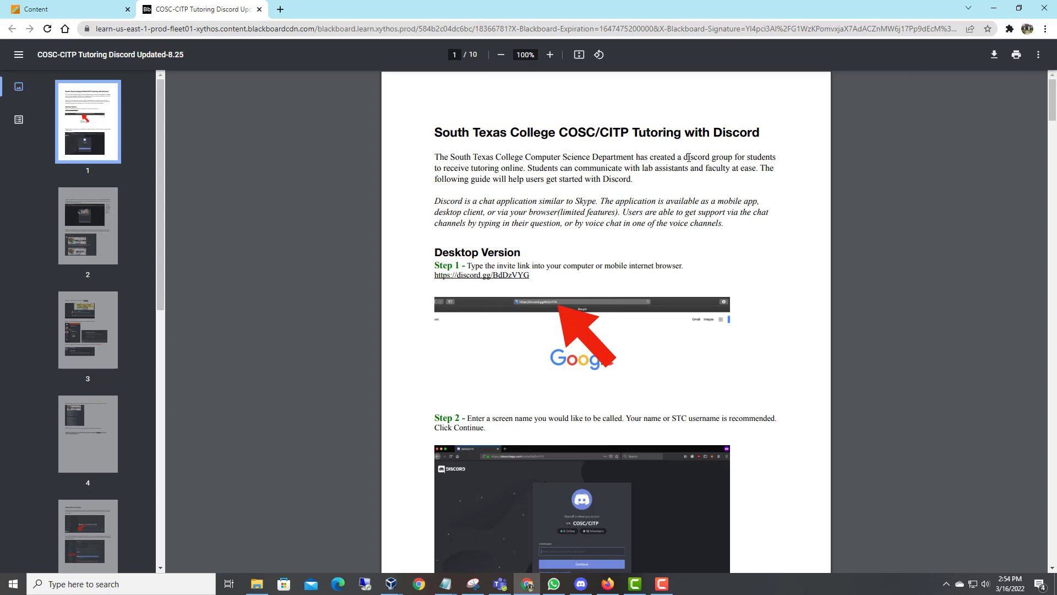
left_click_drag(682, 158, 776, 158)
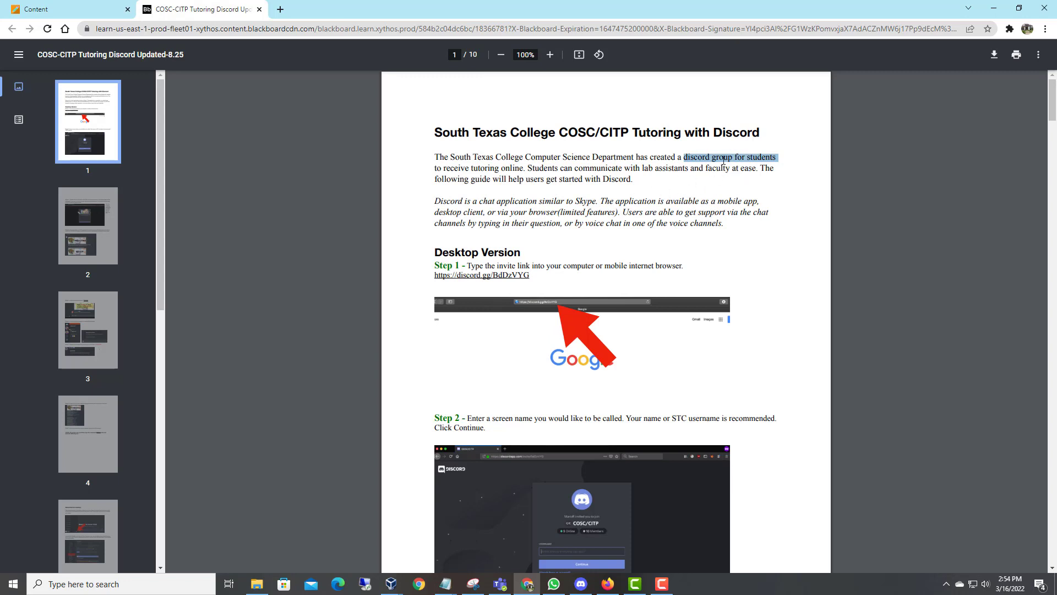
scroll("down", 3)
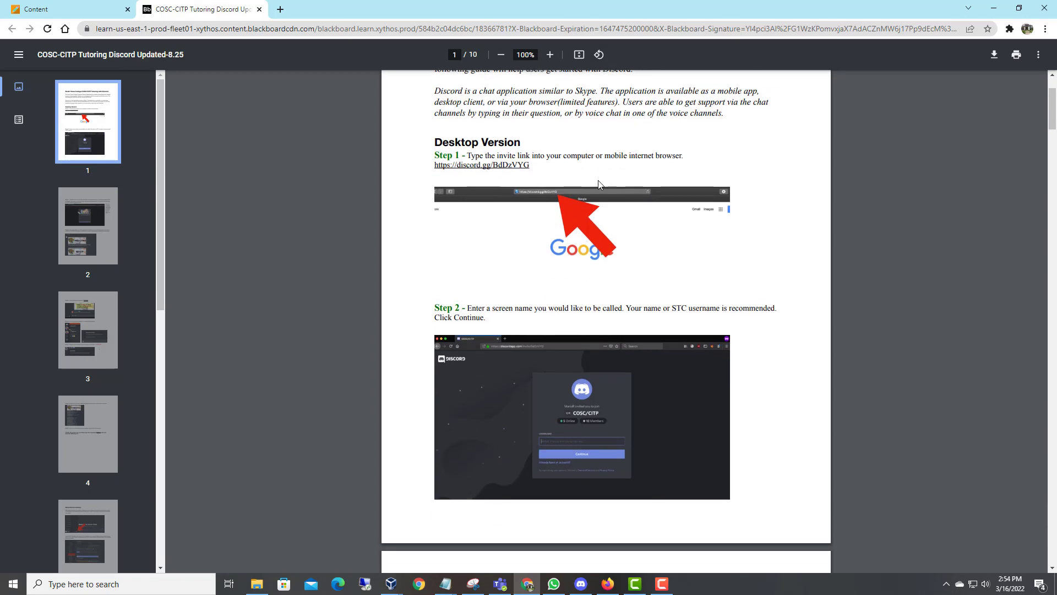
scroll("down", 3)
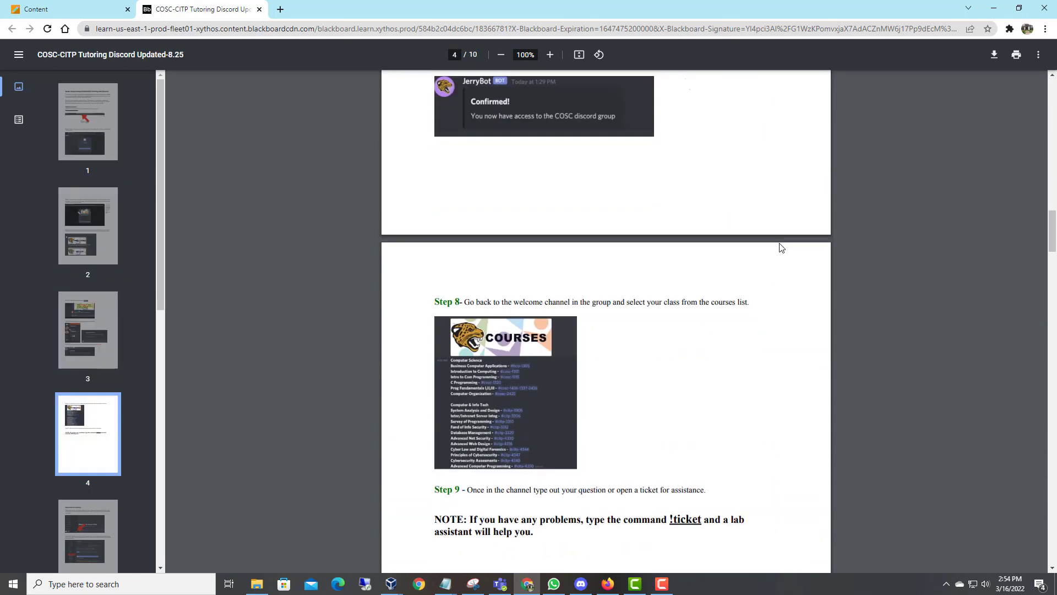
scroll("down", 3)
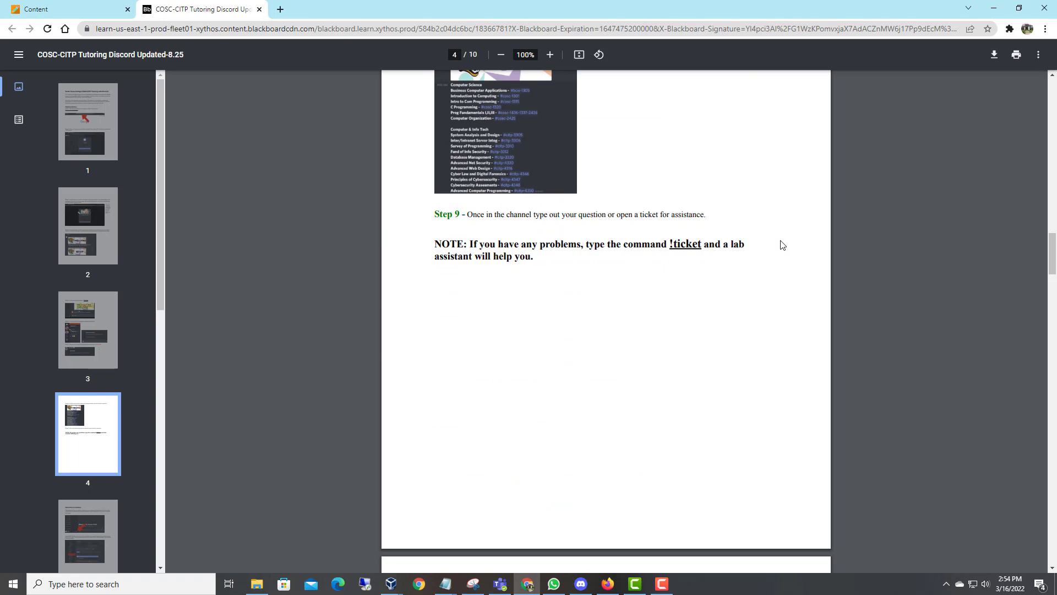
scroll("down", 3)
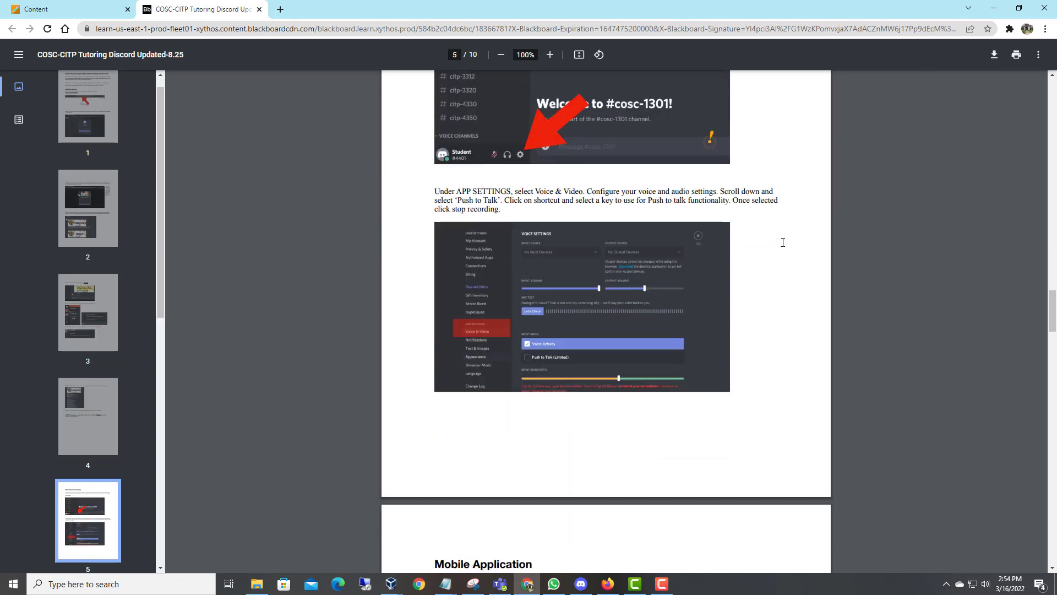
scroll("down", 3)
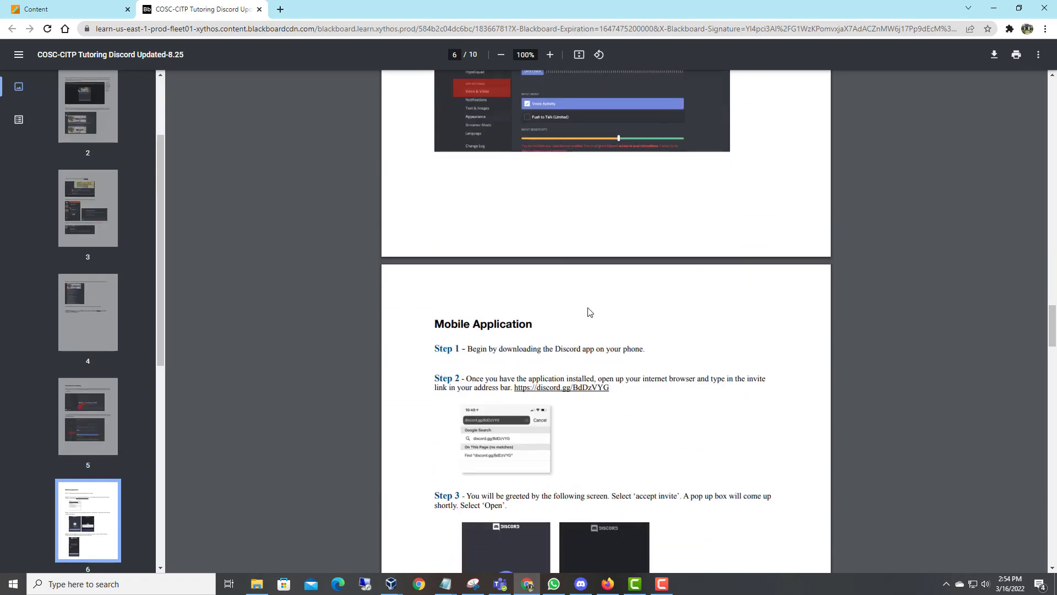
mouse_move(638, 312)
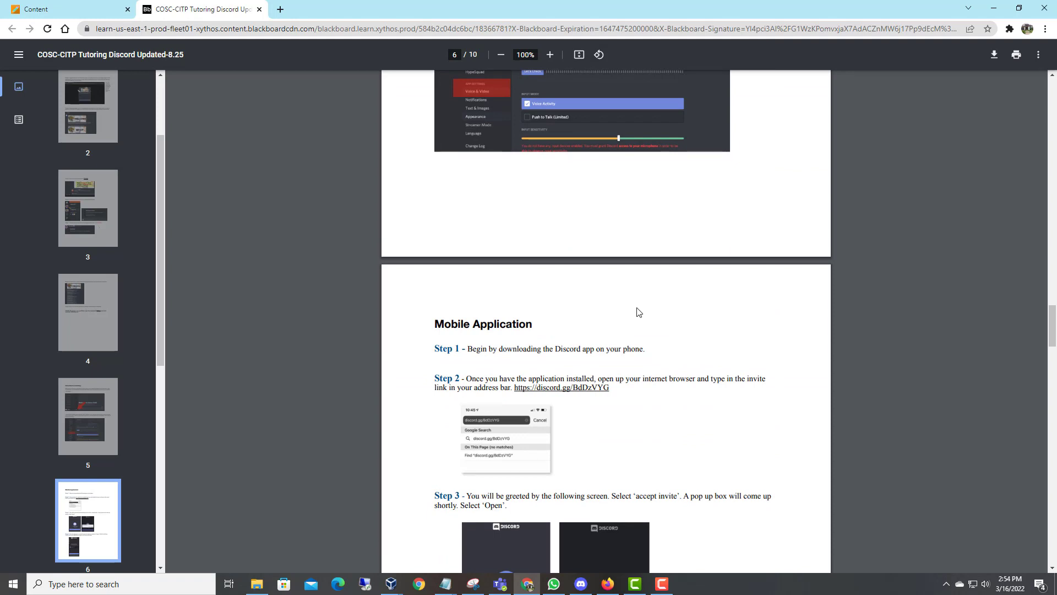
mouse_move(650, 305)
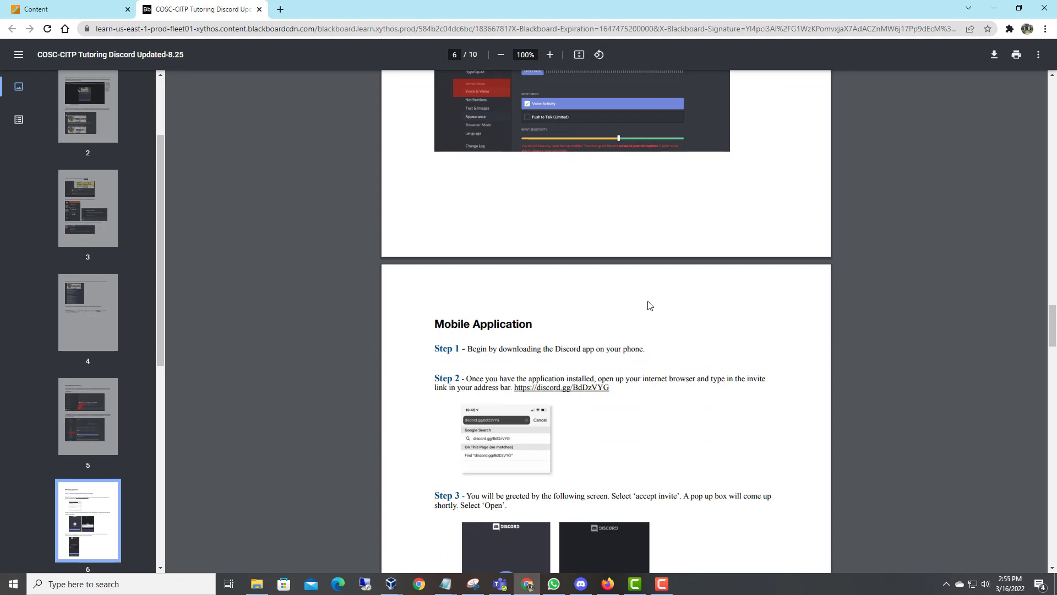
mouse_move(683, 299)
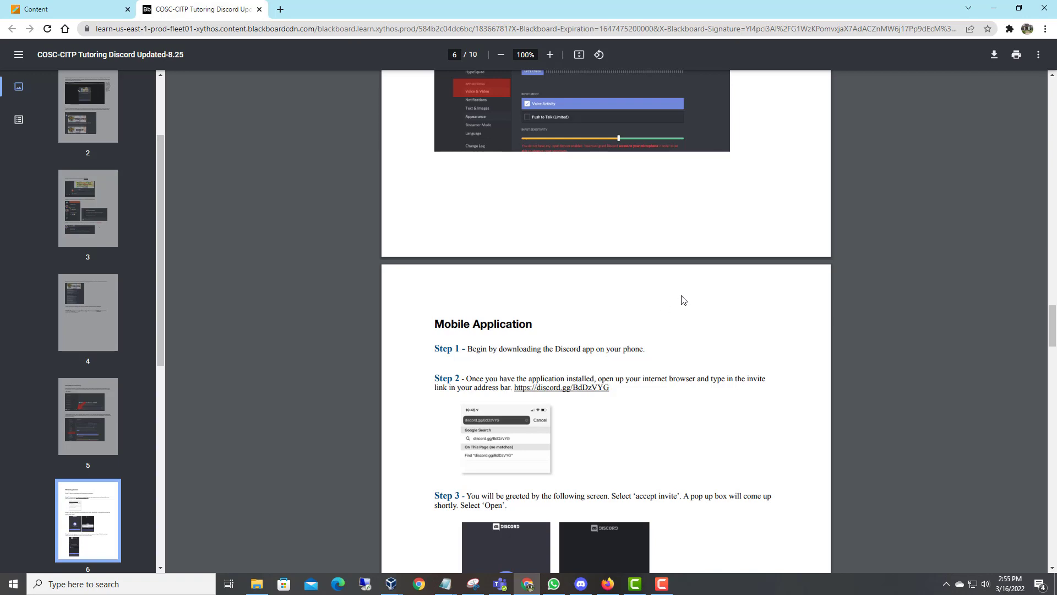
scroll("down", 3)
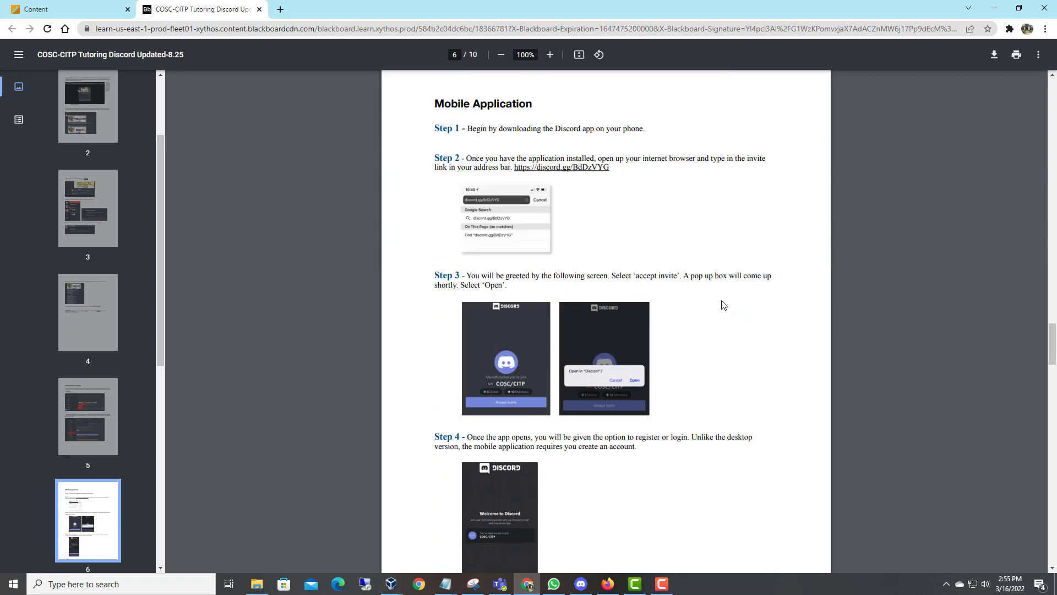
scroll("down", 3)
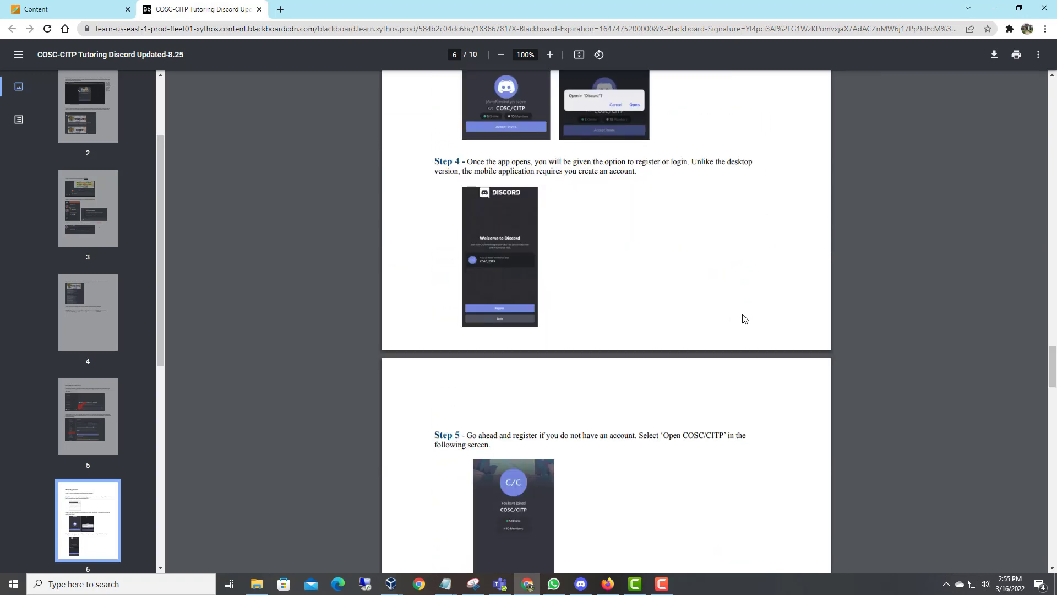
mouse_move(734, 500)
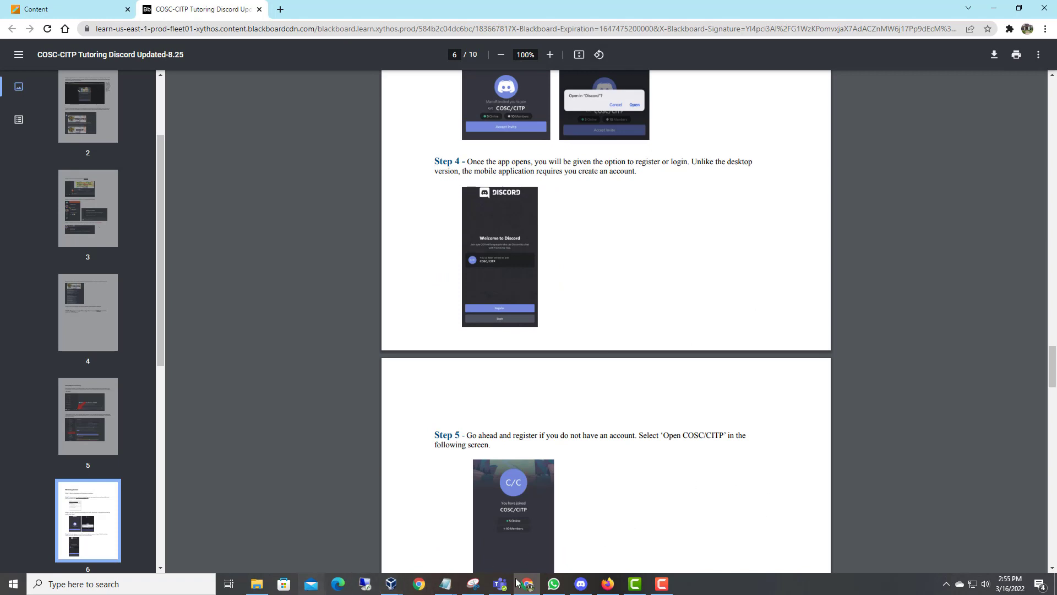
mouse_move(552, 584)
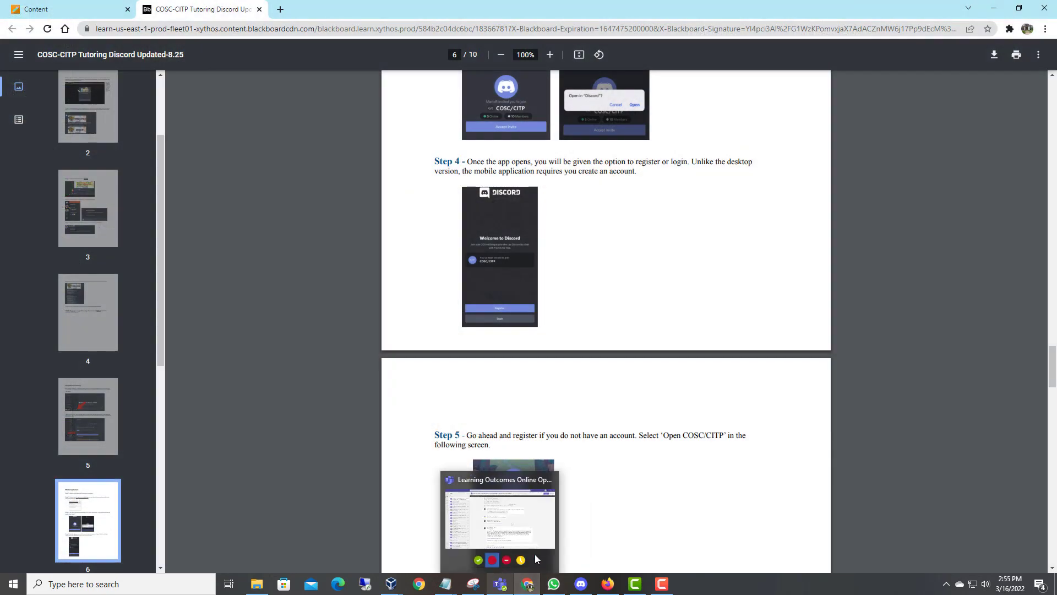
scroll("down", 3)
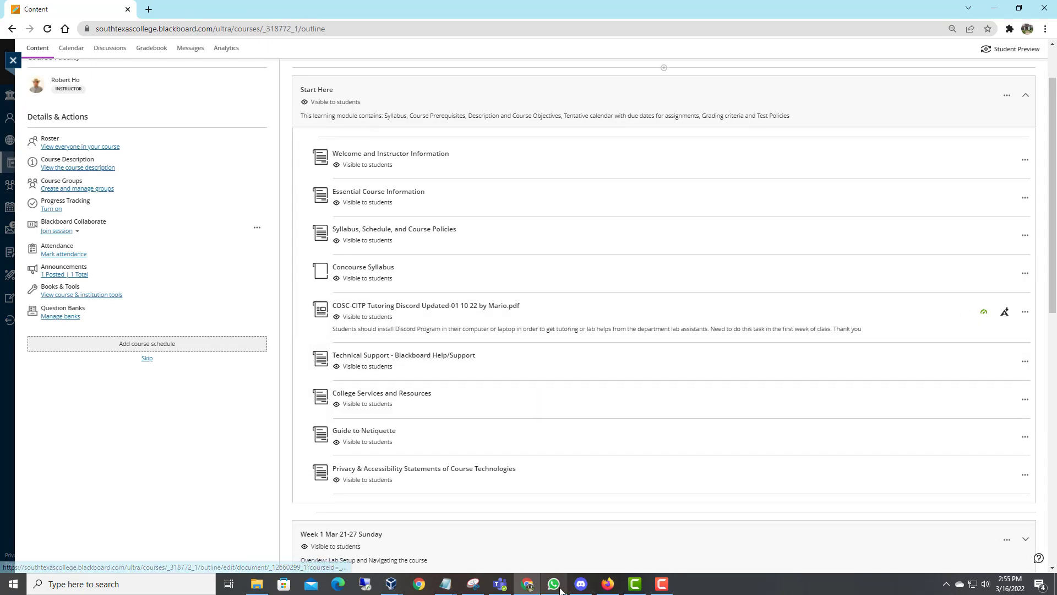
Switch from the taskbar over to the Discord tutoring server
left_click(578, 584)
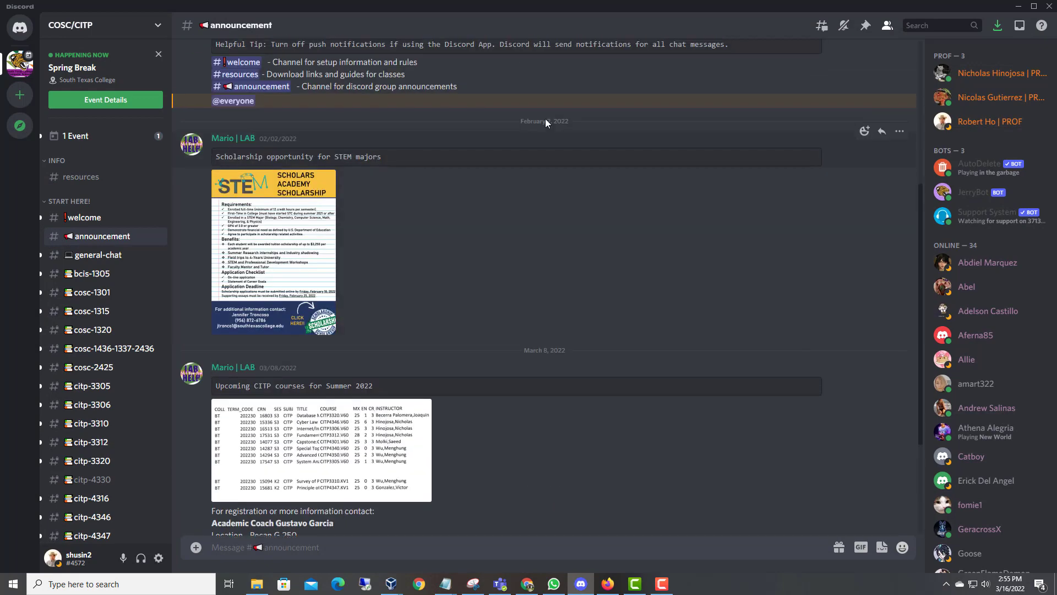
mouse_move(570, 159)
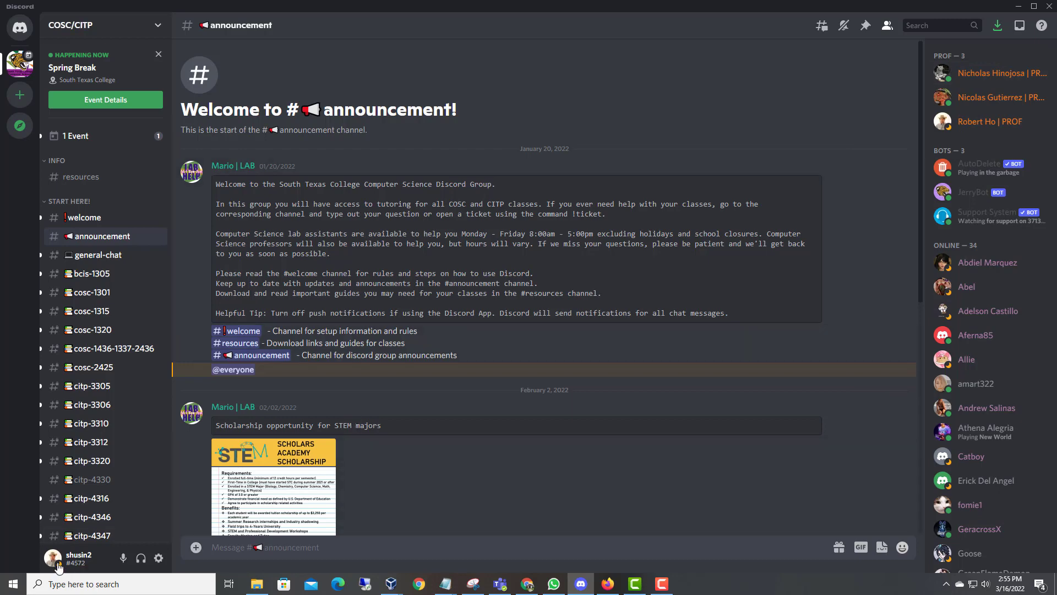
Briefly view the personal account settings, then return to the announcement channel
left_click(157, 557)
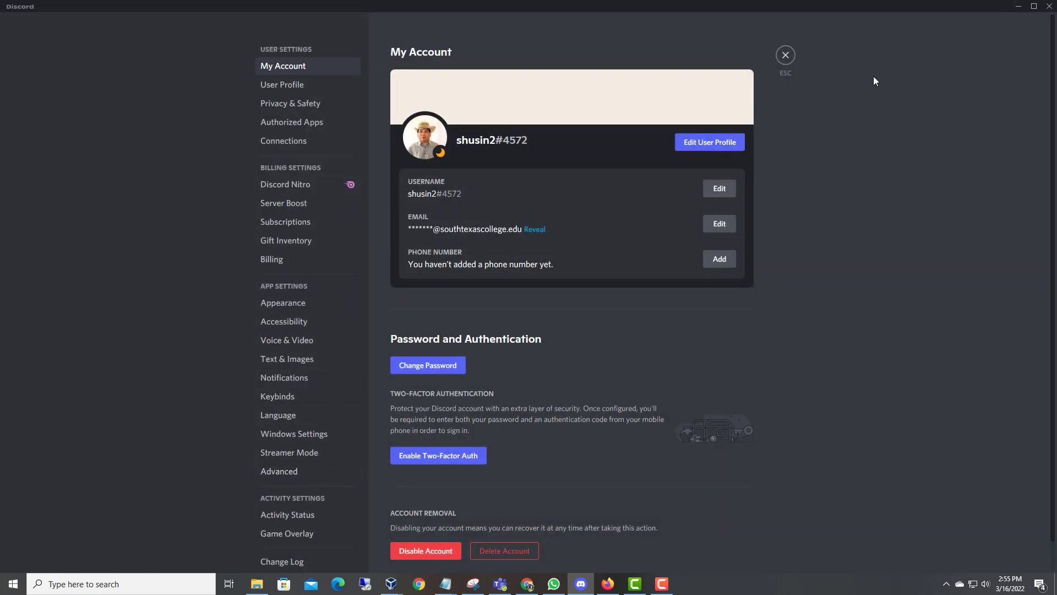
left_click(784, 55)
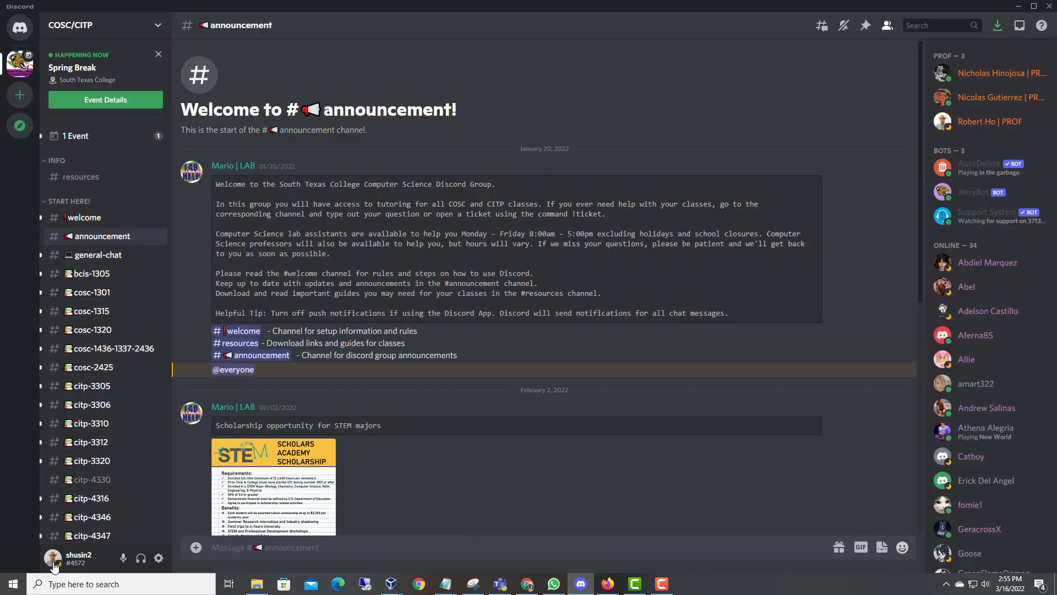
mouse_move(88, 385)
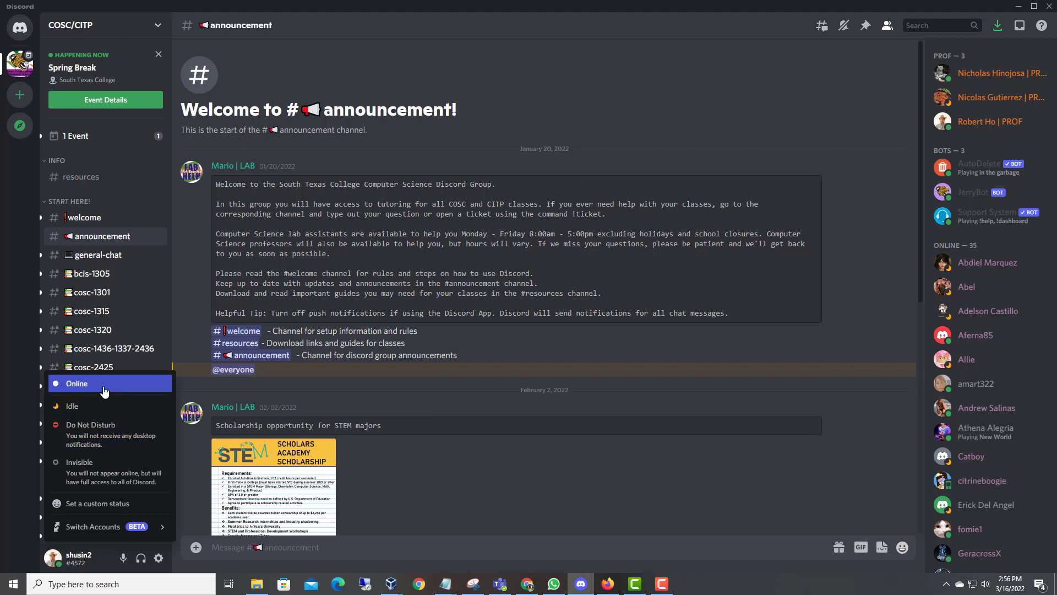
mouse_move(111, 397)
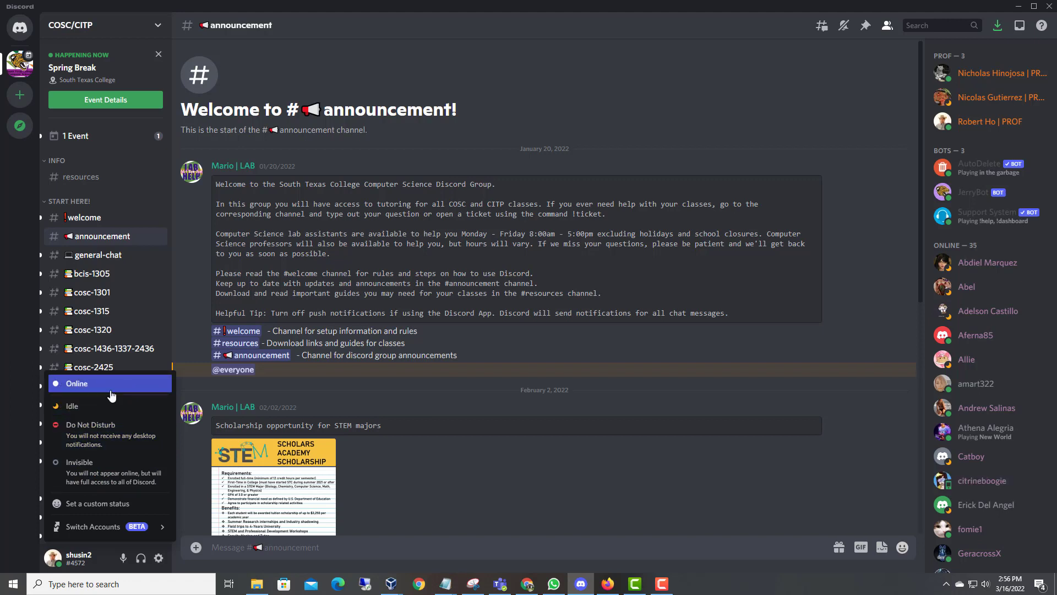
mouse_move(118, 386)
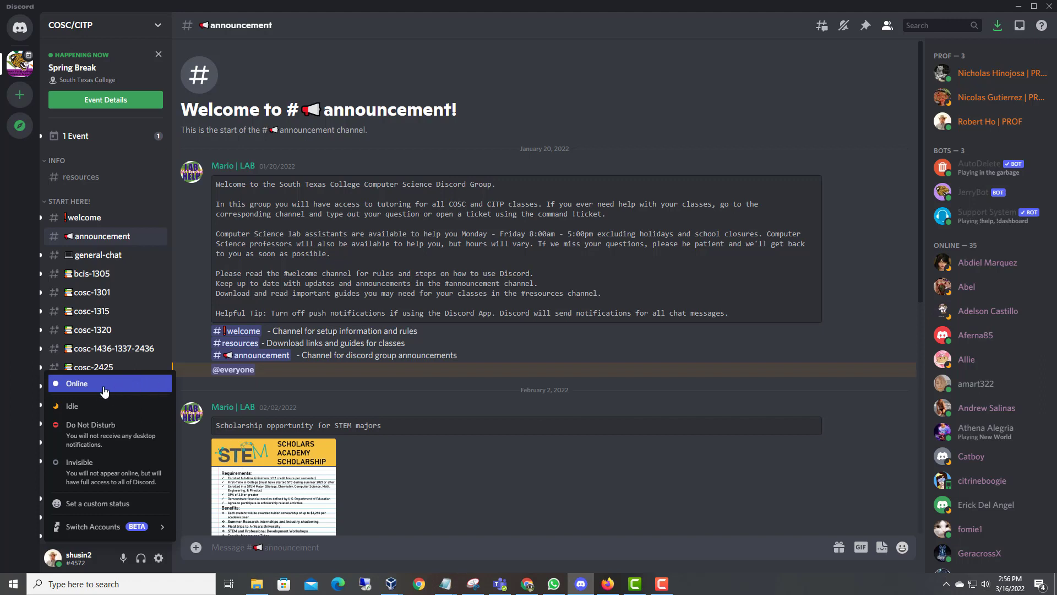
mouse_move(118, 387)
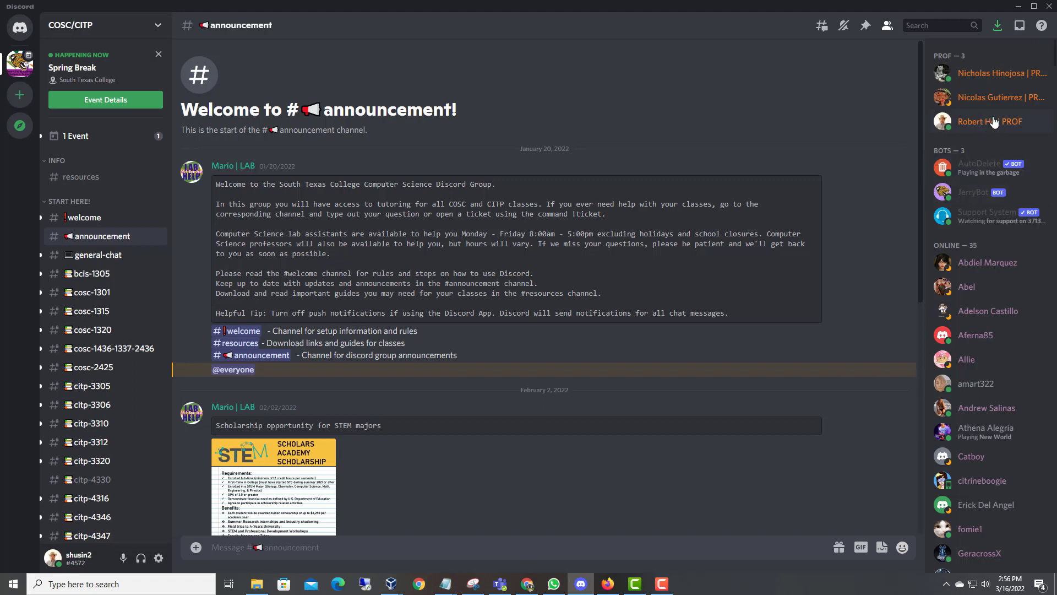
mouse_move(985, 55)
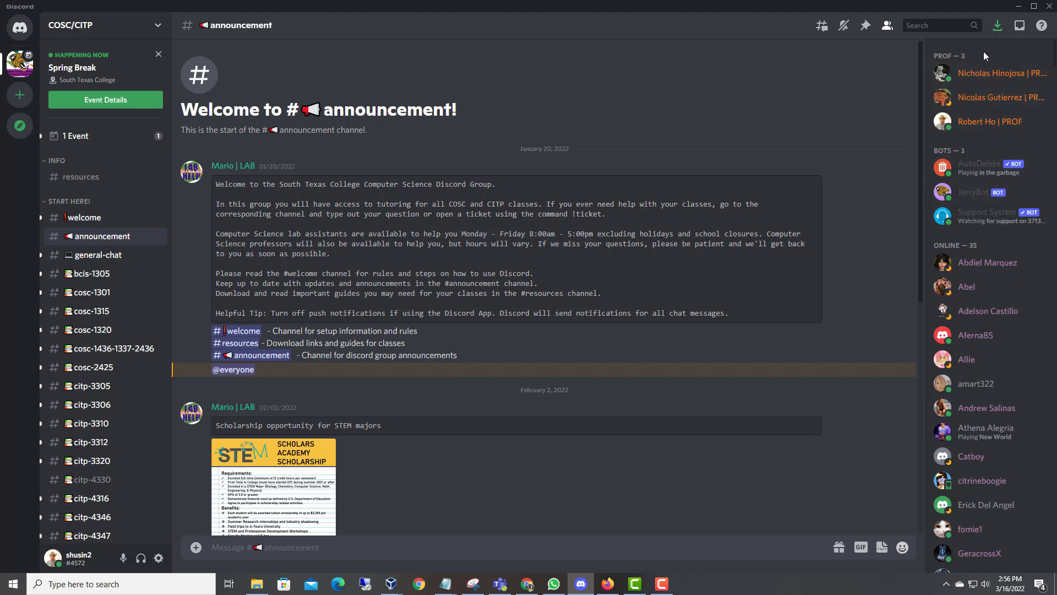
mouse_move(1042, 145)
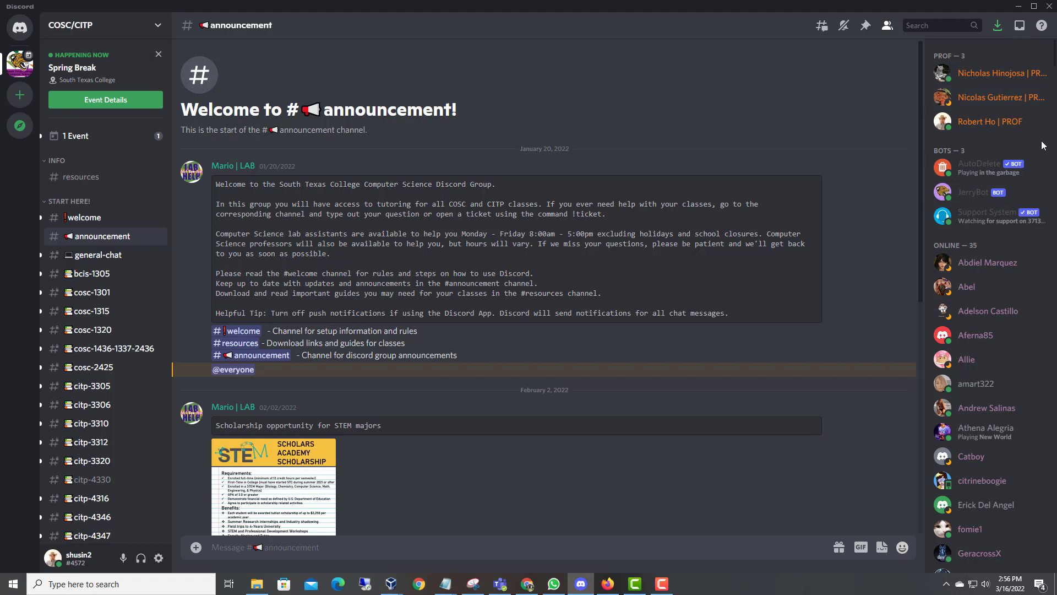
mouse_move(1018, 87)
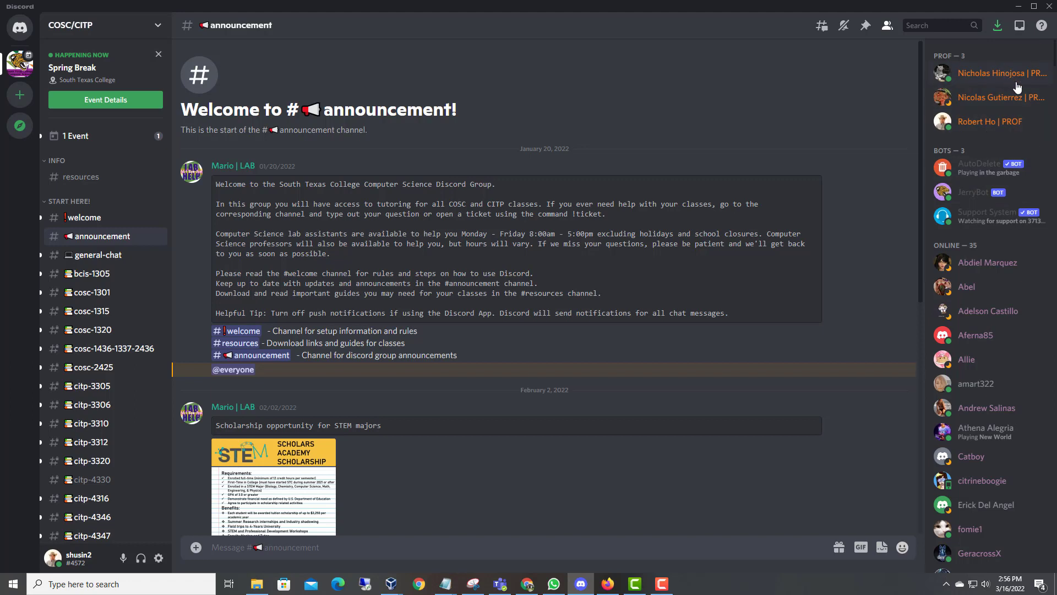
mouse_move(1010, 43)
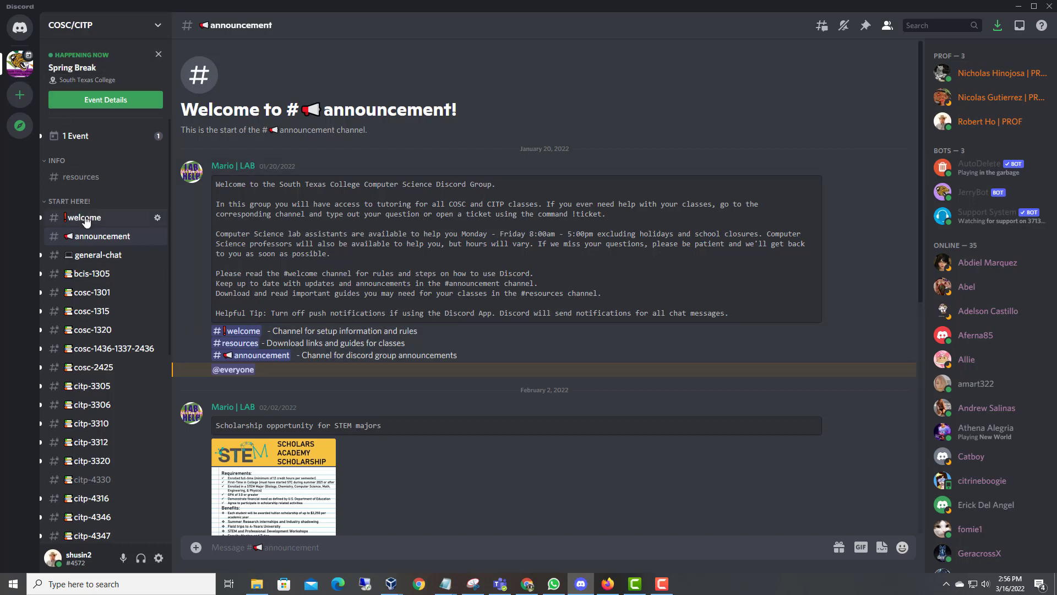
Browse the welcome channel's posts, then move to the announcement channel
left_click(83, 217)
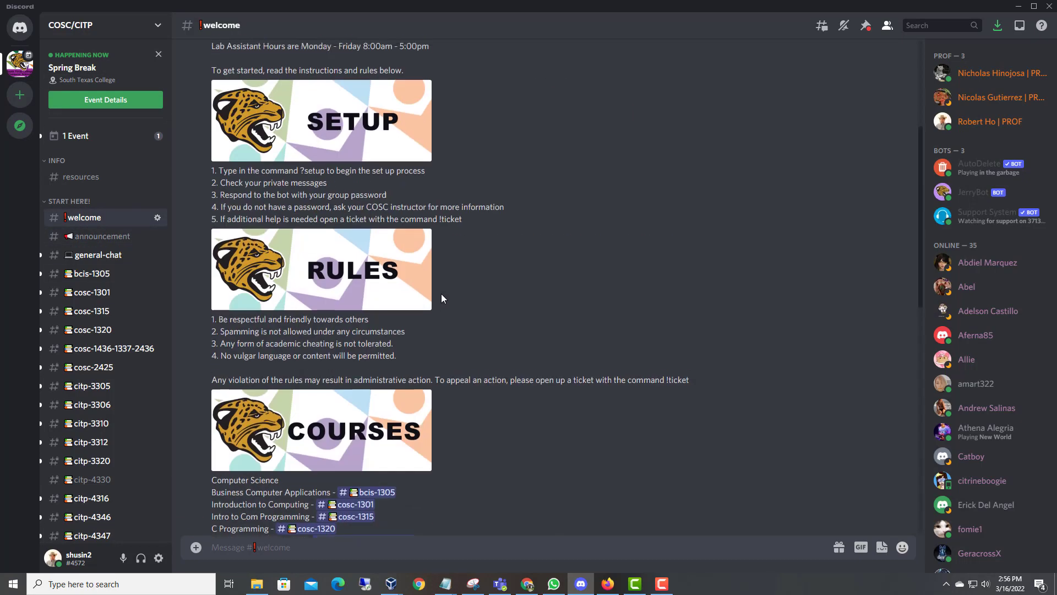
scroll("up", 3)
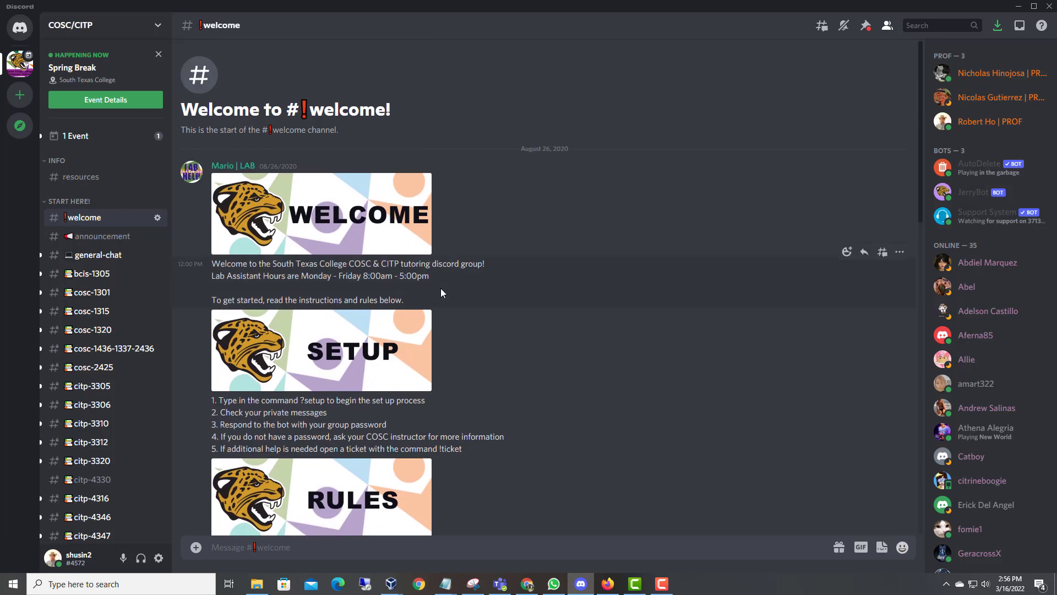
scroll("down", 3)
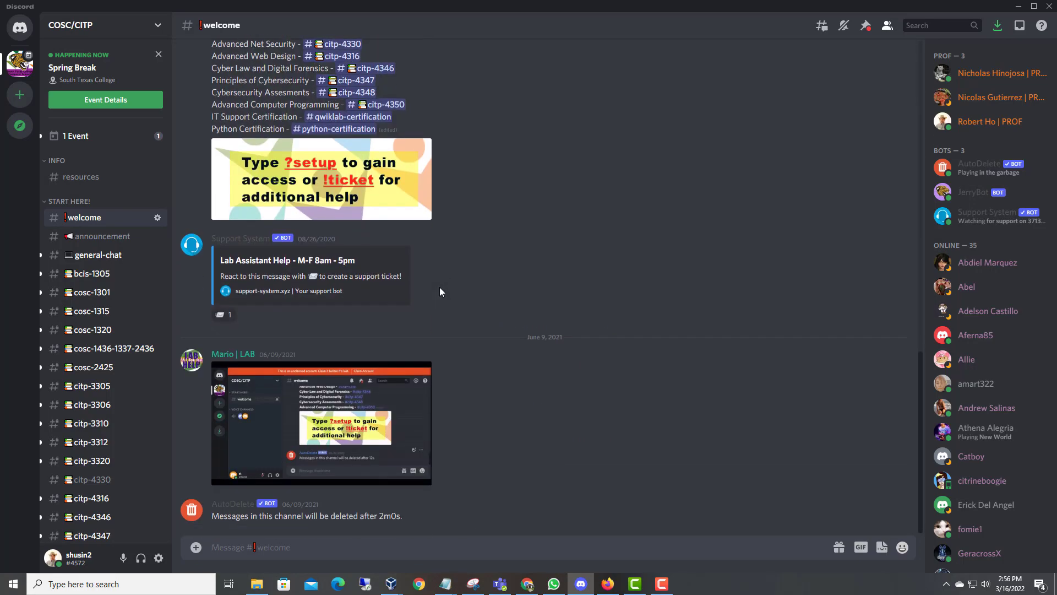
left_click(103, 236)
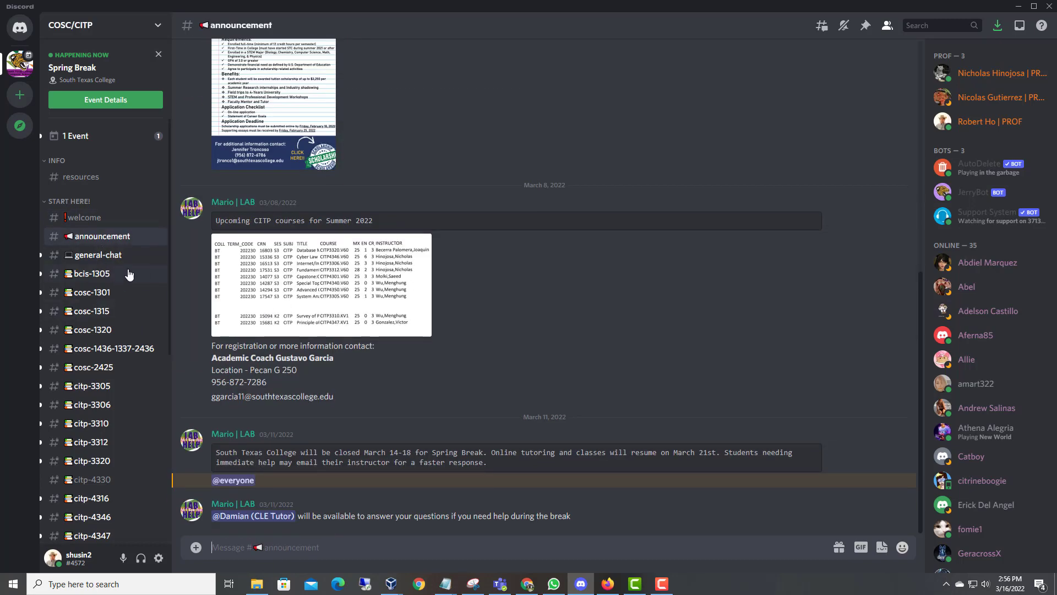
Look through general-chat, then return to the welcome channel
left_click(97, 257)
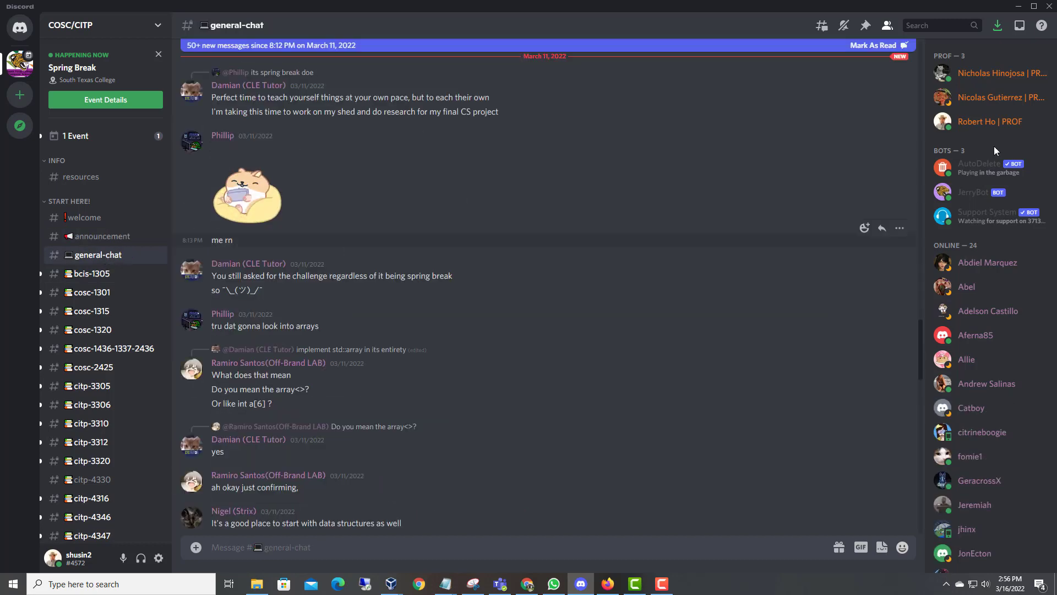
left_click(873, 45)
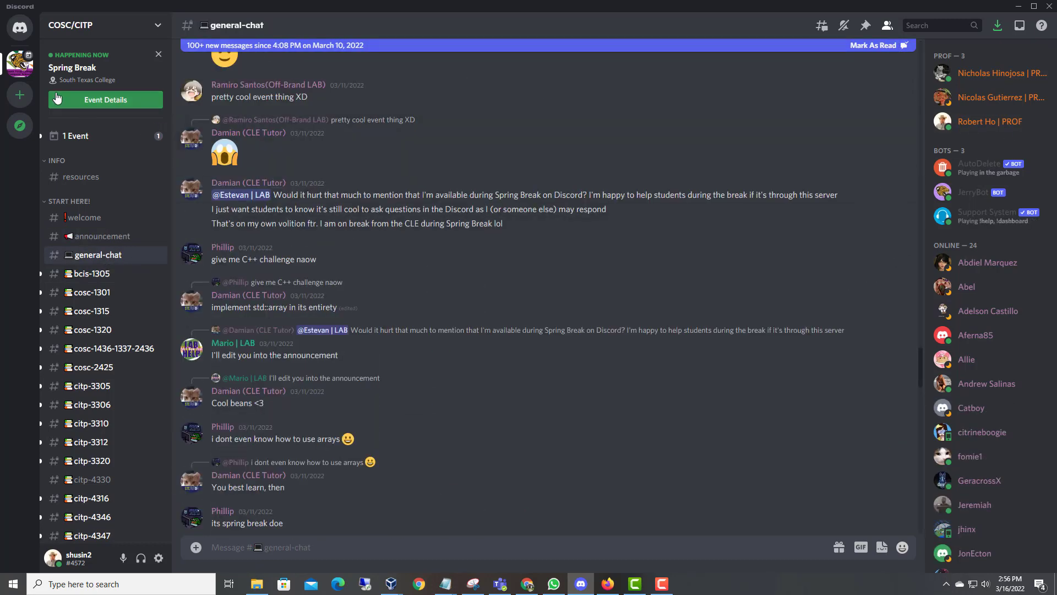
mouse_move(84, 219)
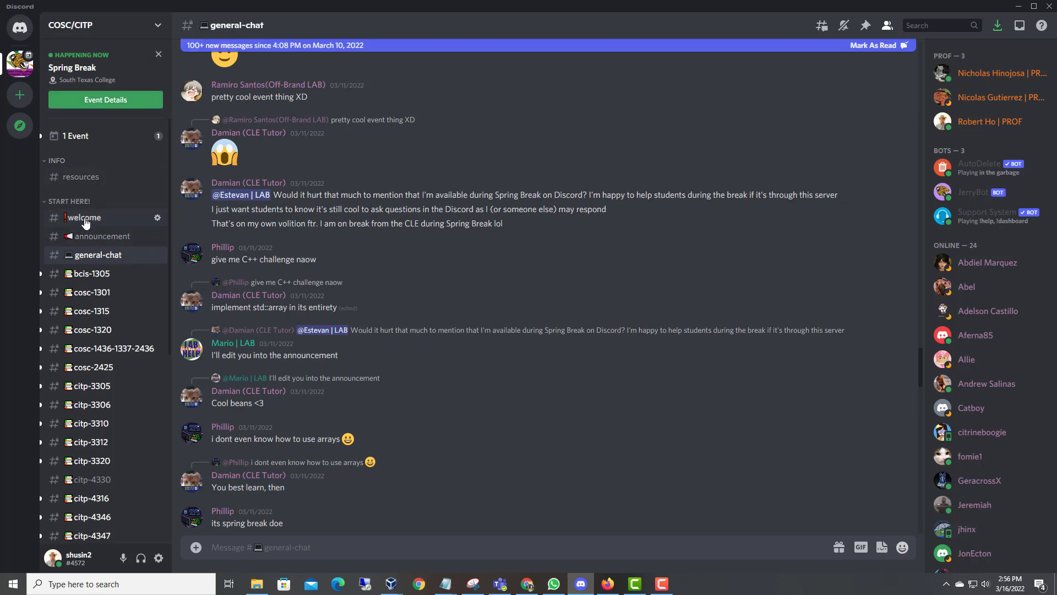
left_click(84, 217)
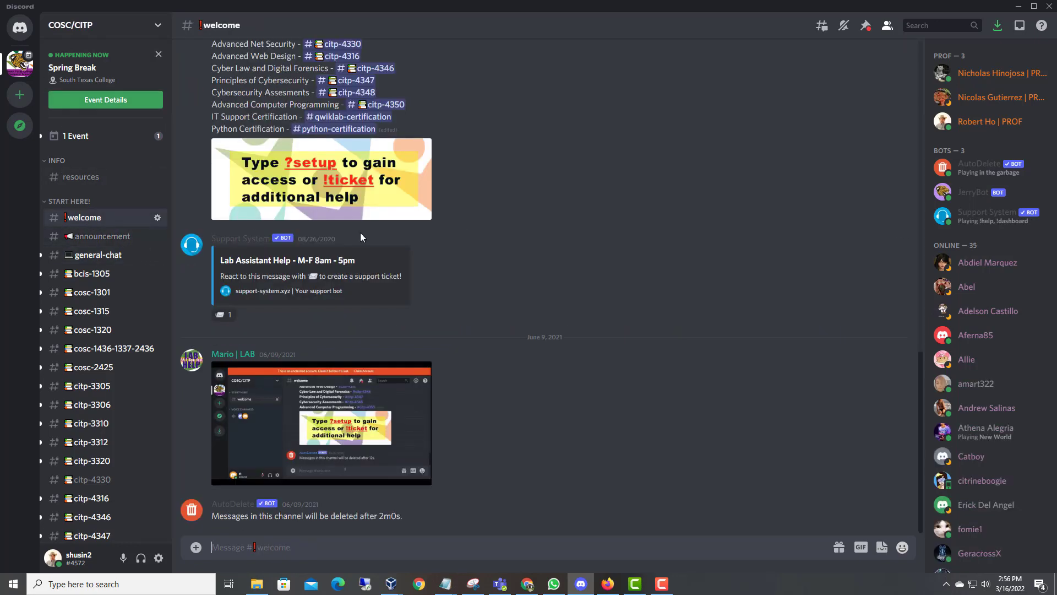
mouse_move(236, 272)
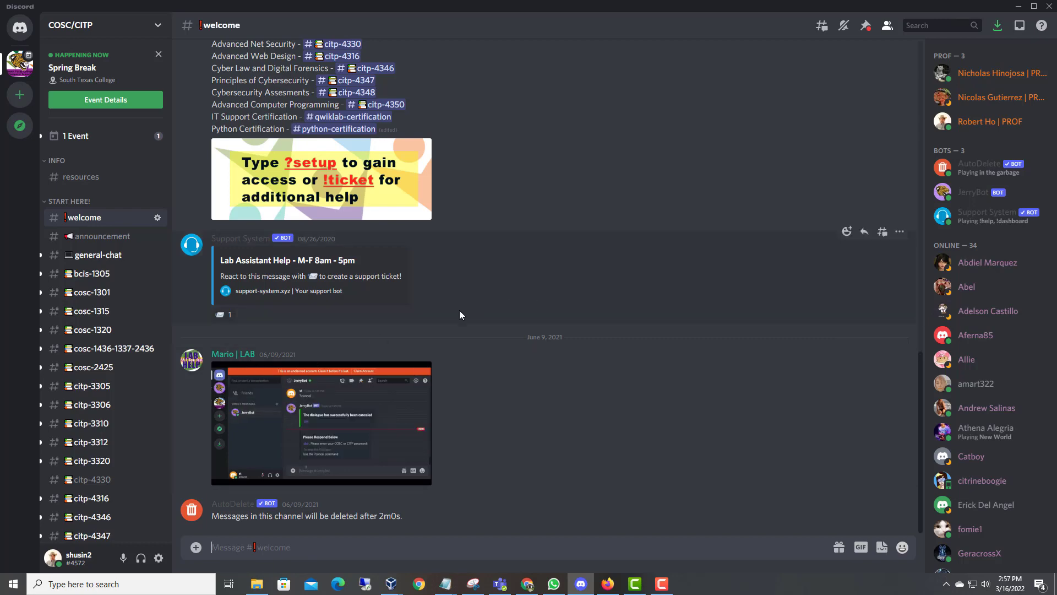
scroll("up", 3)
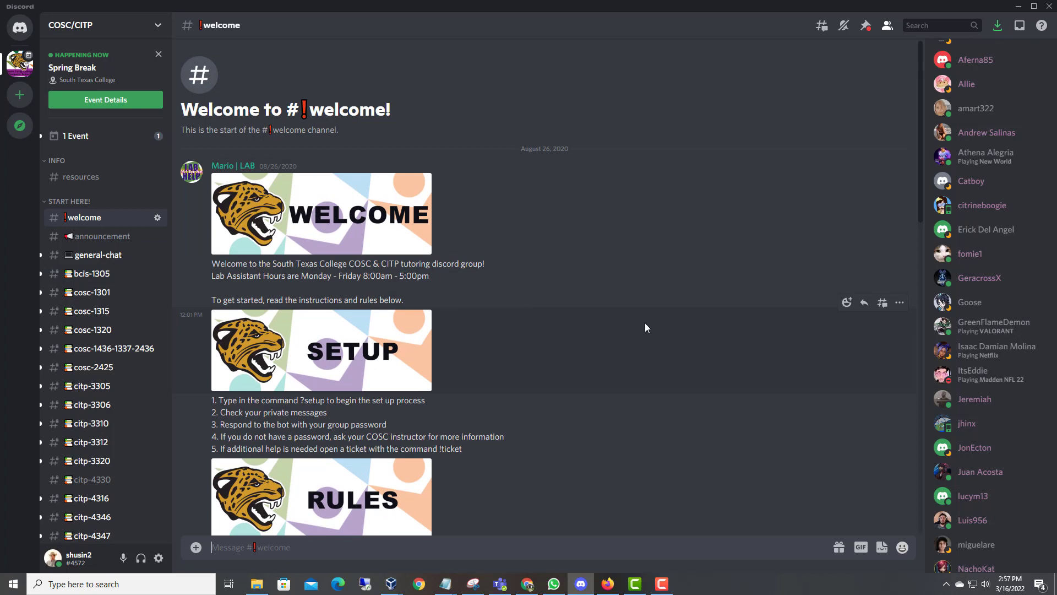
scroll("down", 3)
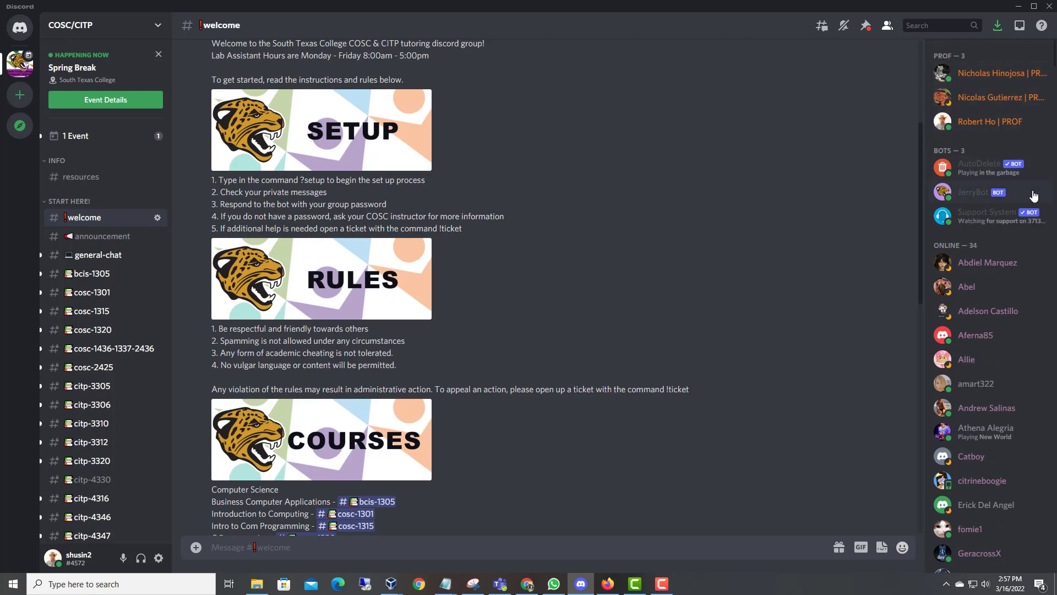
mouse_move(1004, 196)
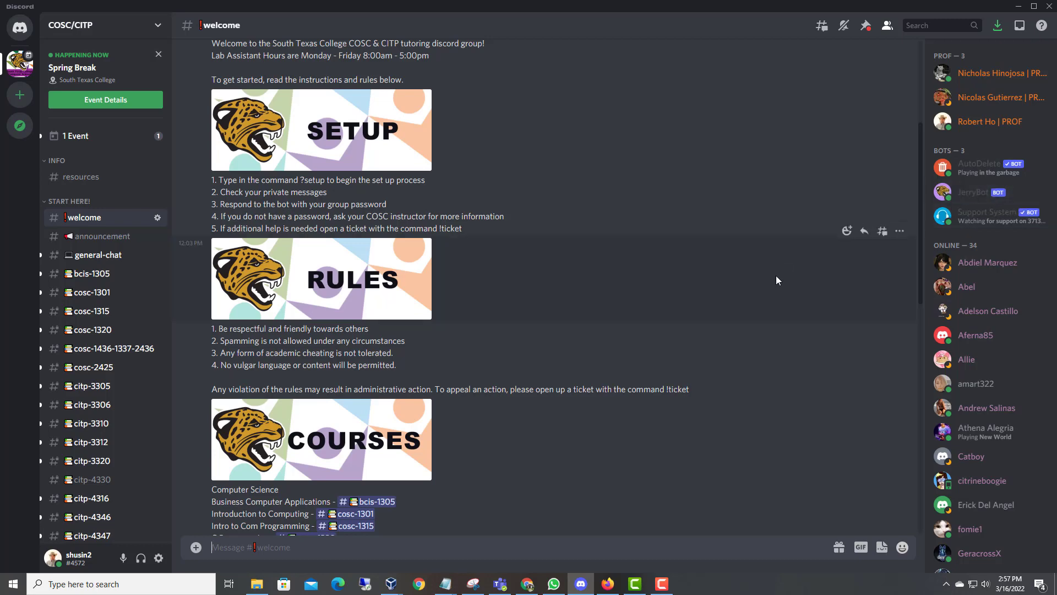
mouse_move(783, 262)
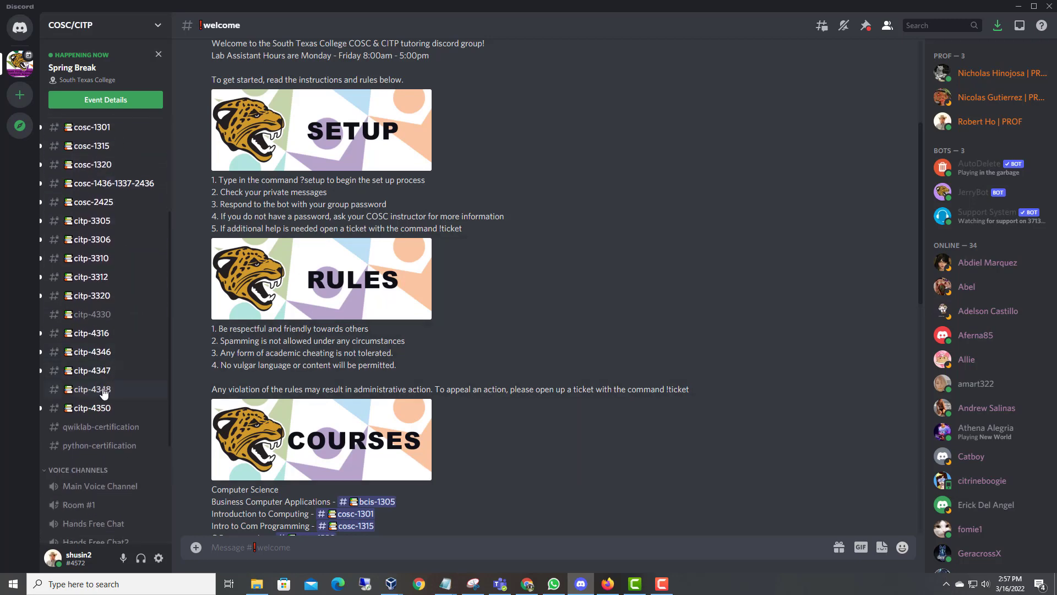
Visit the citp-4348 channel, then scroll general-chat down to its latest mid-March 2022 messages
left_click(88, 389)
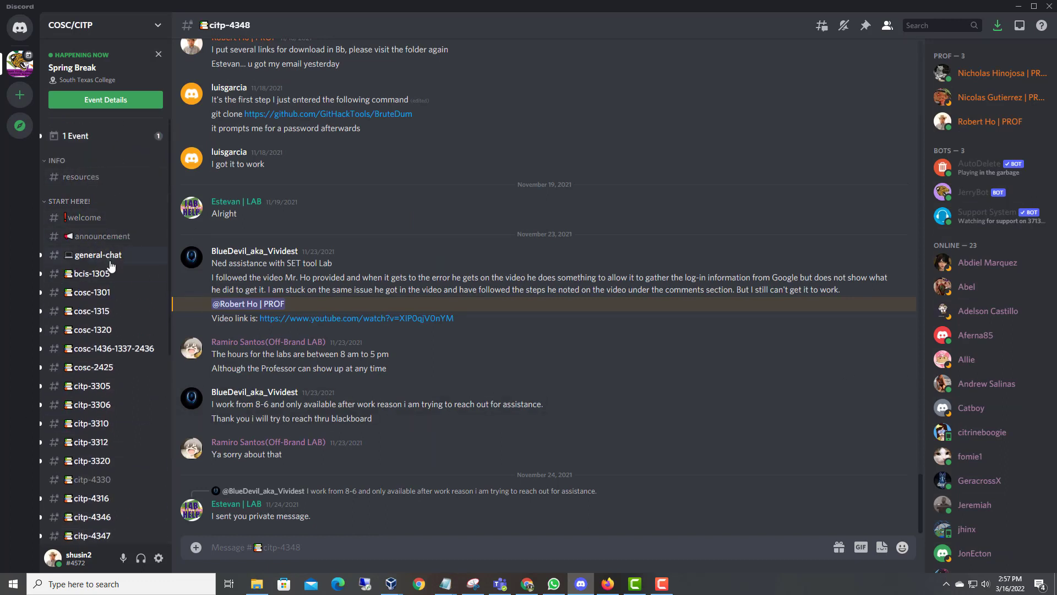
left_click(94, 254)
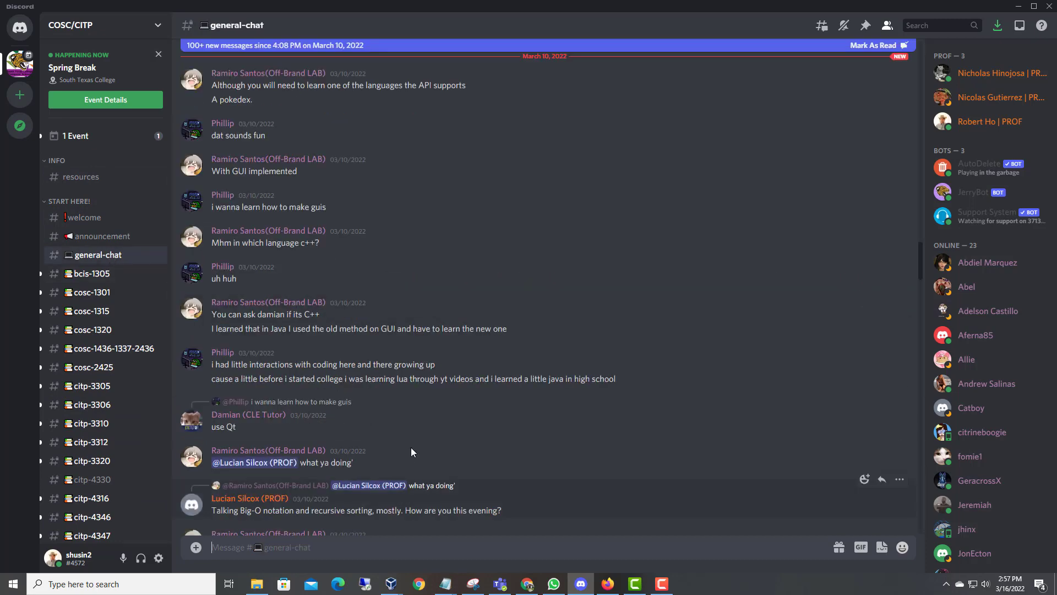
scroll("down", 3)
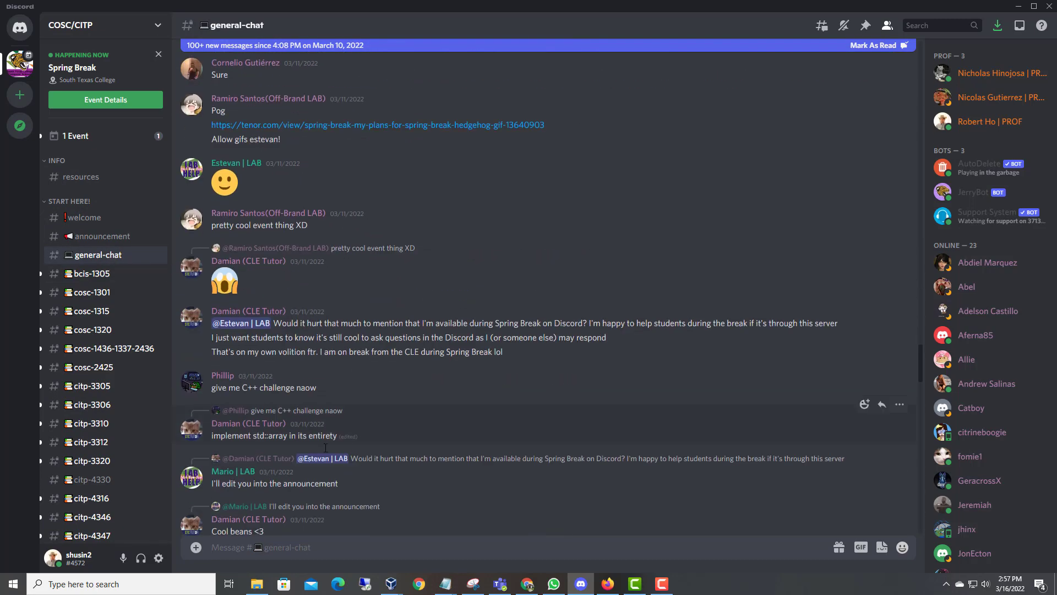
scroll("down", 3)
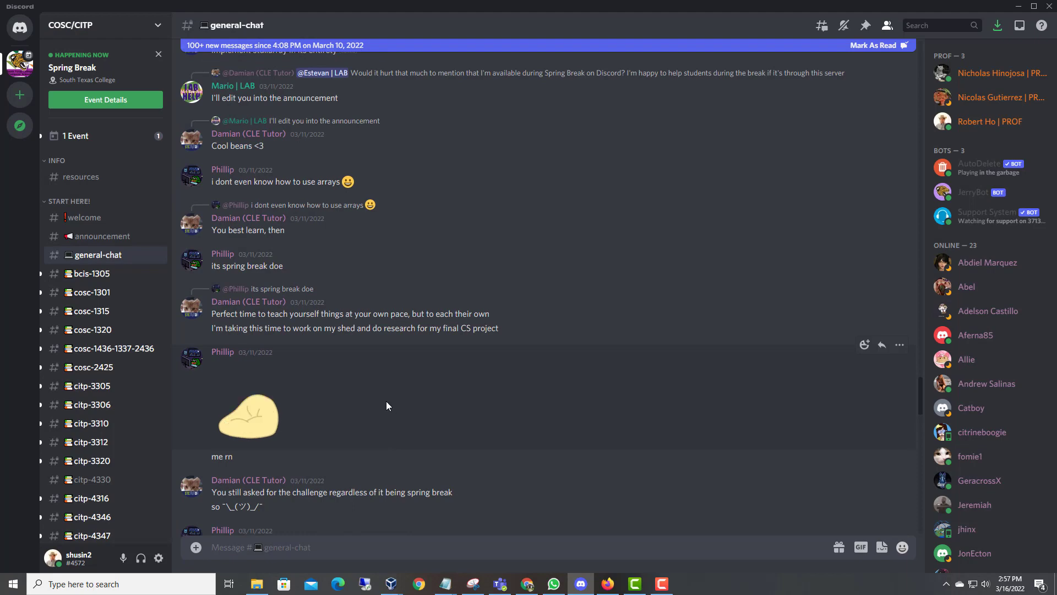
scroll("down", 3)
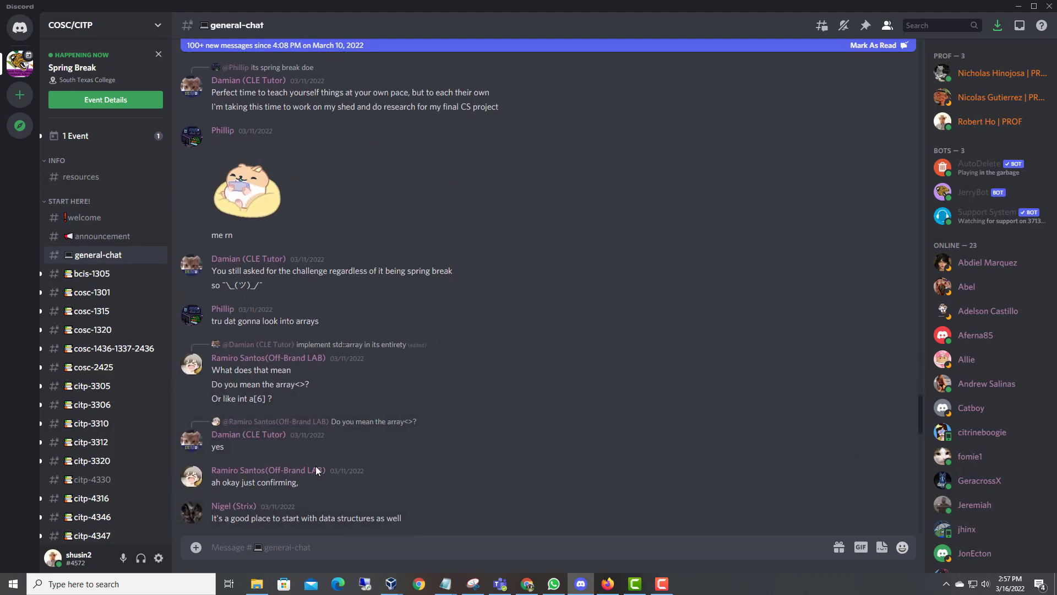
scroll("down", 3)
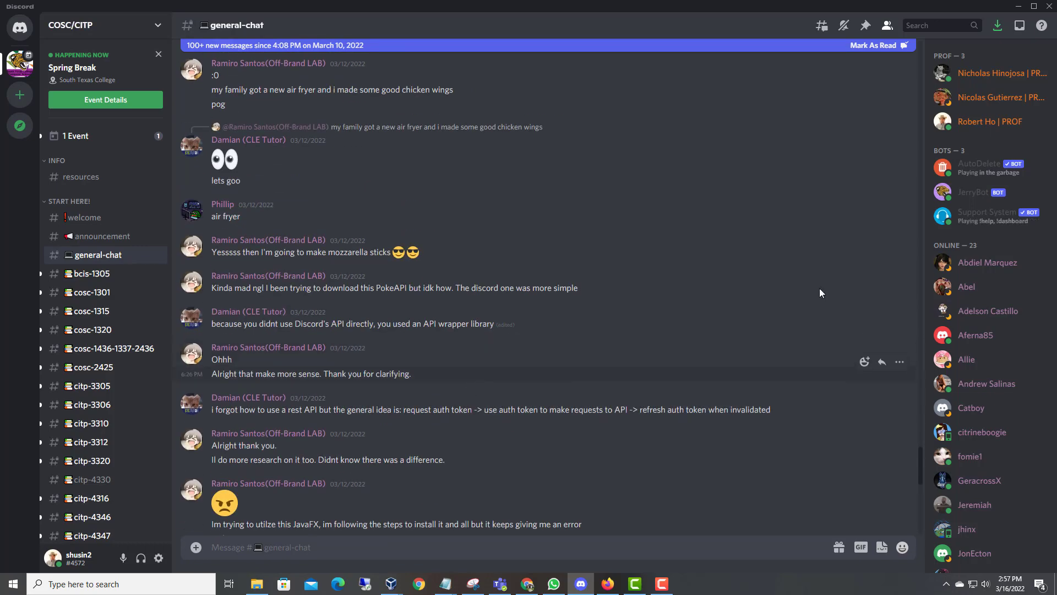
scroll("down", 3)
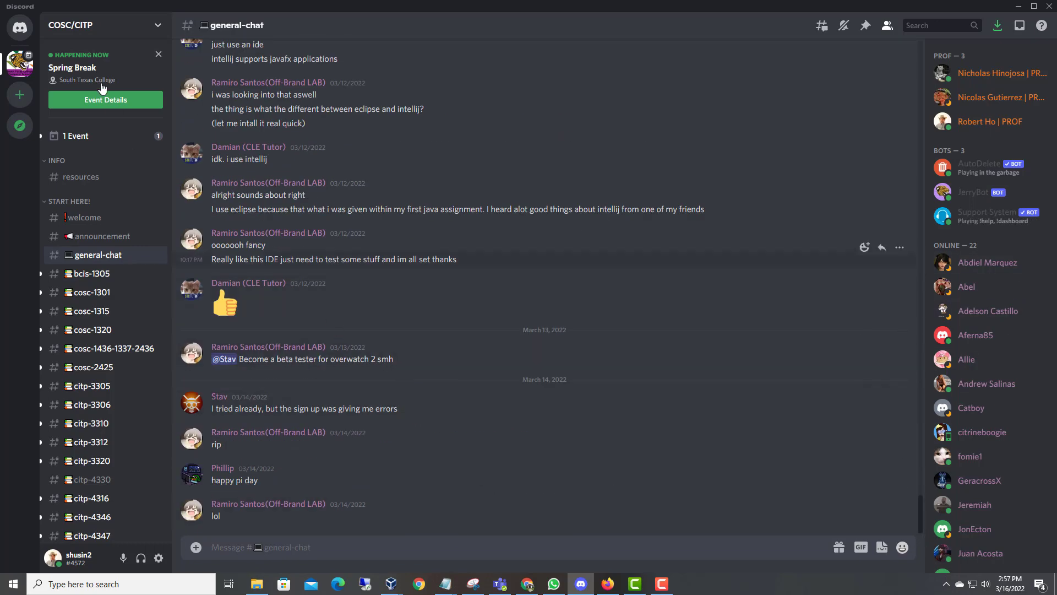
left_click(20, 28)
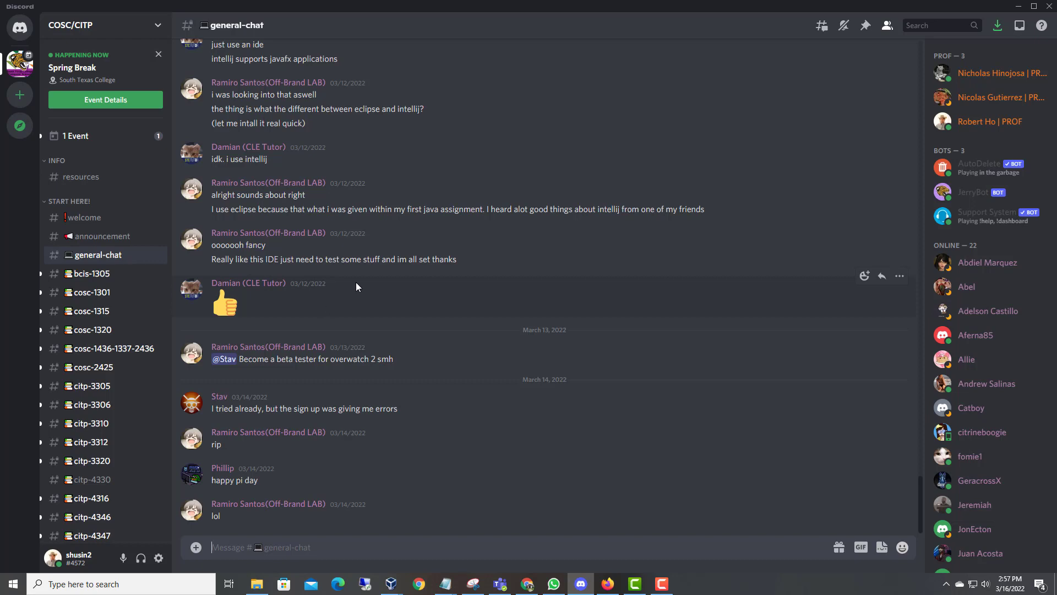
mouse_move(596, 219)
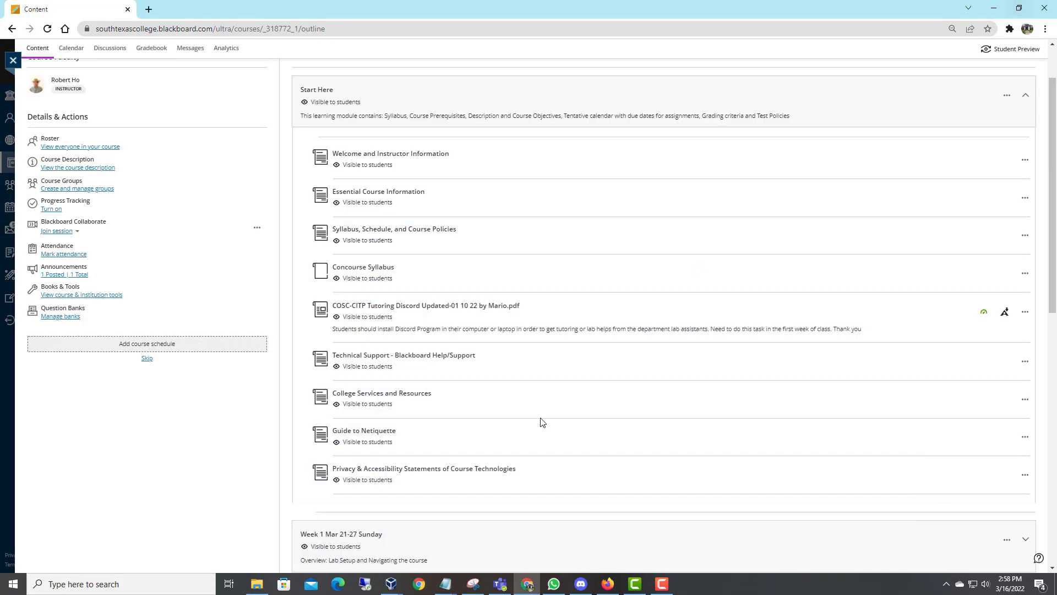
mouse_move(494, 335)
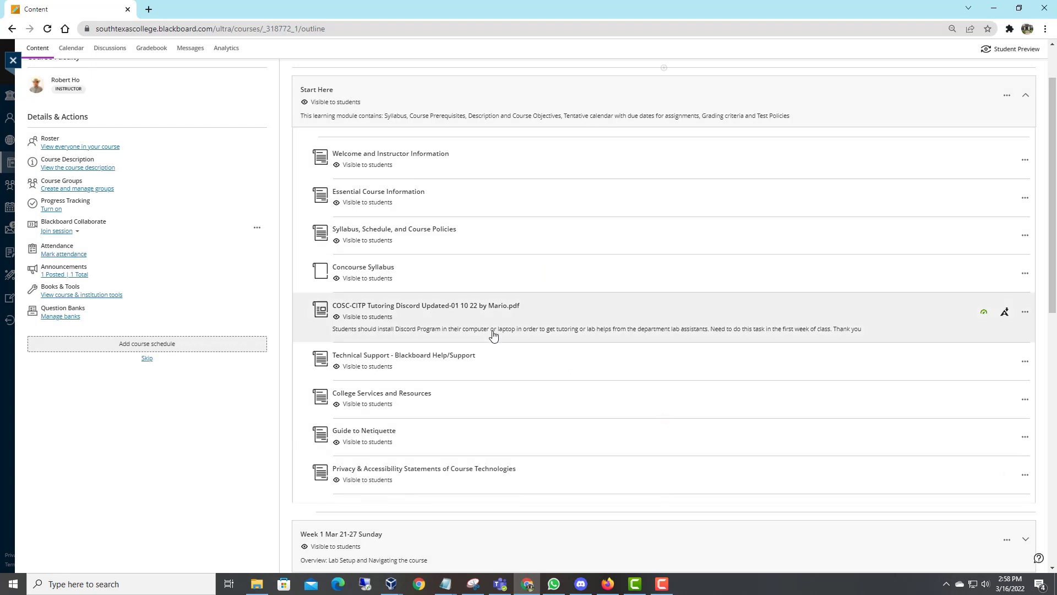
mouse_move(739, 444)
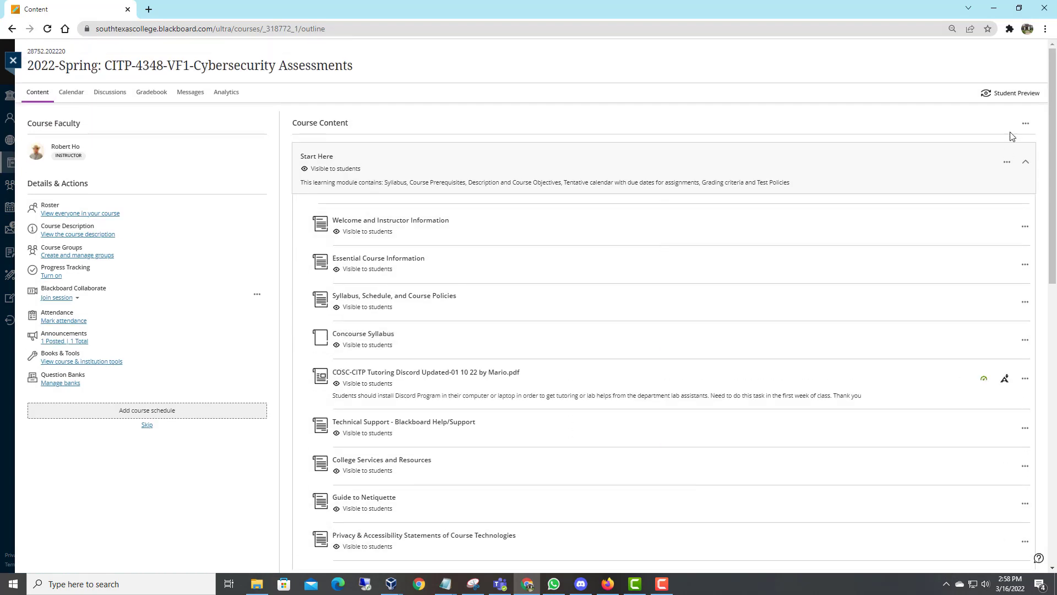
Collapse the Start Here module so only the weekly module headings are listed
left_click(1026, 160)
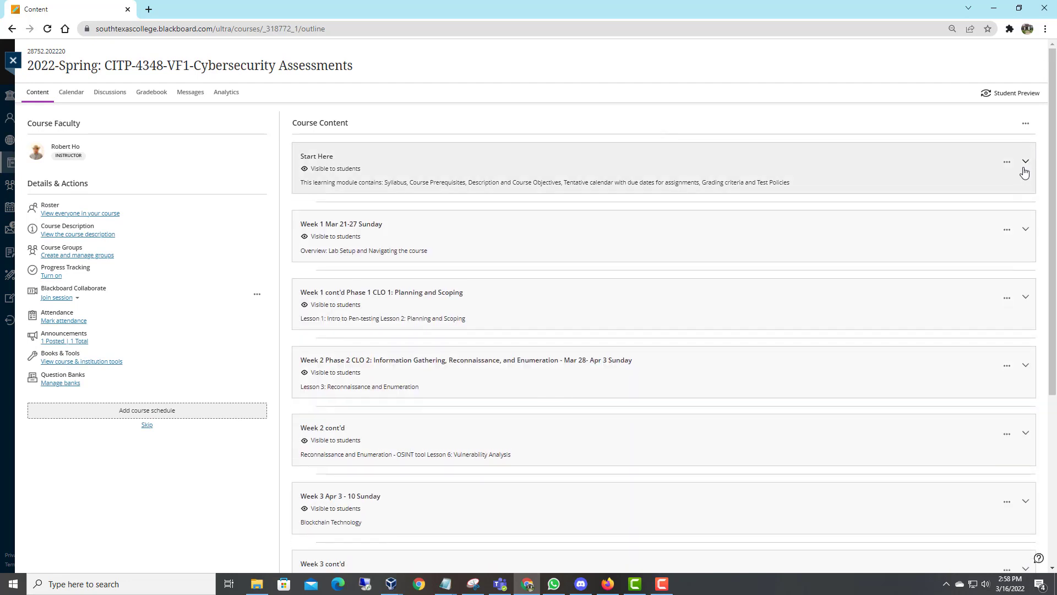
left_click(1026, 162)
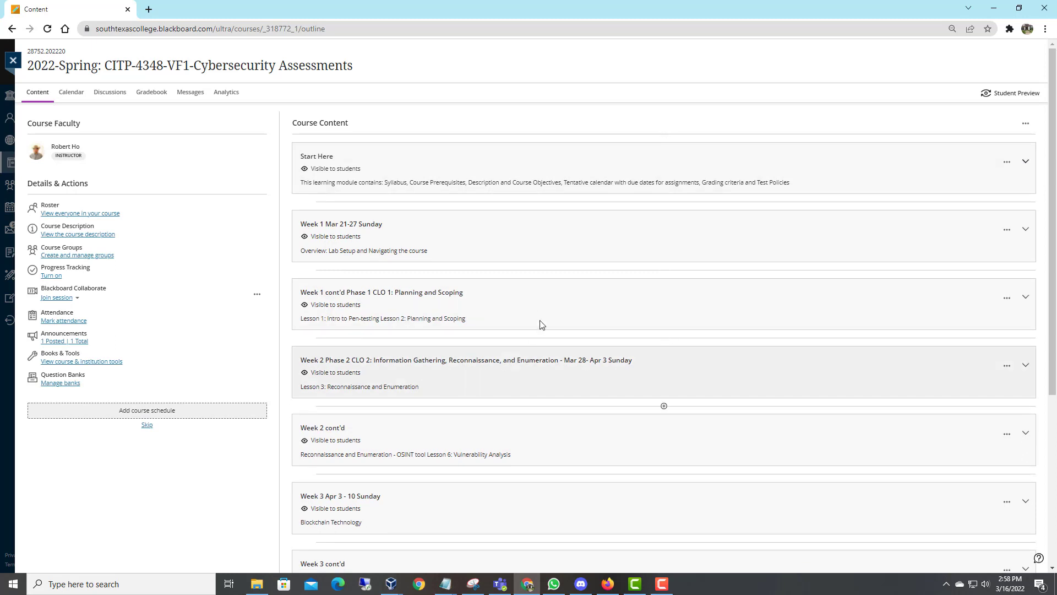
mouse_move(674, 246)
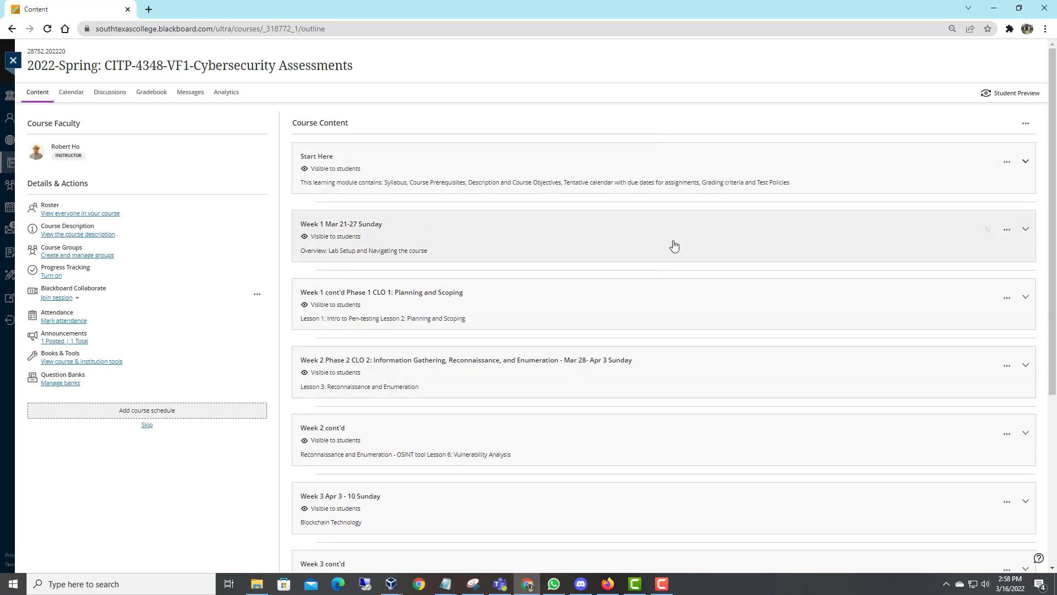
Expand the Week 1 module and its Lab Setup and Installation folder to list the download links
left_click(1026, 229)
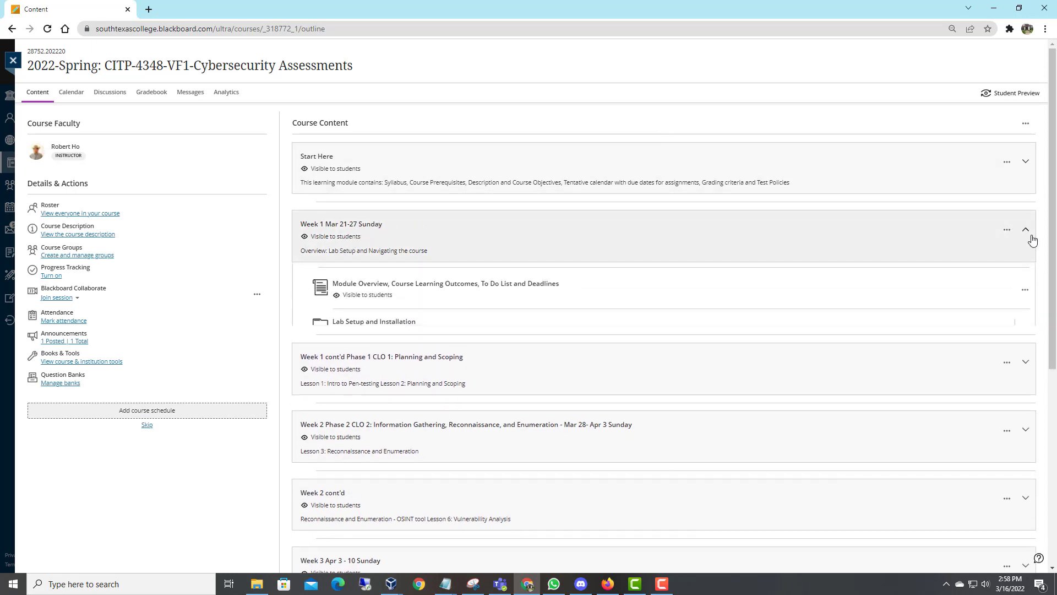
left_click(374, 320)
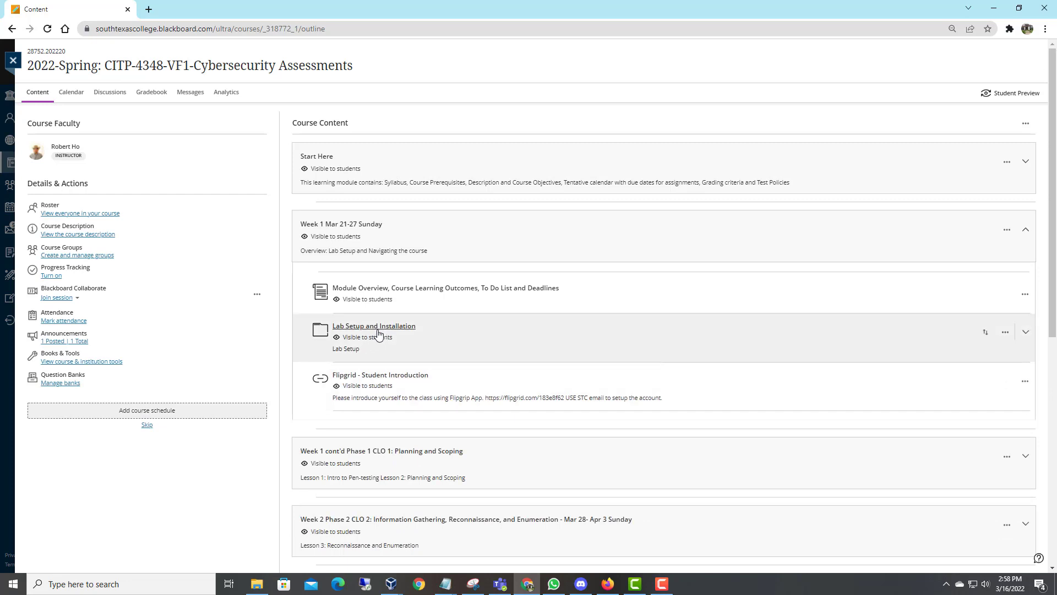
left_click(374, 325)
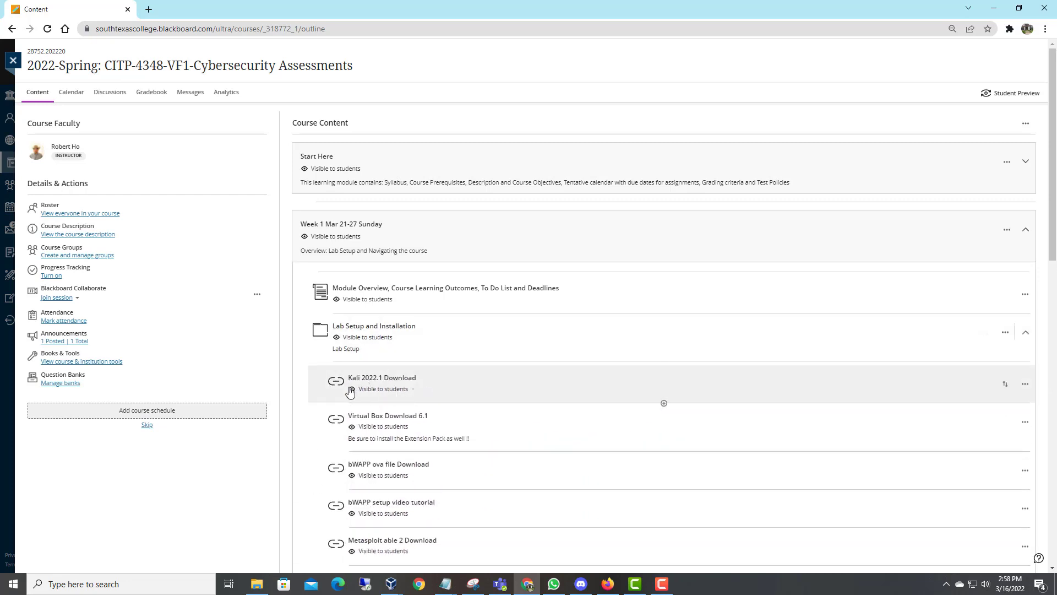
mouse_move(381, 377)
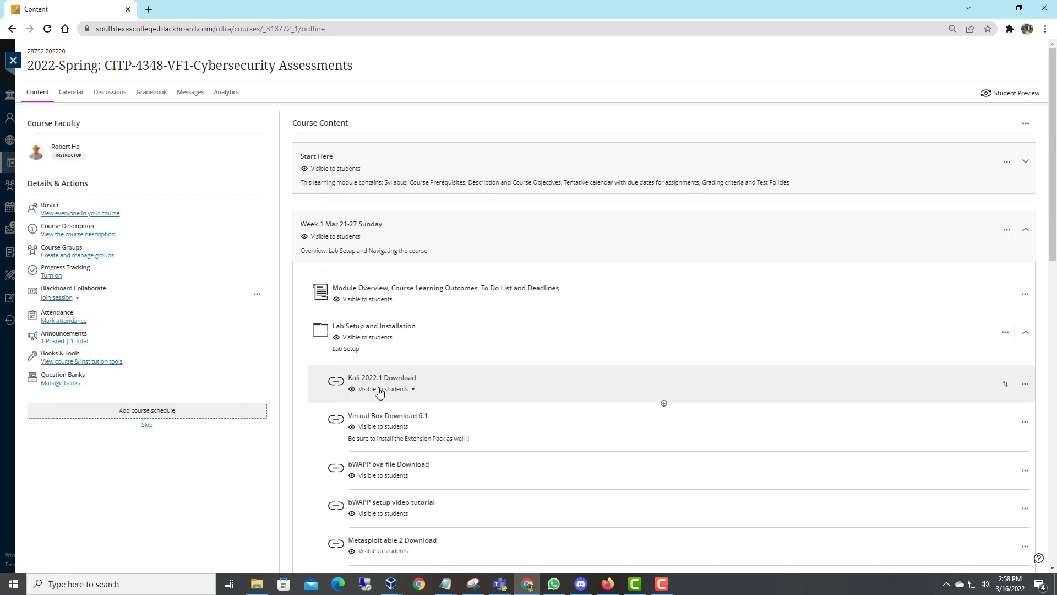
mouse_move(653, 377)
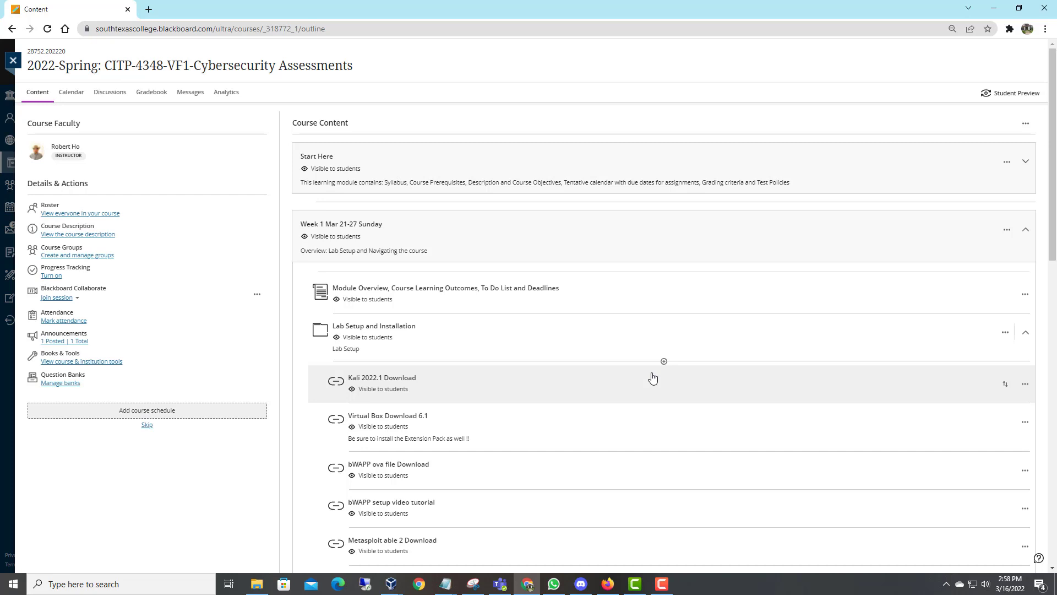
mouse_move(371, 377)
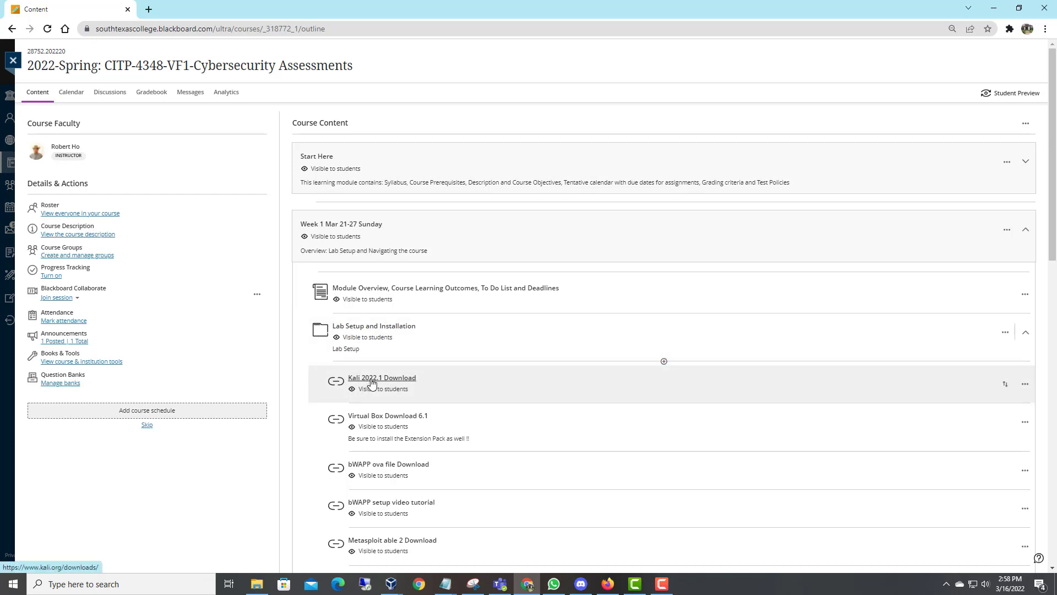
mouse_move(422, 414)
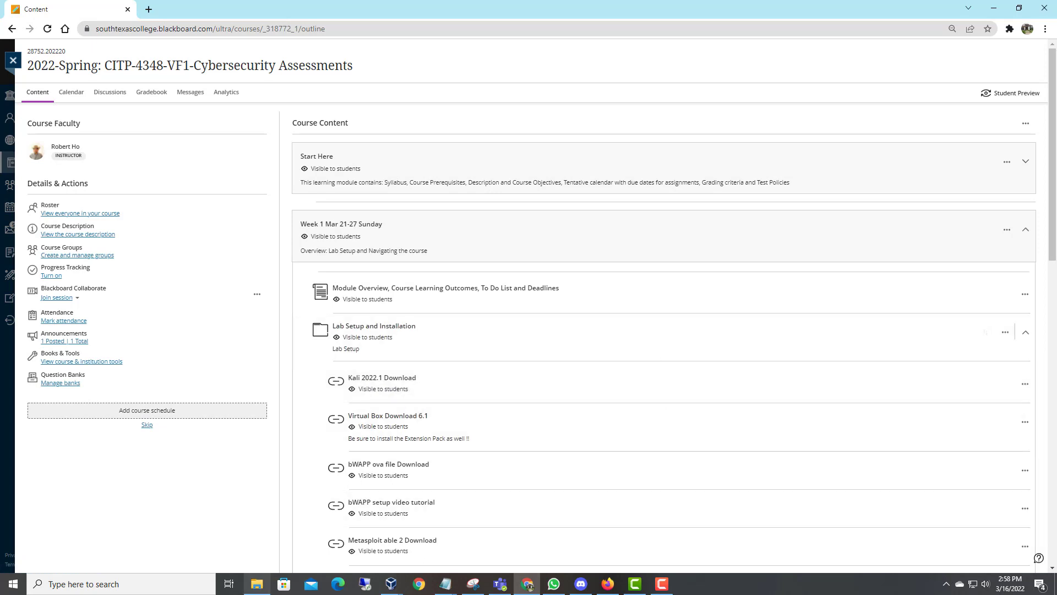
mouse_move(361, 392)
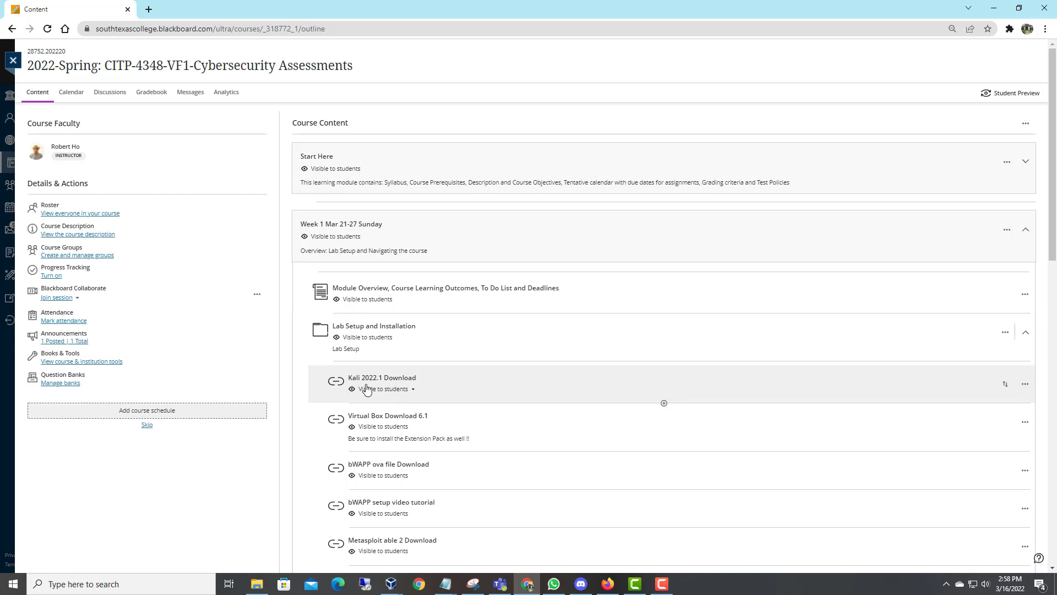
mouse_move(382, 377)
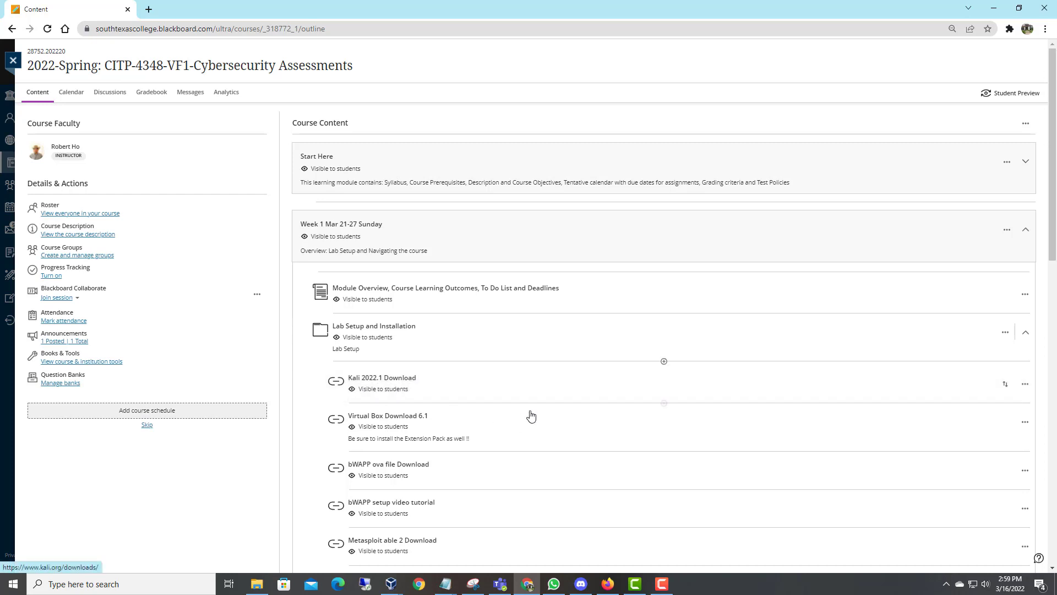
mouse_move(408, 431)
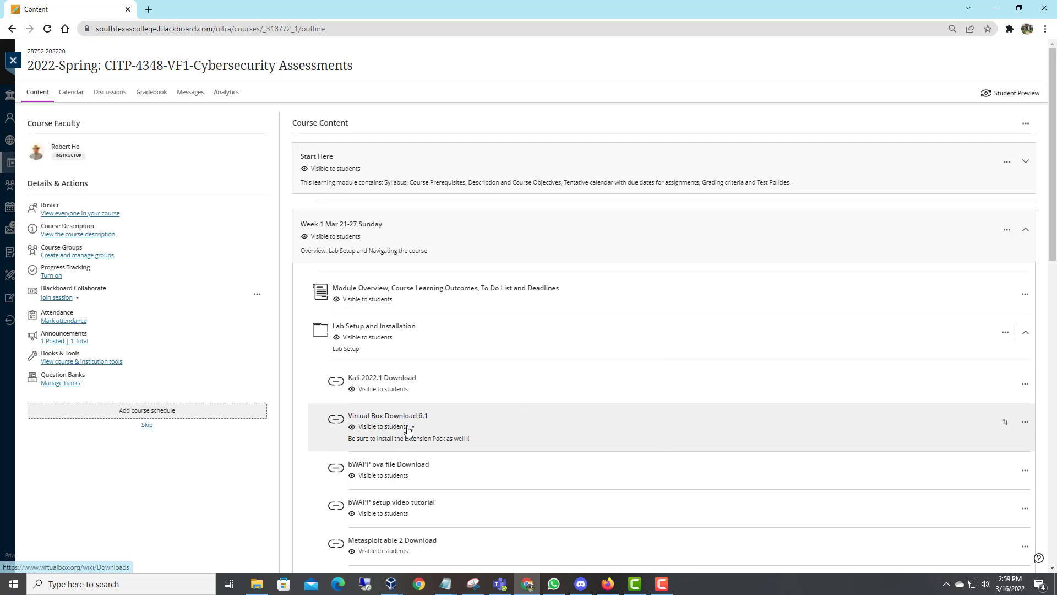
mouse_move(411, 422)
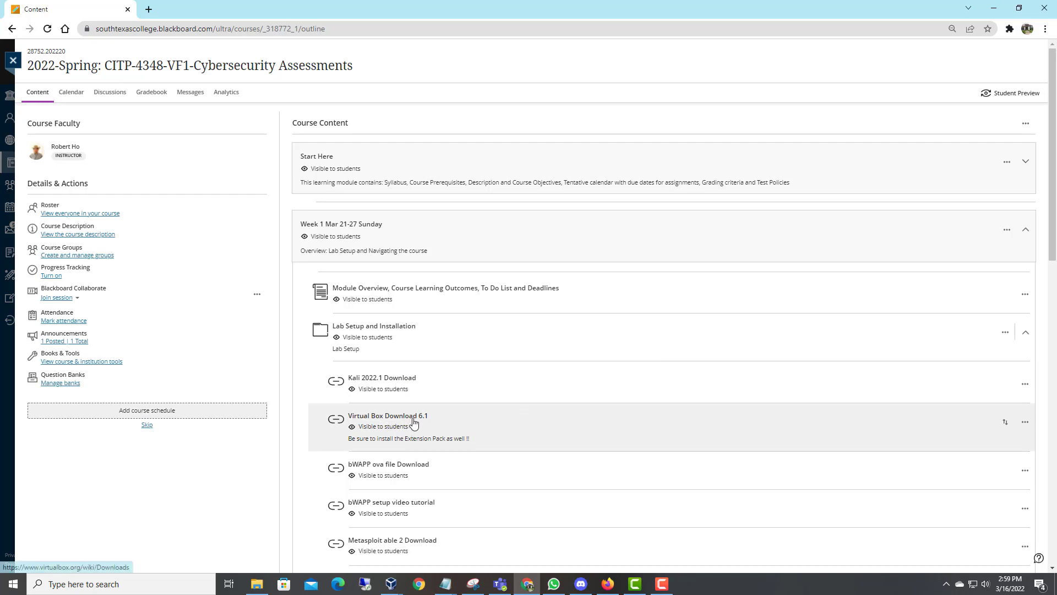
mouse_move(414, 416)
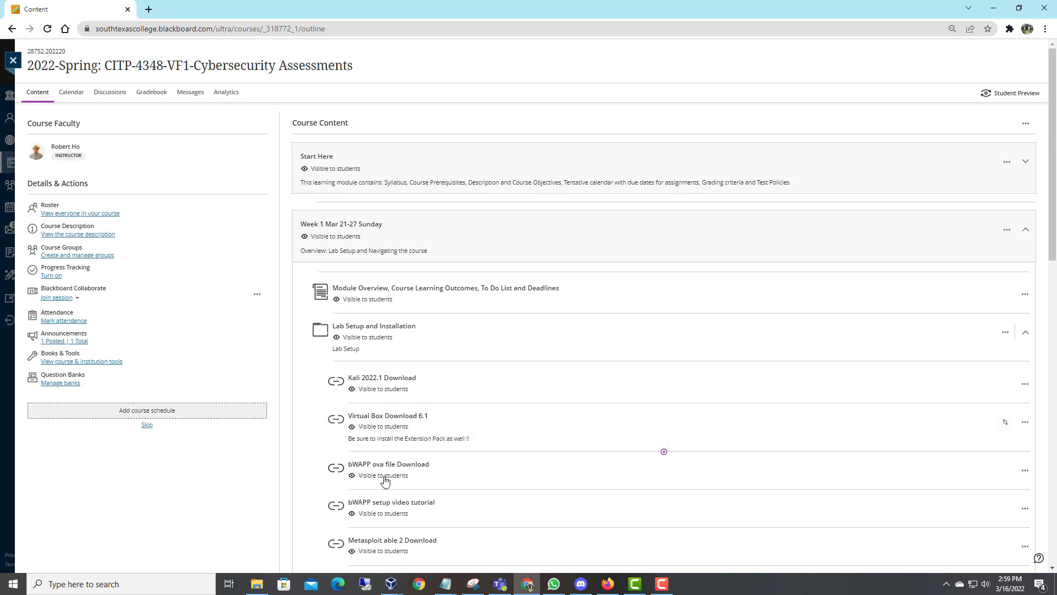
mouse_move(382, 384)
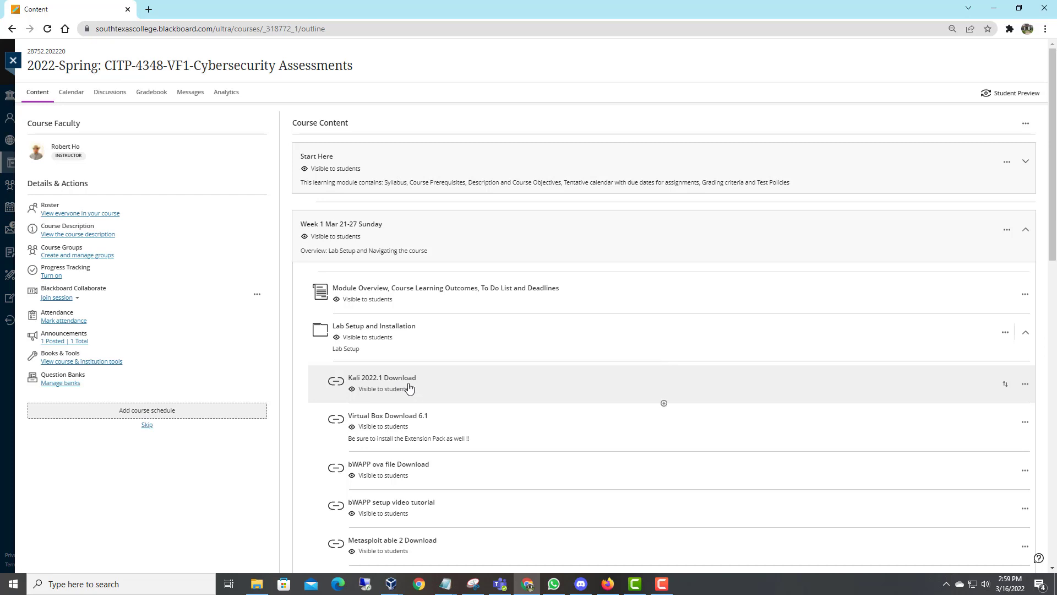
mouse_move(382, 378)
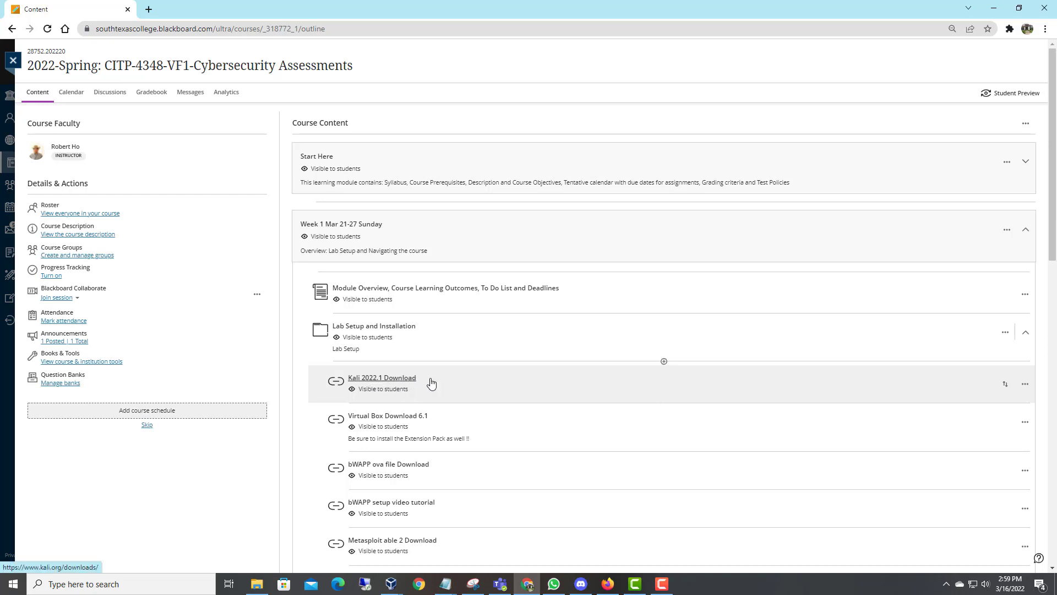
mouse_move(434, 425)
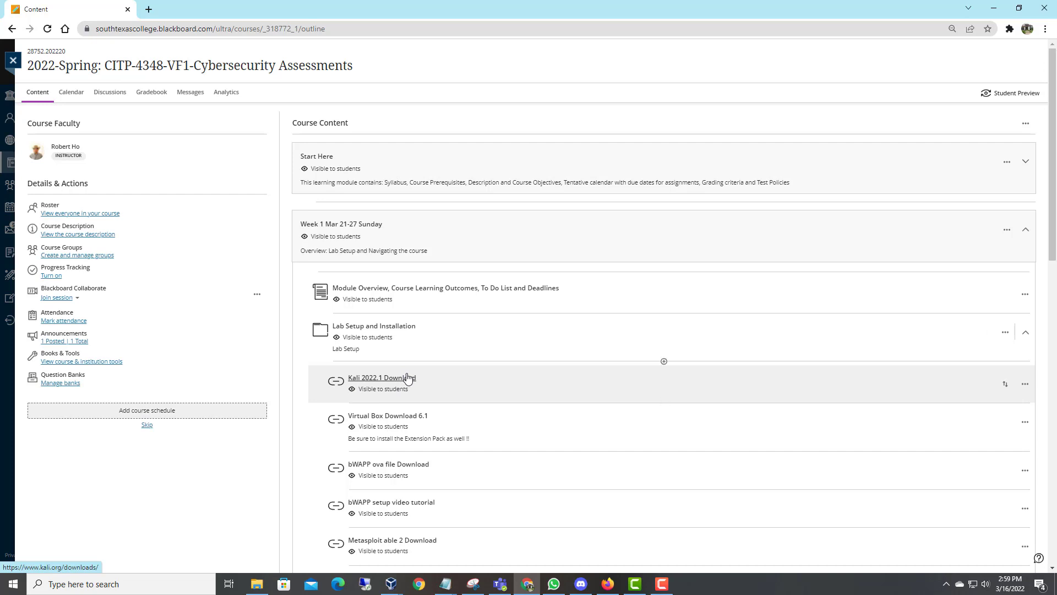
mouse_move(391, 384)
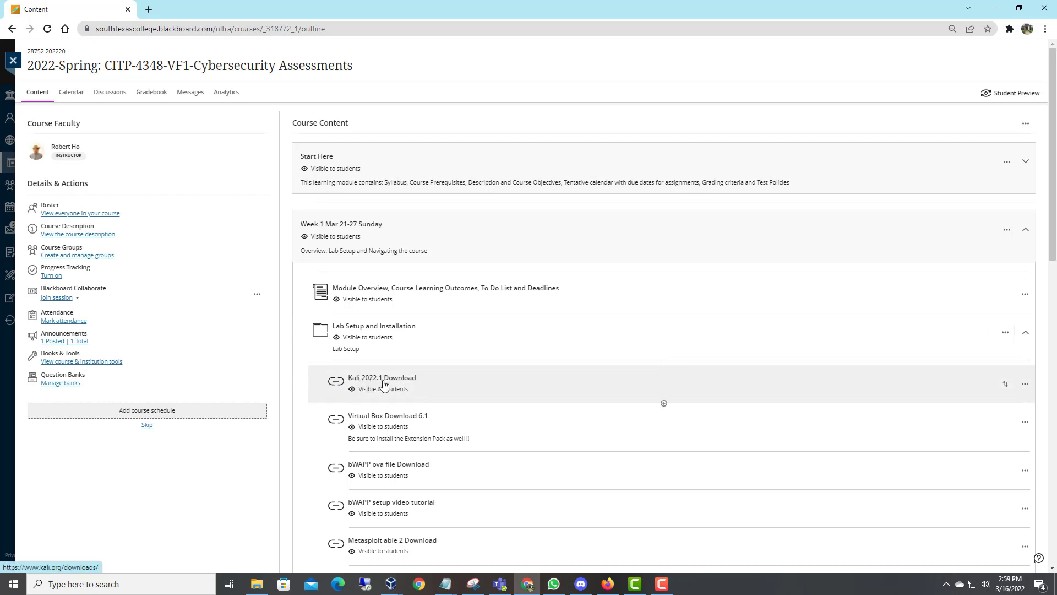
Scroll through the Lab Setup and Installation download links, then collapse that folder
scroll("down", 3)
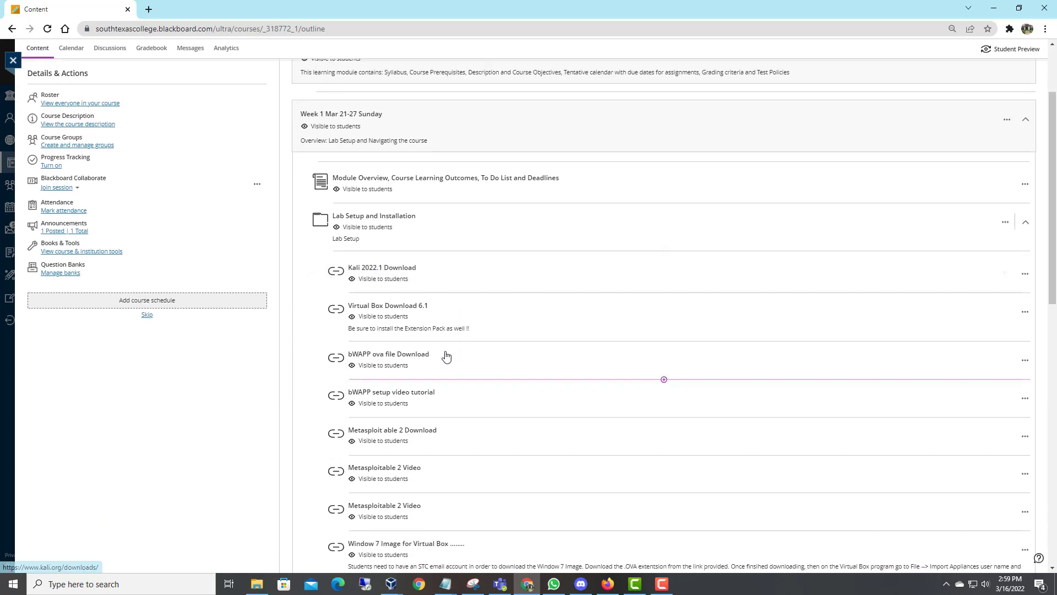
mouse_move(388, 305)
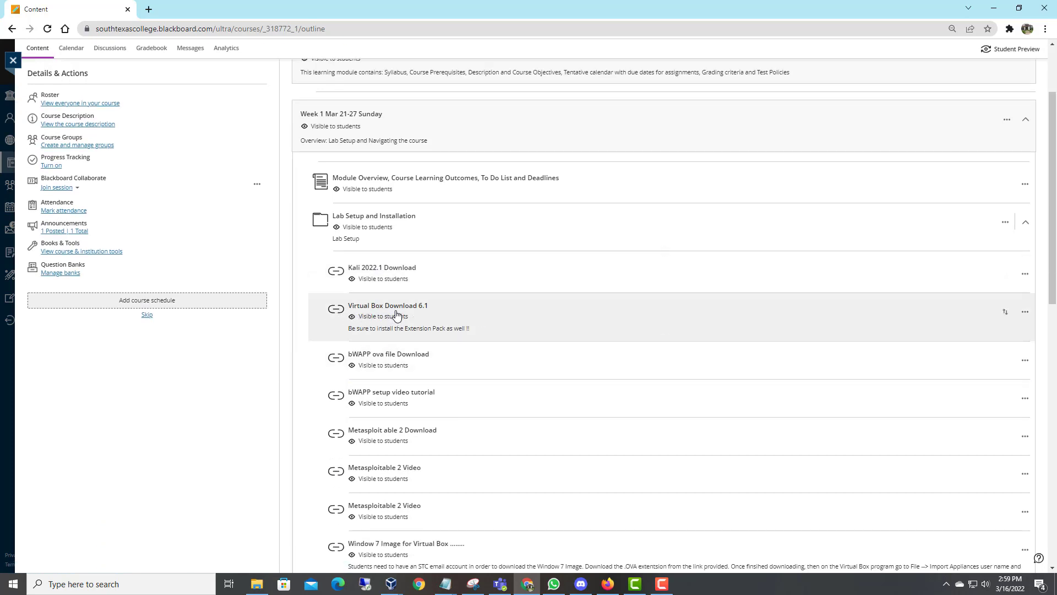
mouse_move(404, 437)
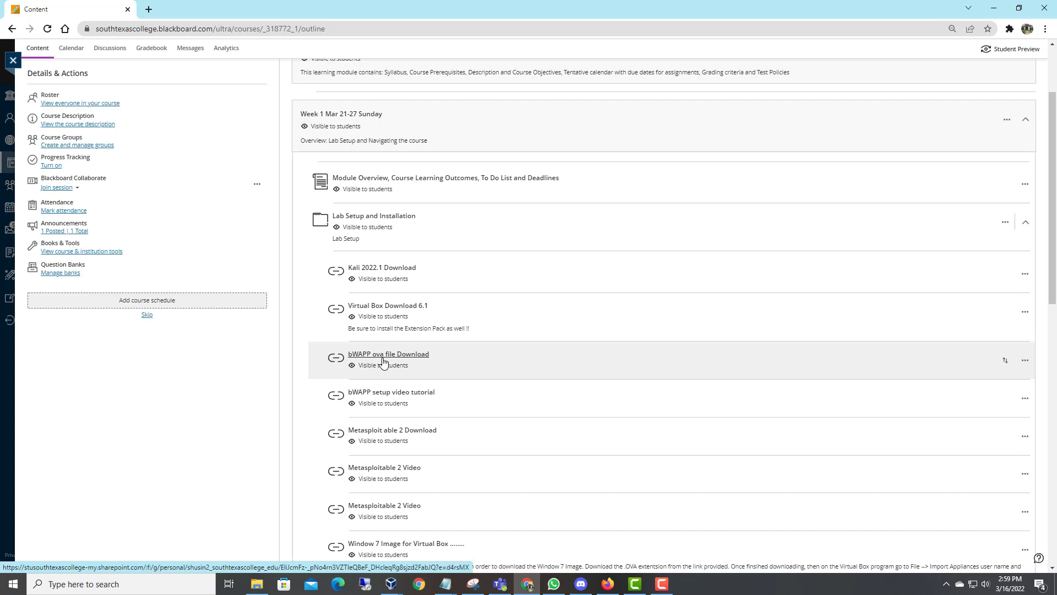
mouse_move(406, 359)
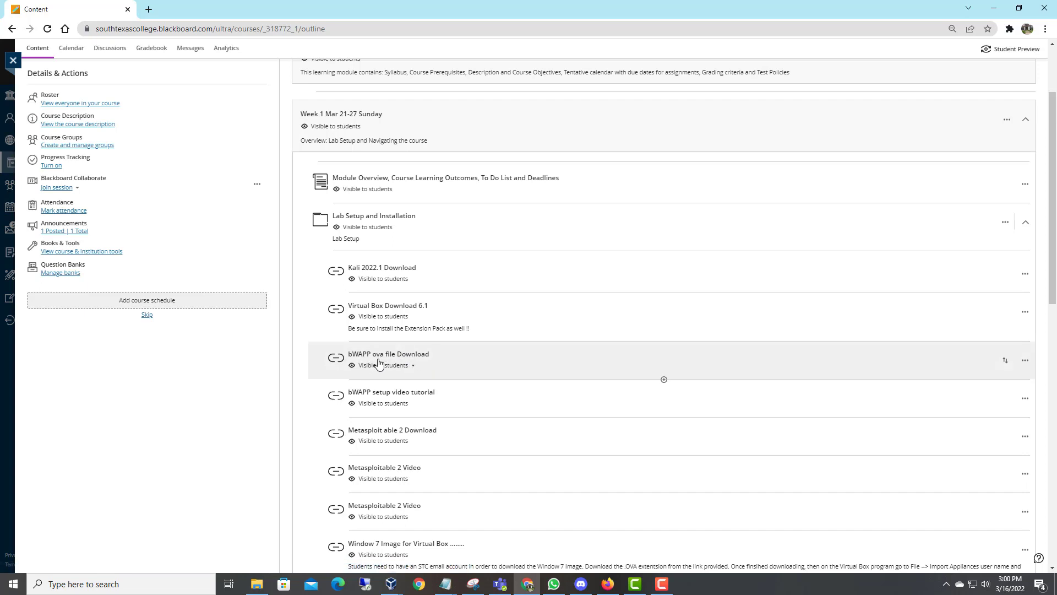
mouse_move(409, 358)
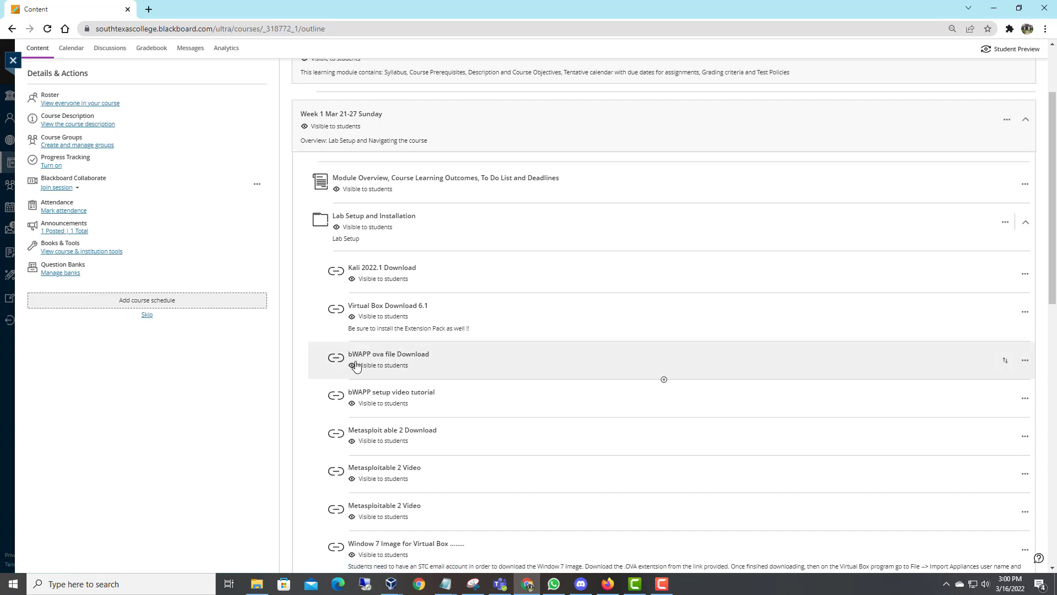
mouse_move(446, 375)
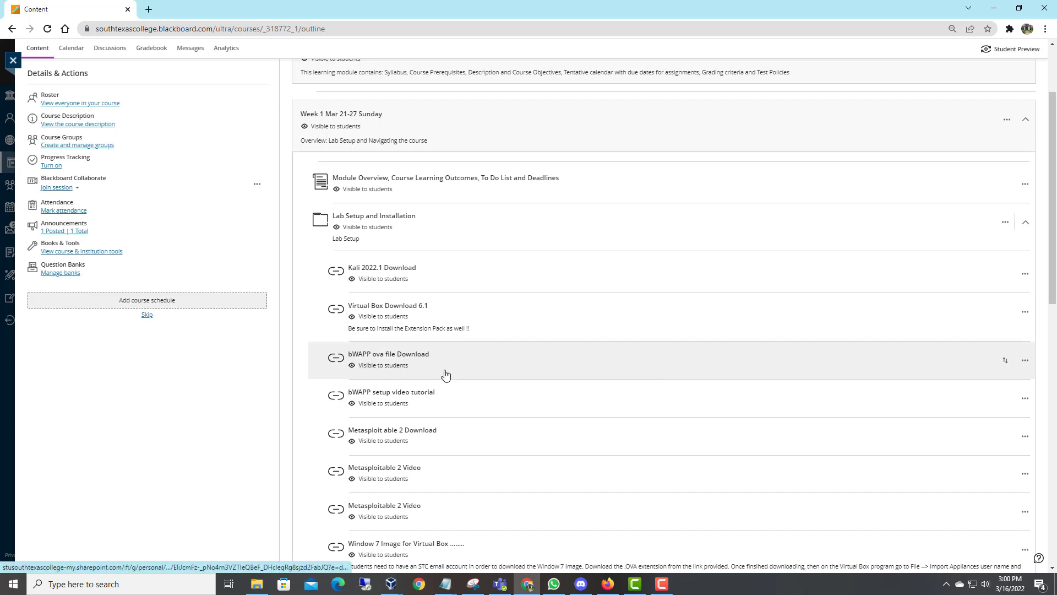
scroll("down", 3)
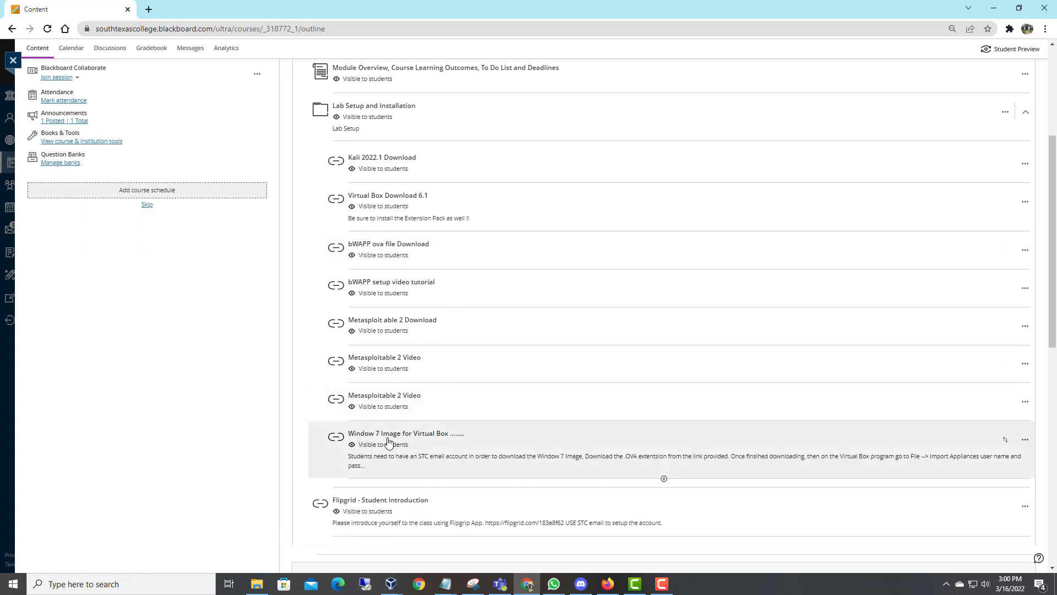
mouse_move(404, 438)
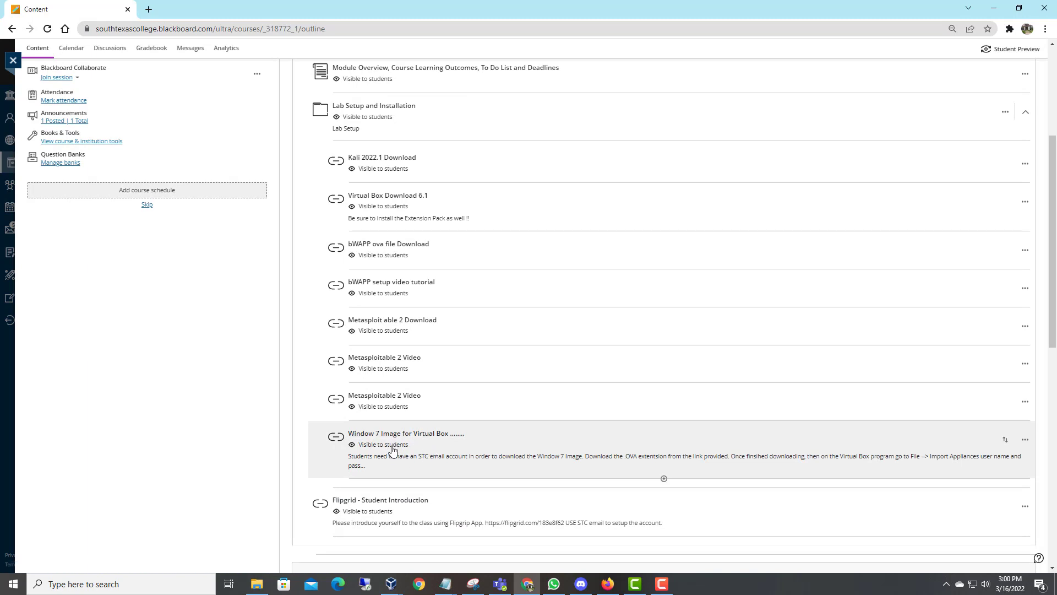
mouse_move(425, 439)
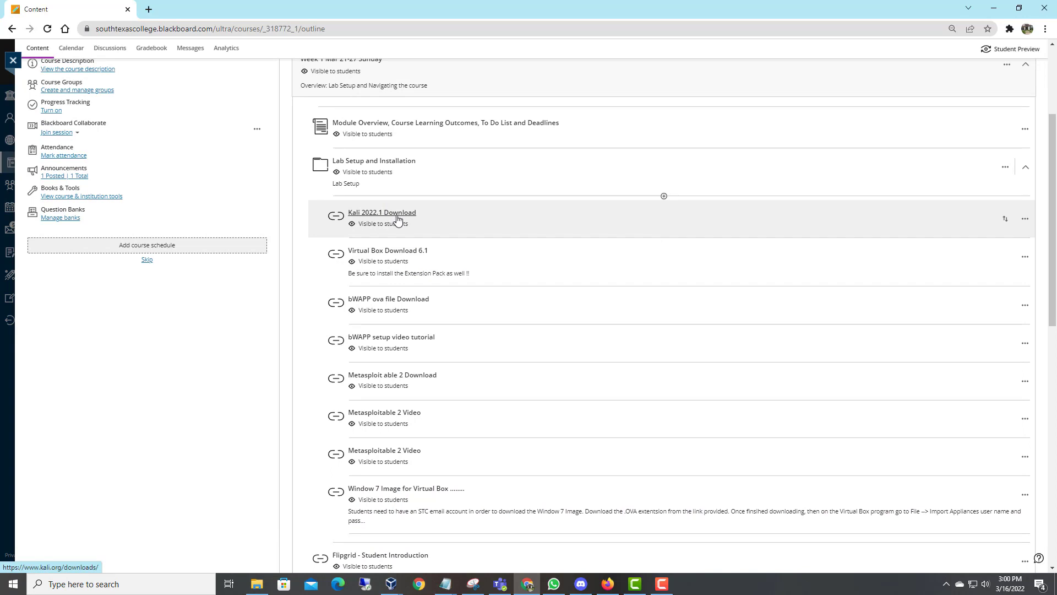
mouse_move(401, 232)
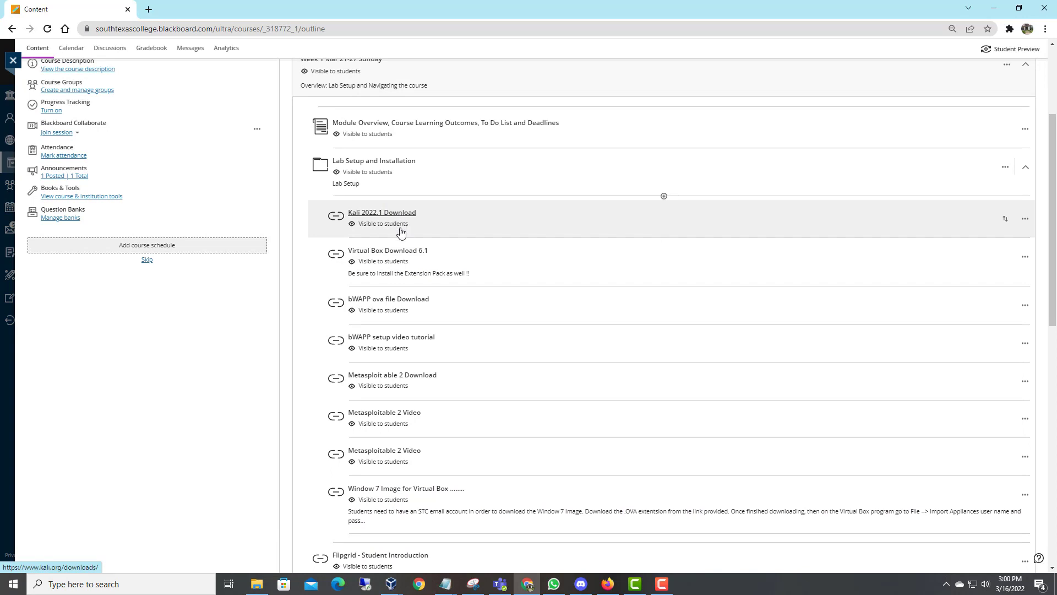
mouse_move(416, 383)
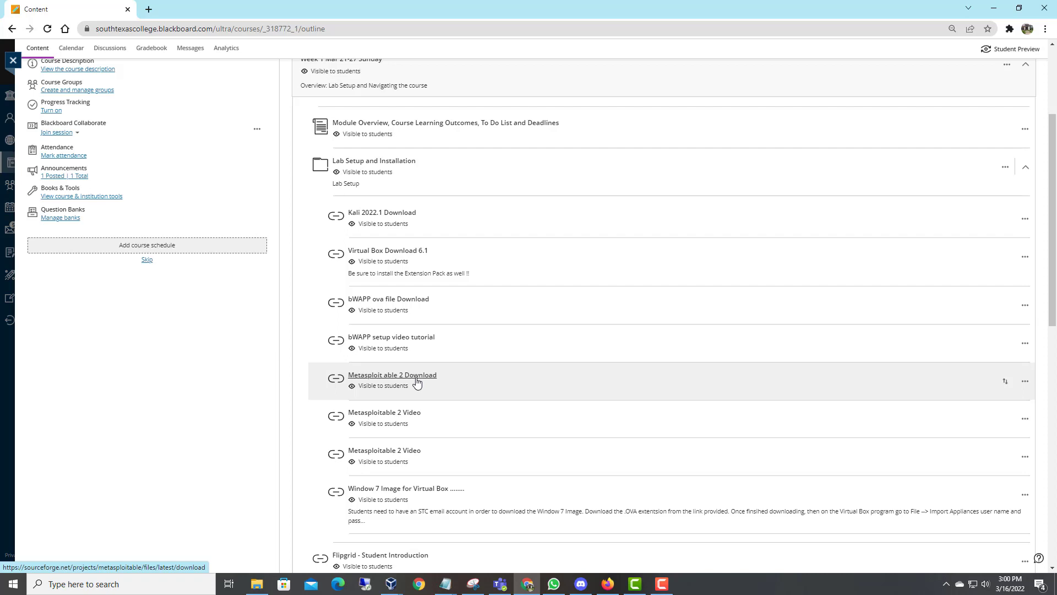
mouse_move(431, 339)
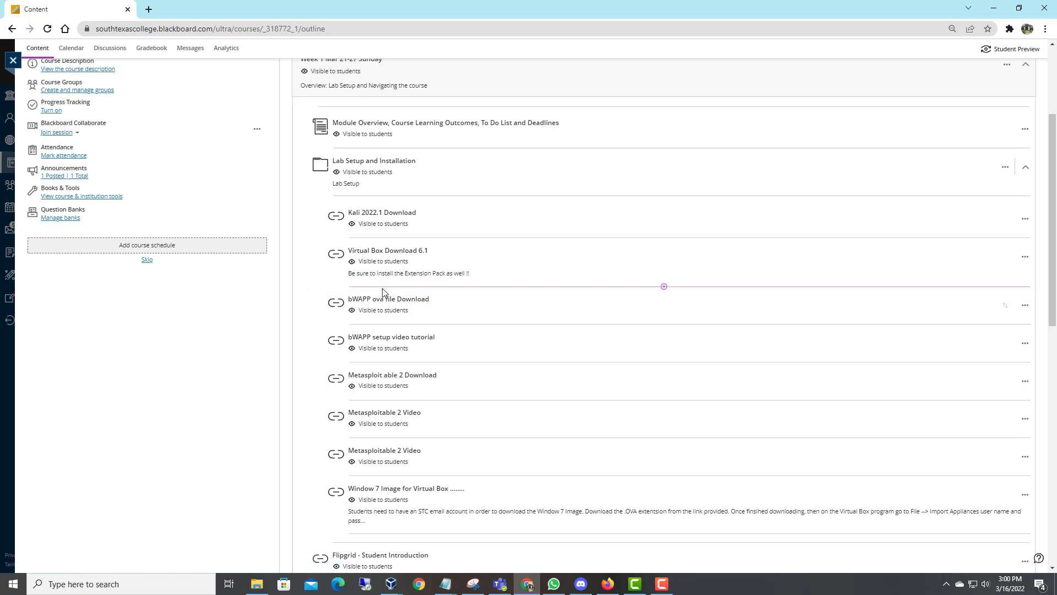
mouse_move(399, 488)
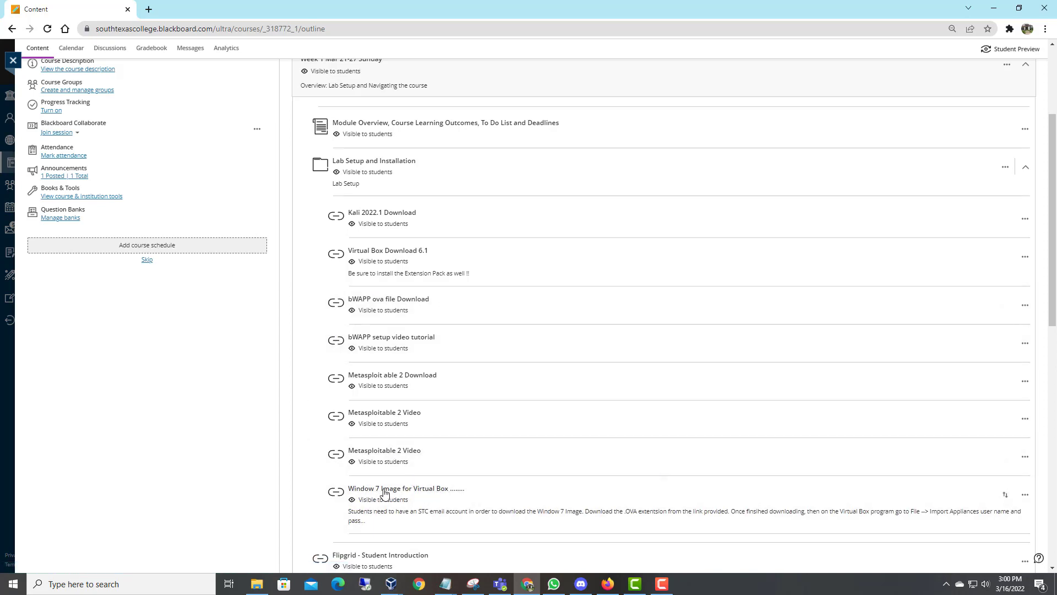
mouse_move(574, 446)
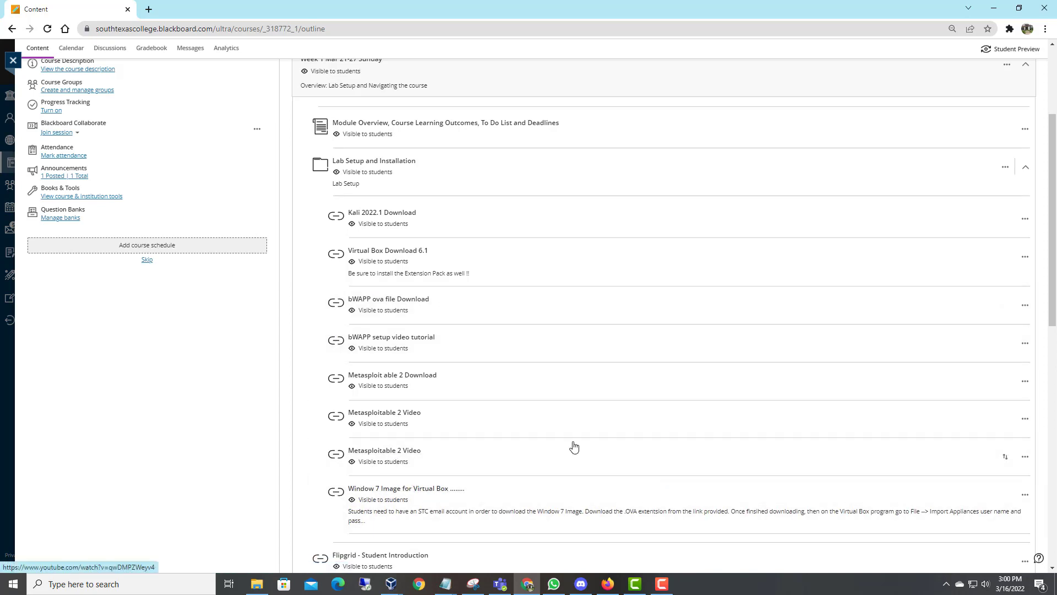
mouse_move(481, 426)
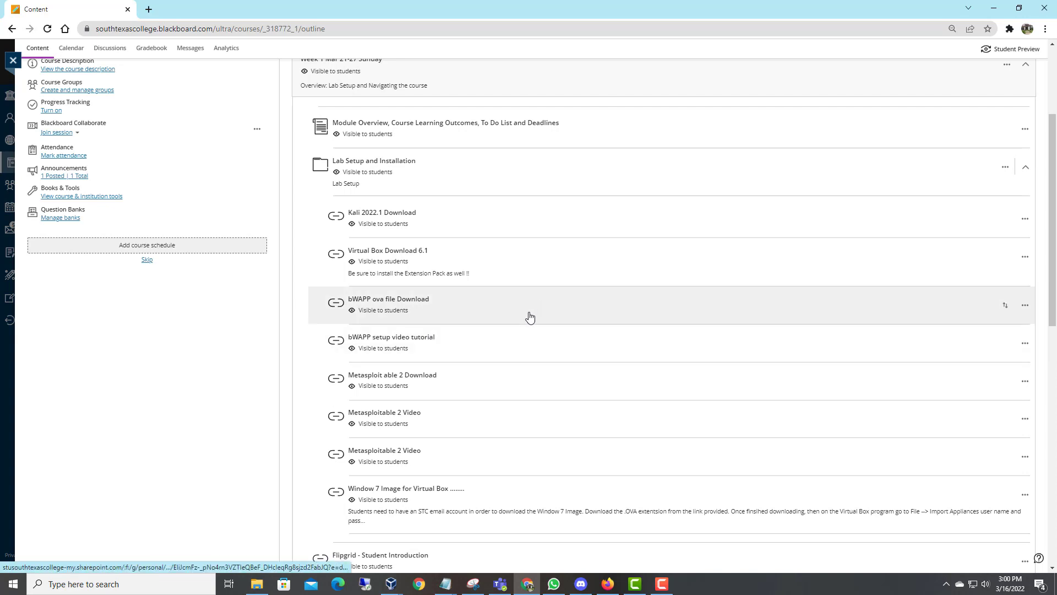
mouse_move(494, 399)
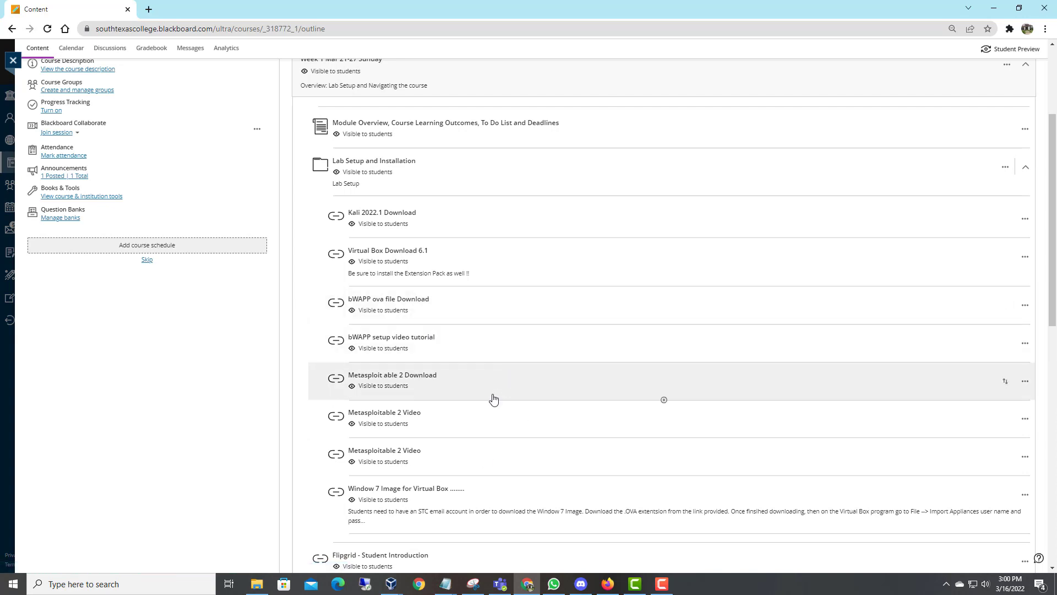
scroll("down", 3)
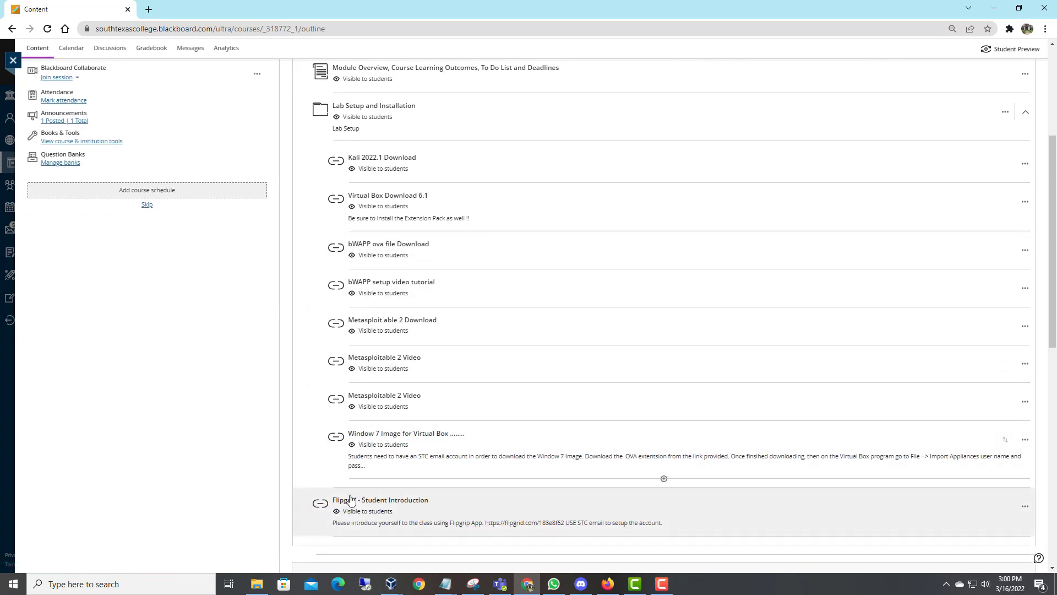
mouse_move(432, 158)
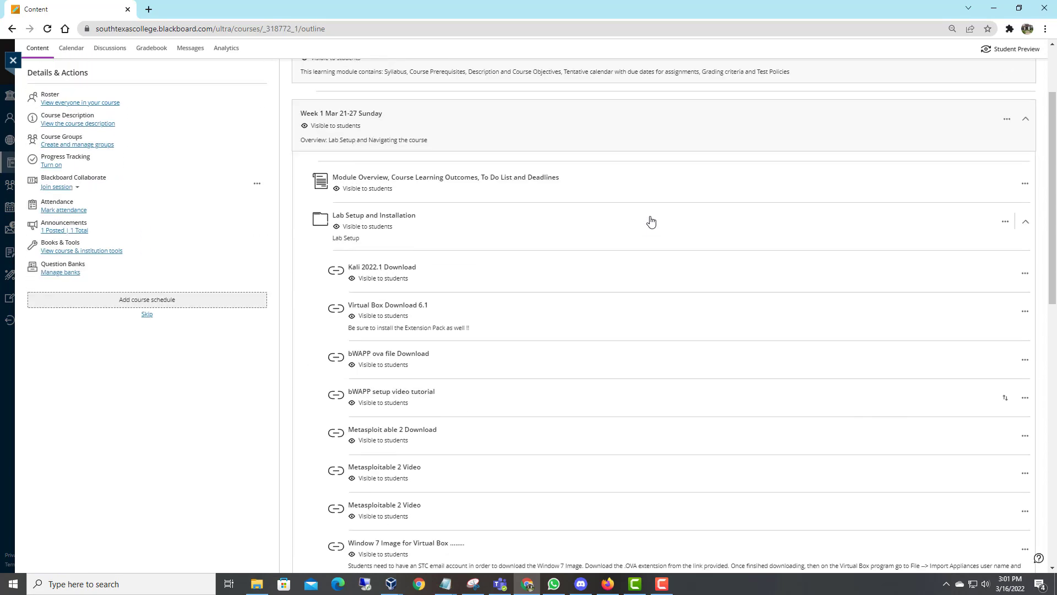
mouse_move(448, 331)
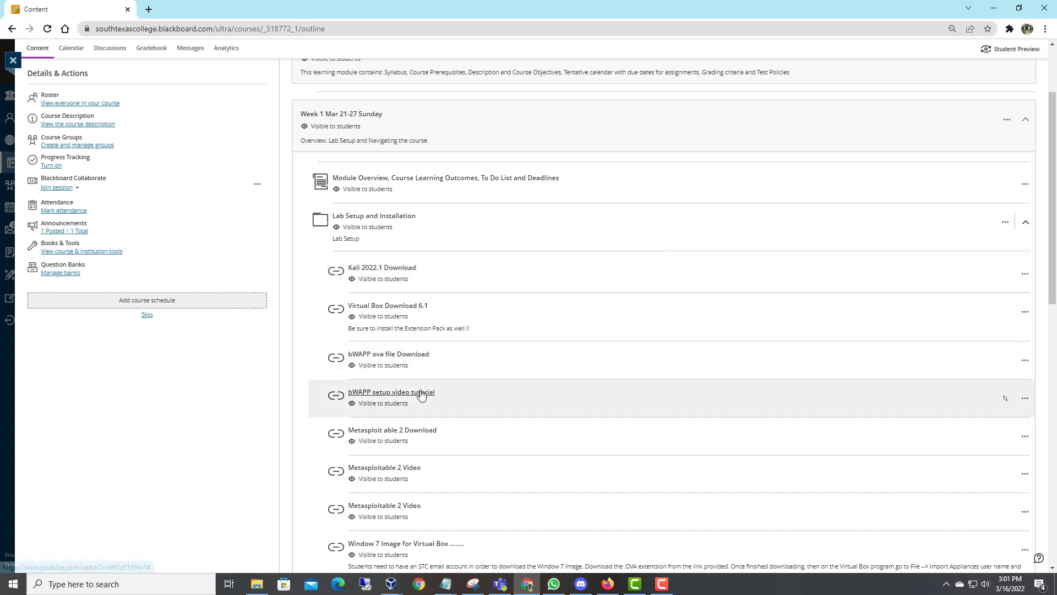
mouse_move(453, 483)
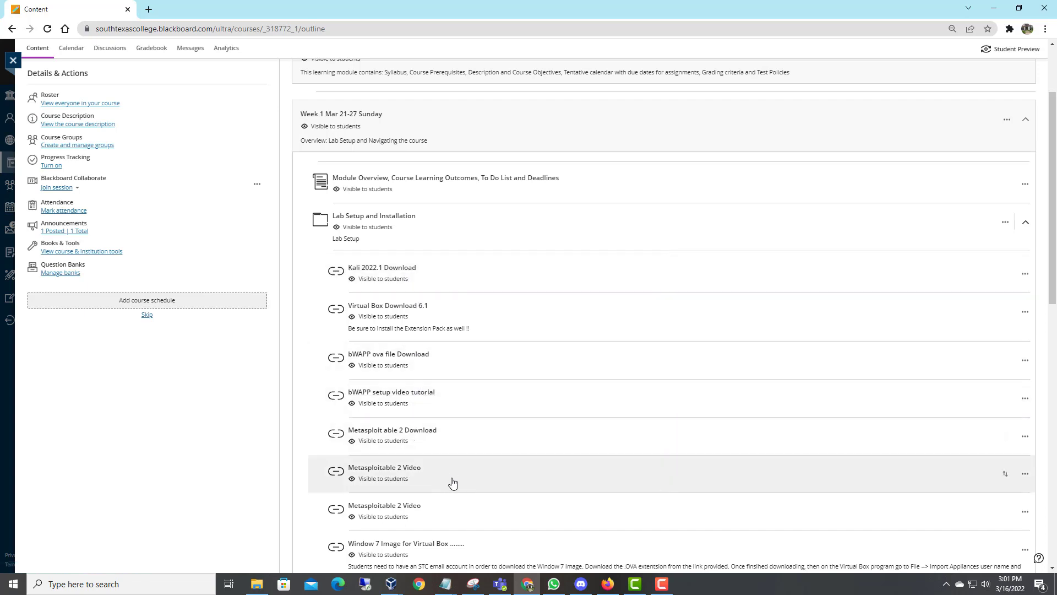
scroll("down", 3)
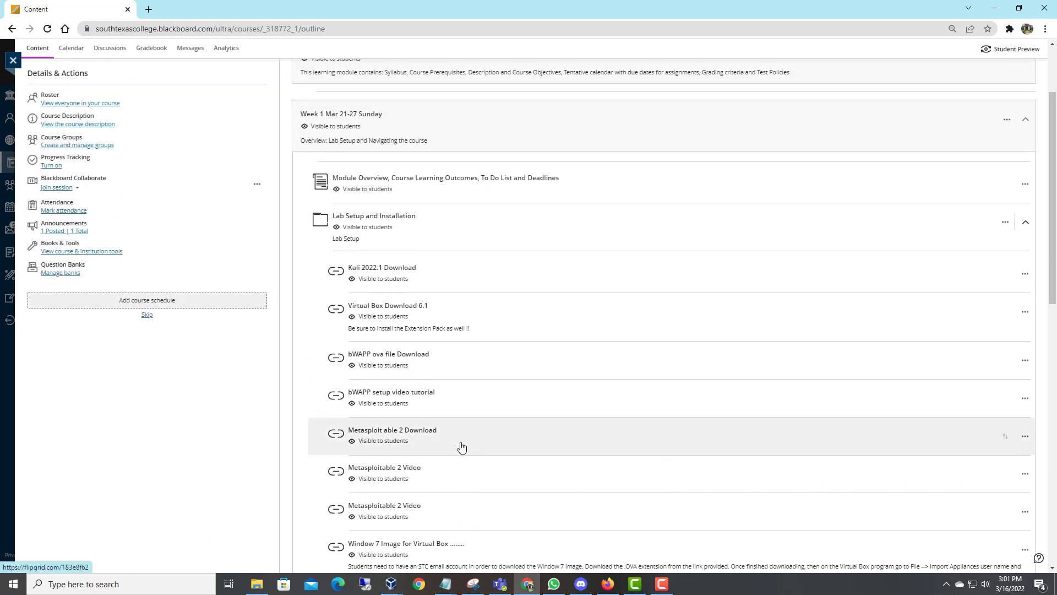
left_click(1024, 221)
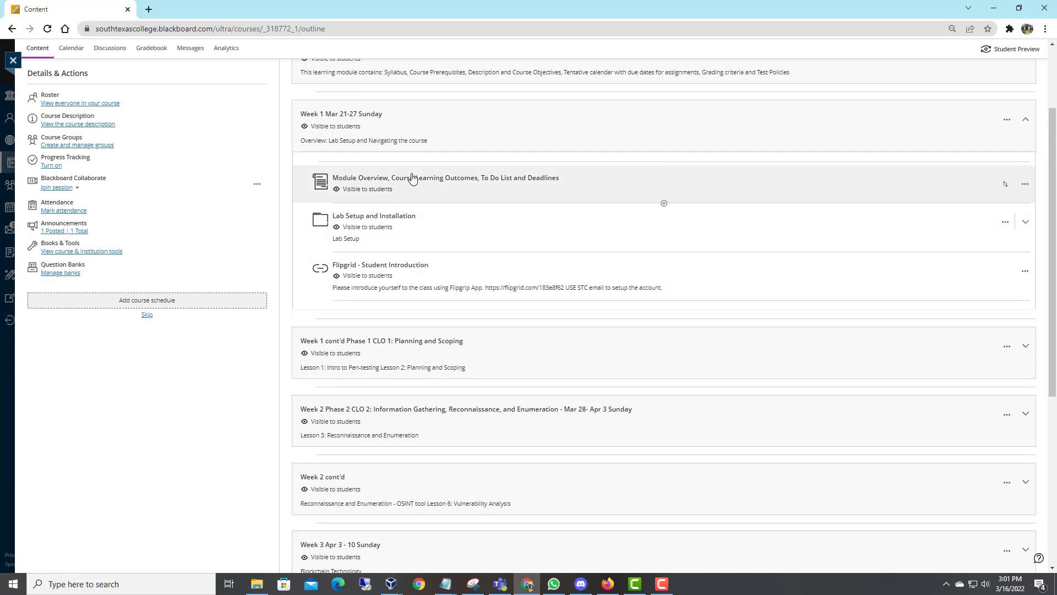
Preview the Week 1 Module Overview document, close it, and start a new browser tab
left_click(444, 177)
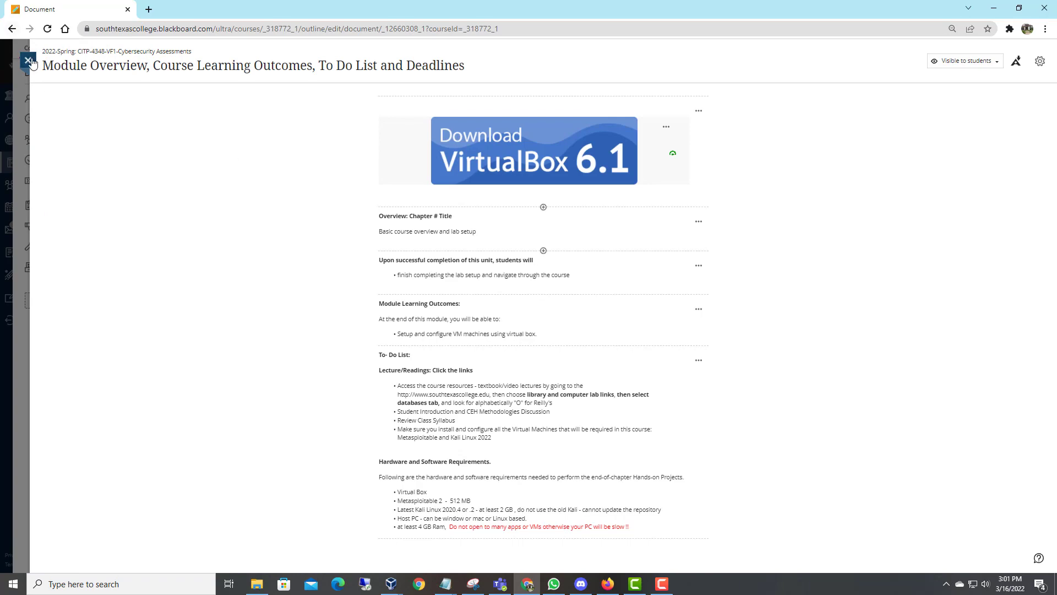
left_click(26, 61)
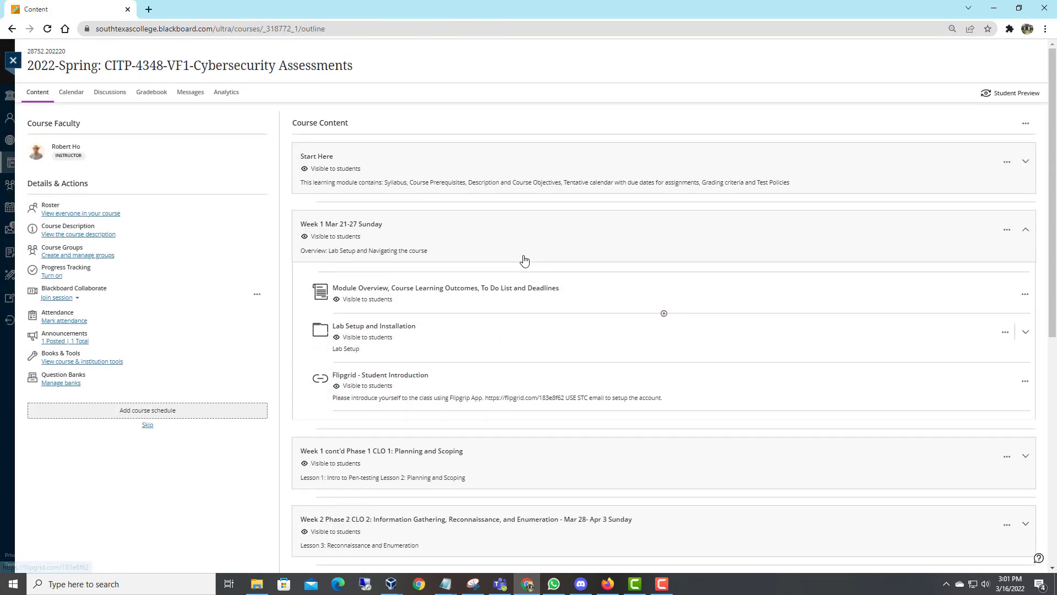
left_click(281, 9)
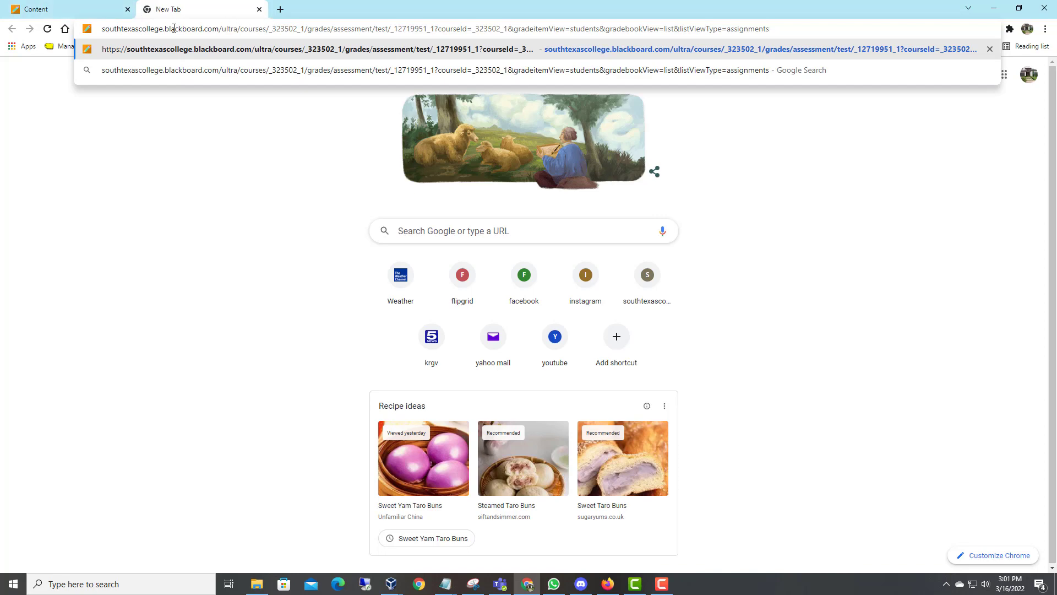
Go to southtexascollege, the faculty/staff resources page, and the Outlook web mail inbox
type("southtexascollege.edu")
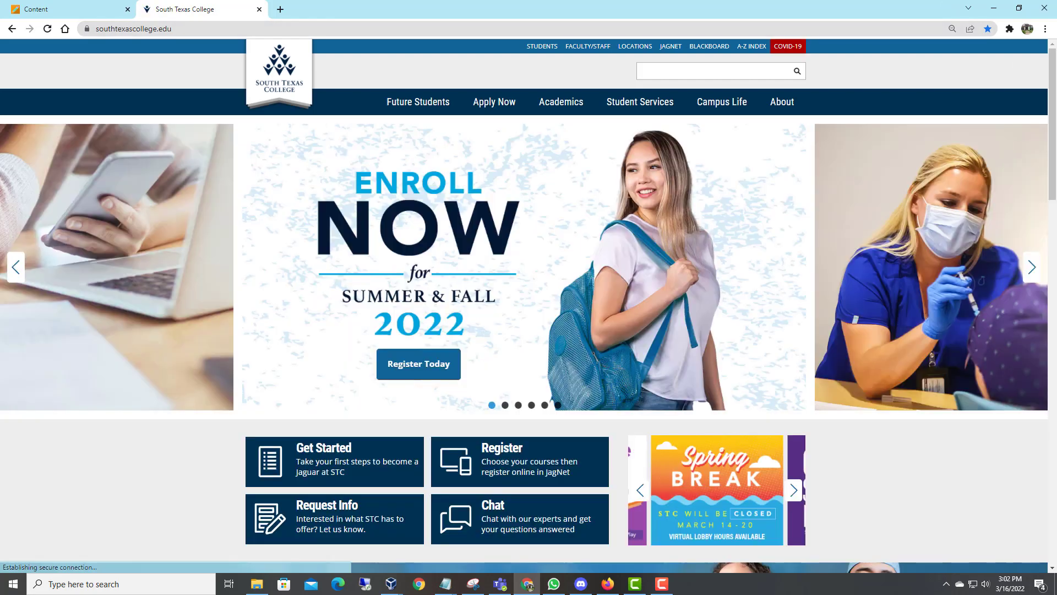
left_click(587, 46)
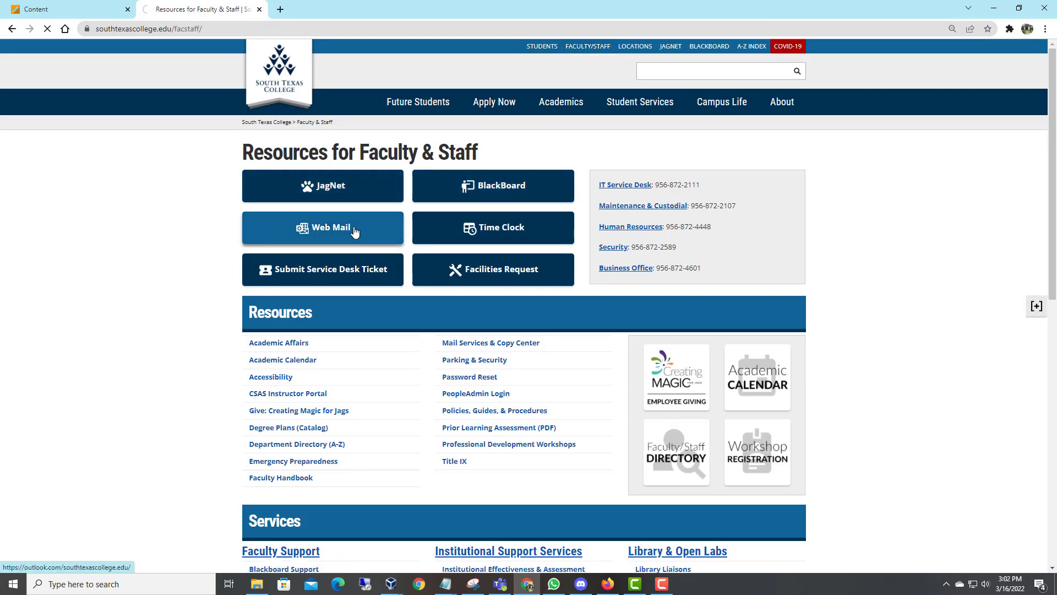
left_click(323, 226)
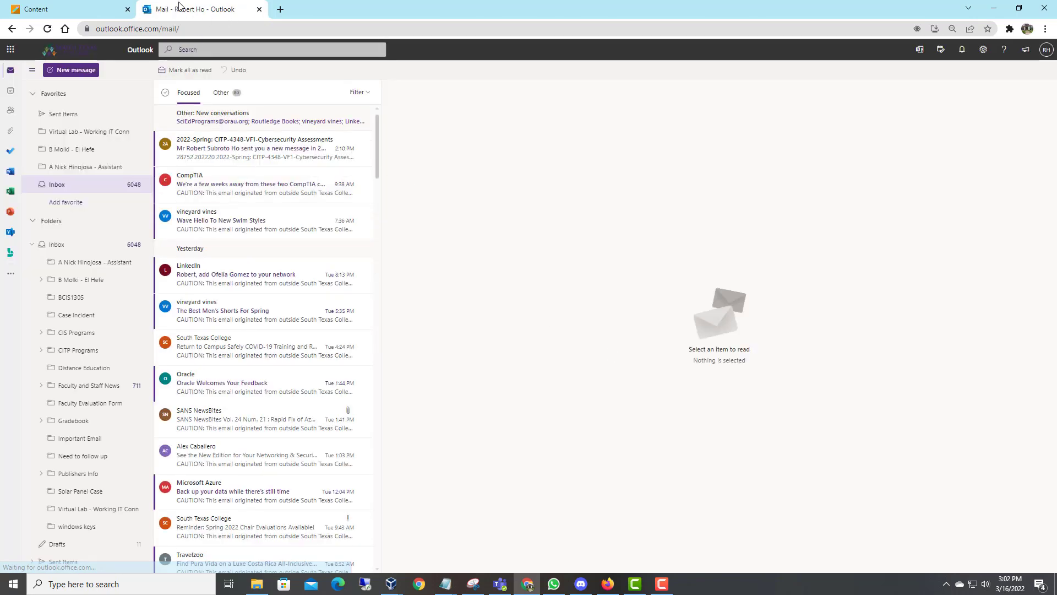
Launch OneDrive from Outlook's app launcher to reach the My files listing
left_click(10, 49)
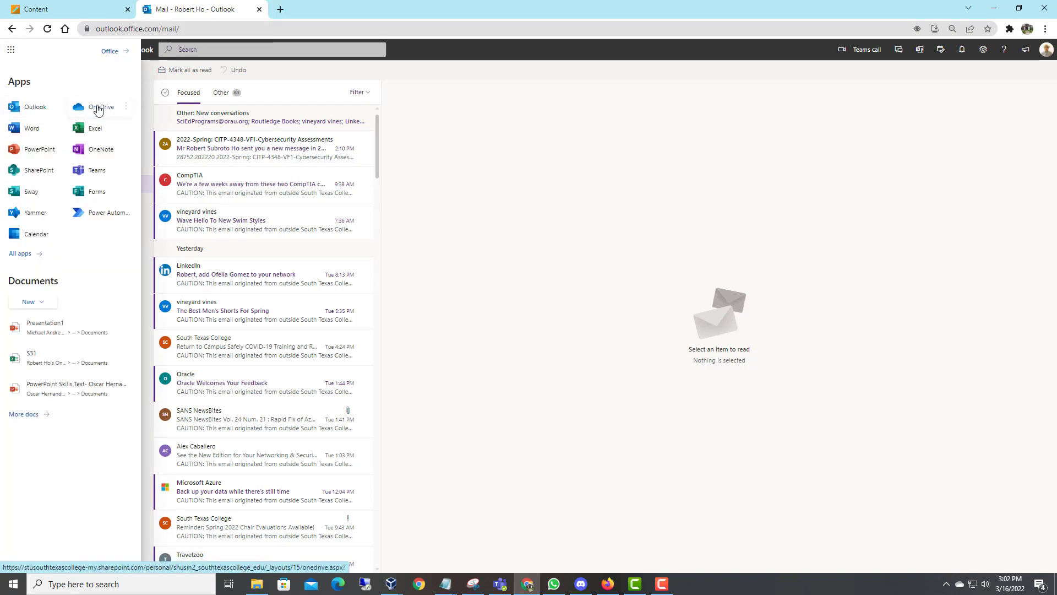
left_click(92, 107)
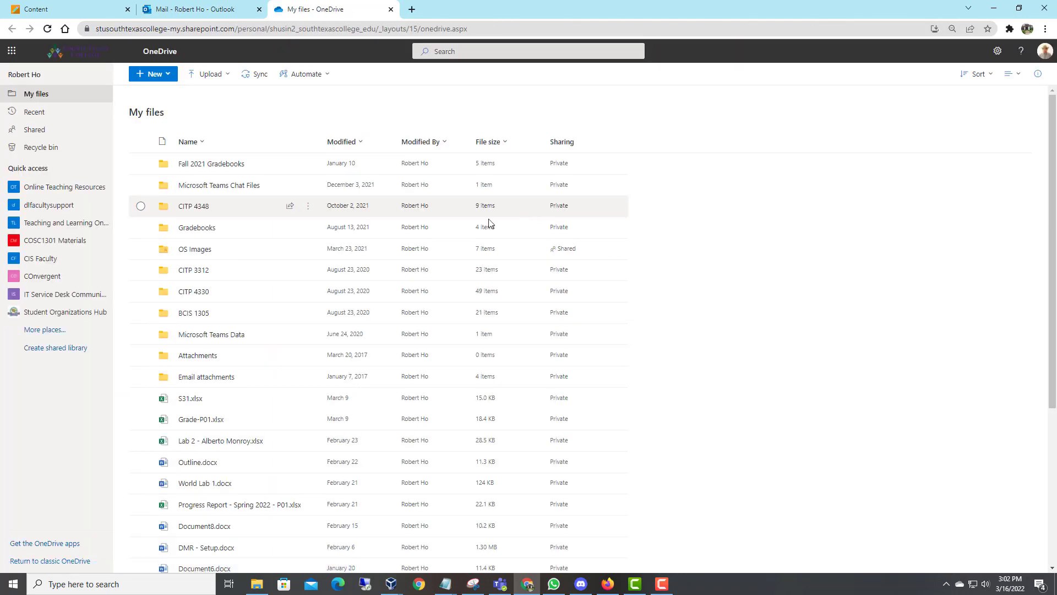
mouse_move(194, 249)
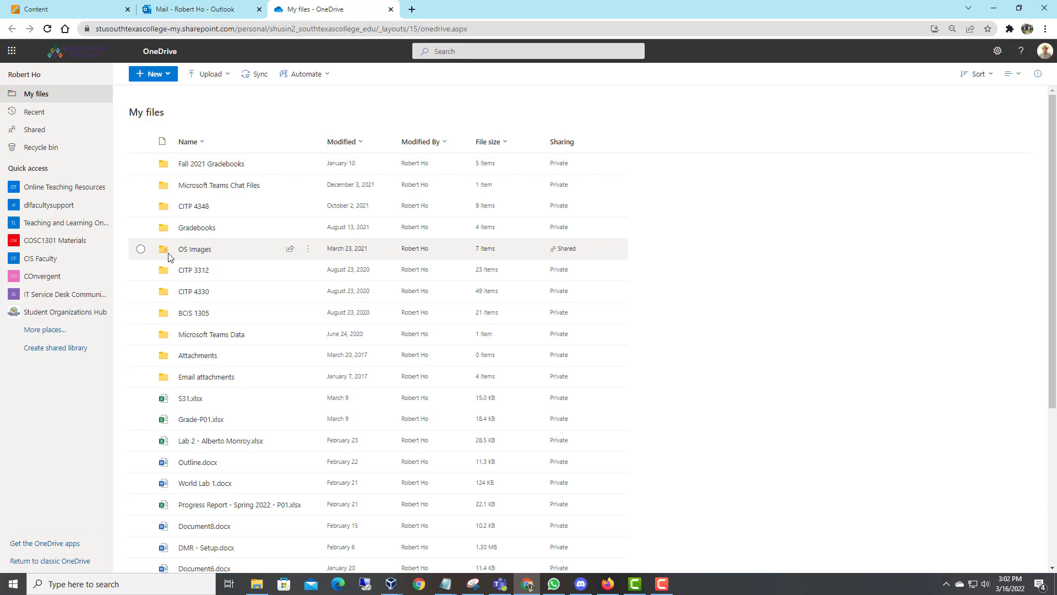
double_click(195, 249)
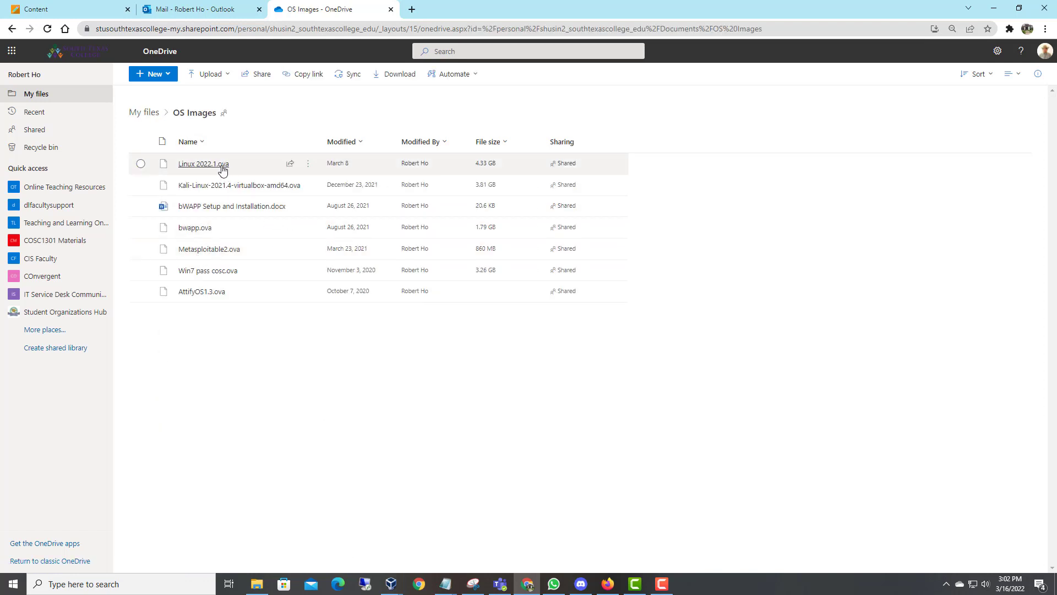
mouse_move(203, 163)
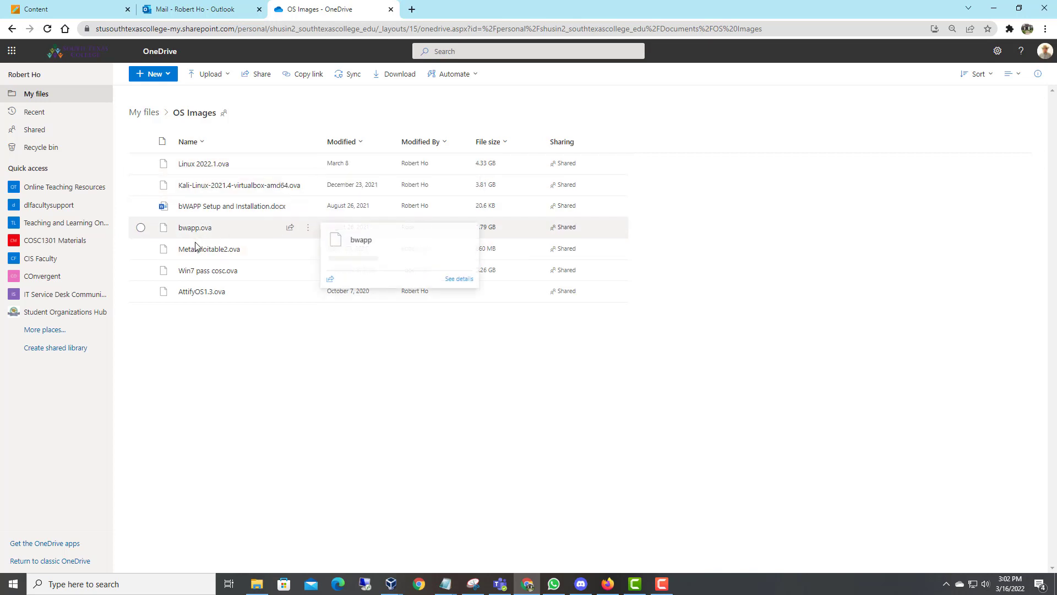
mouse_move(223, 274)
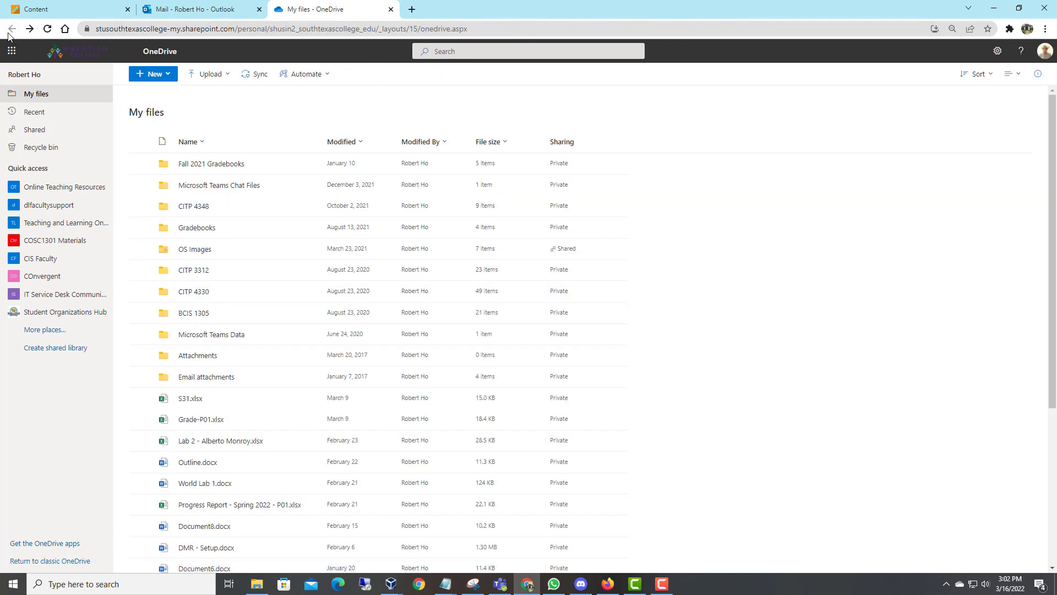
mouse_move(310, 253)
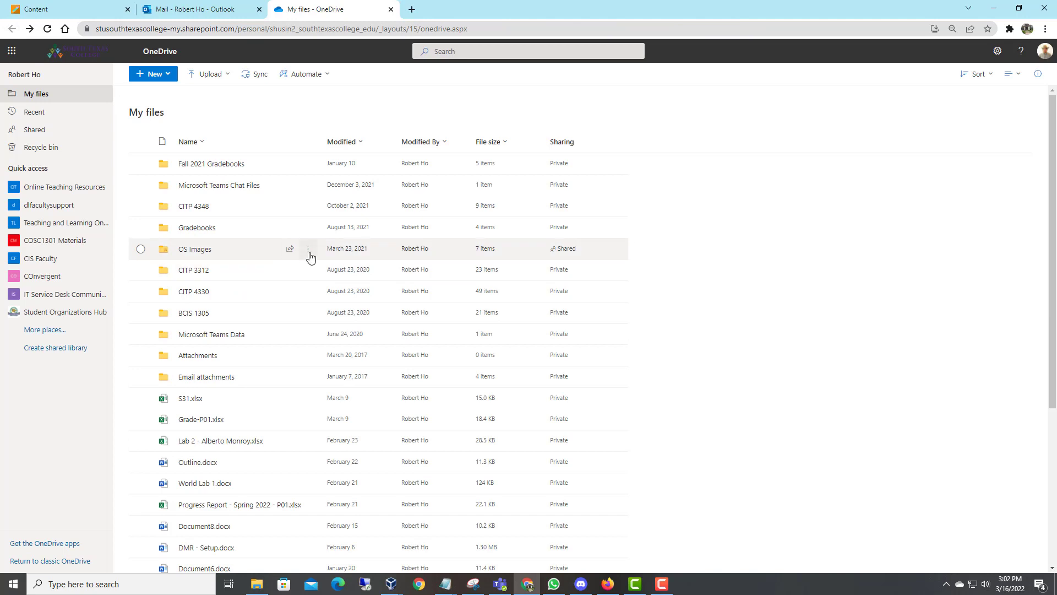
Look at sharing options for the OS Images folder, then close the sharing panel unsent
left_click(140, 249)
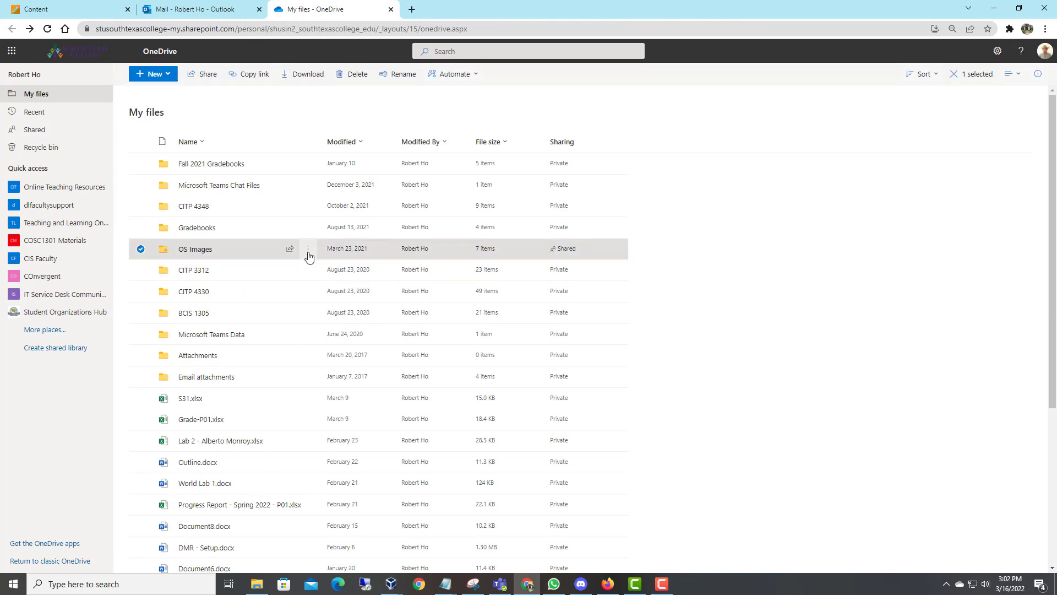
left_click(307, 249)
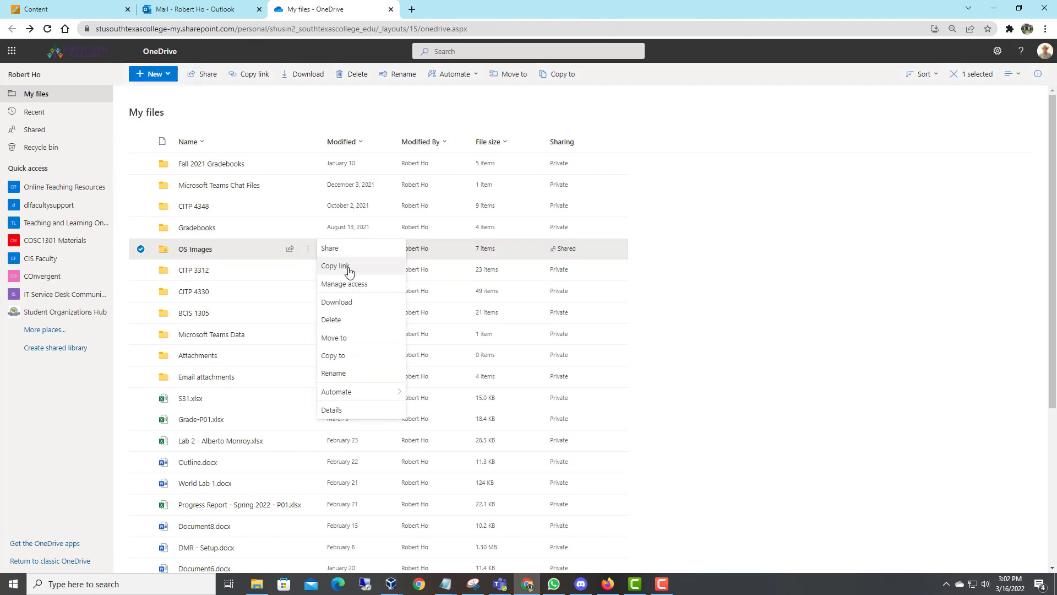
mouse_move(335, 266)
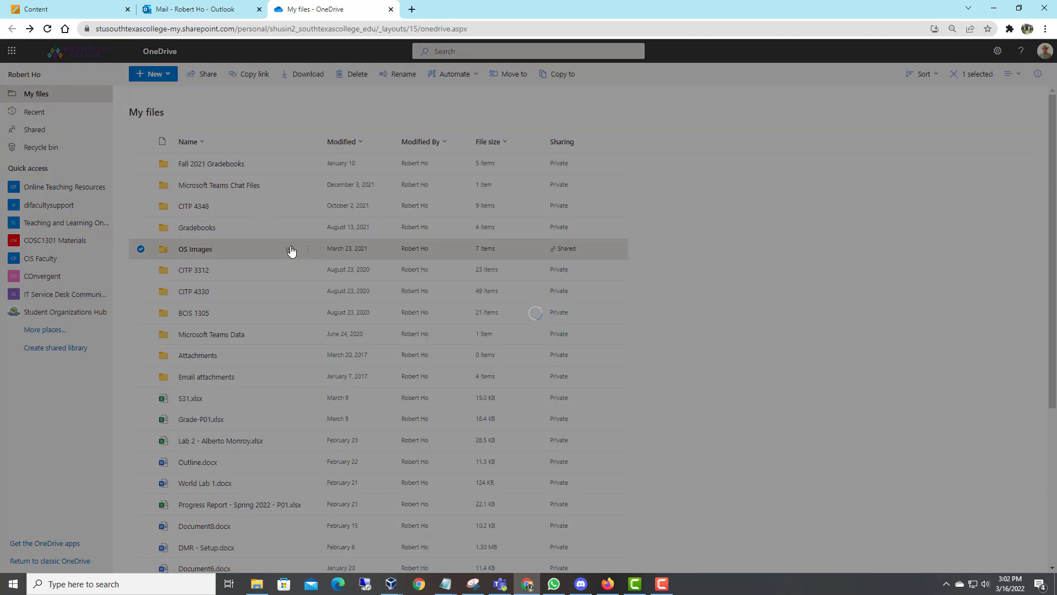
left_click(206, 74)
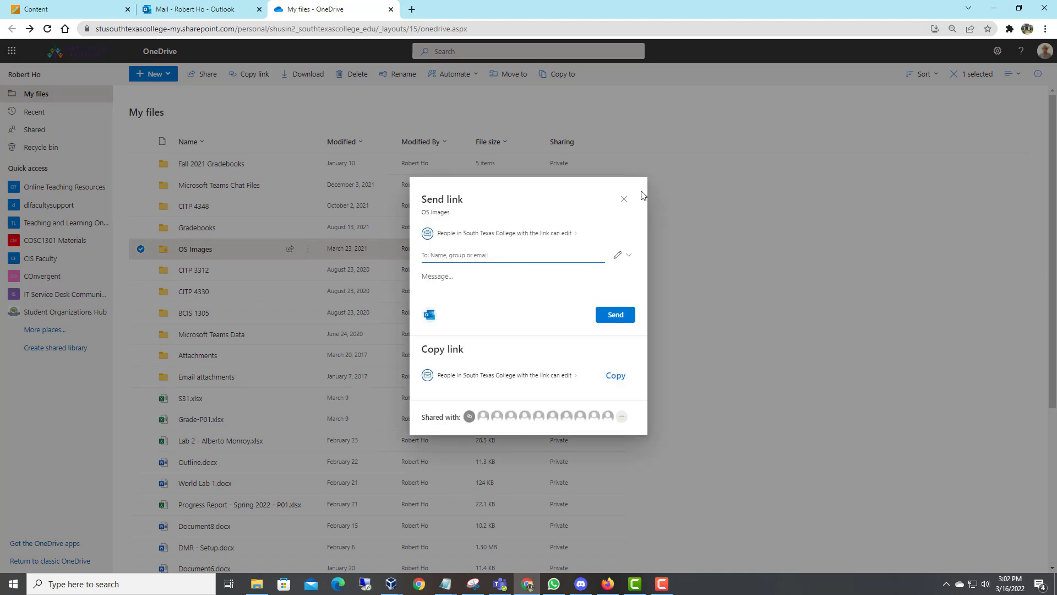
mouse_move(623, 198)
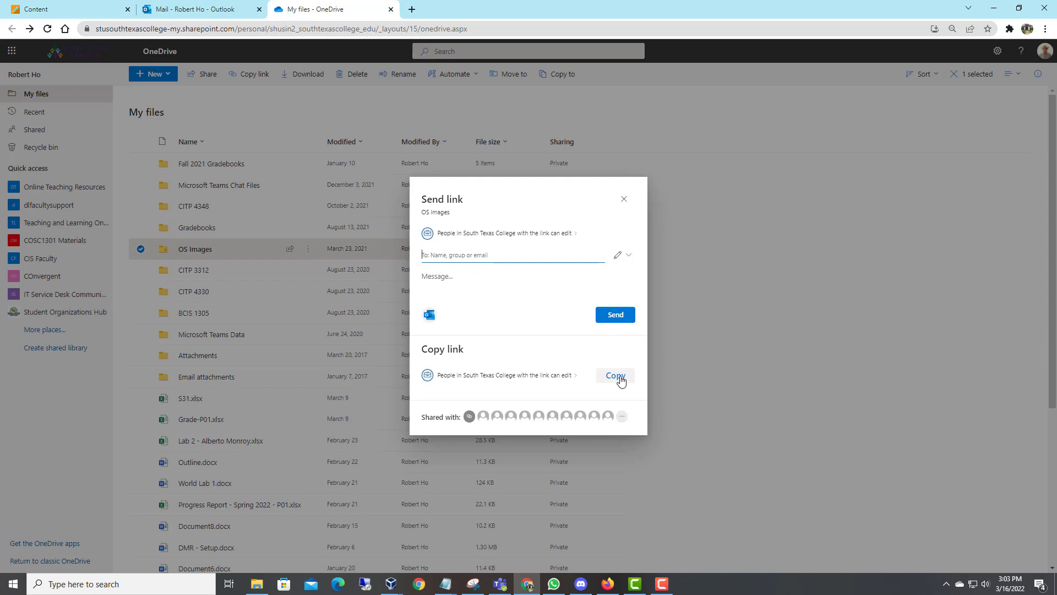
left_click(615, 376)
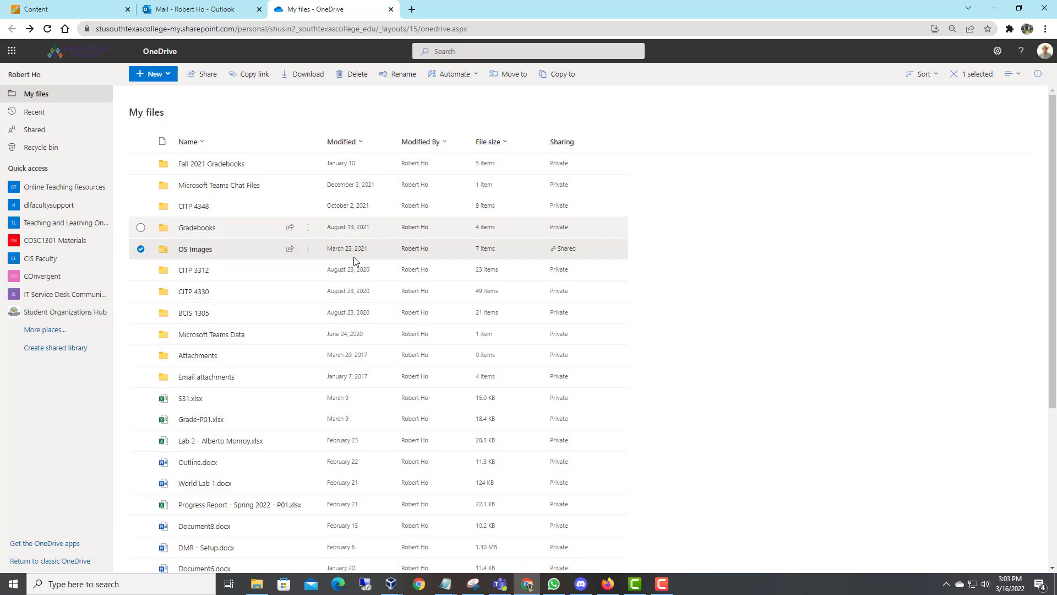
Copy a shareable link to the OS Images folder and return to the Blackboard course outline
left_click(308, 248)
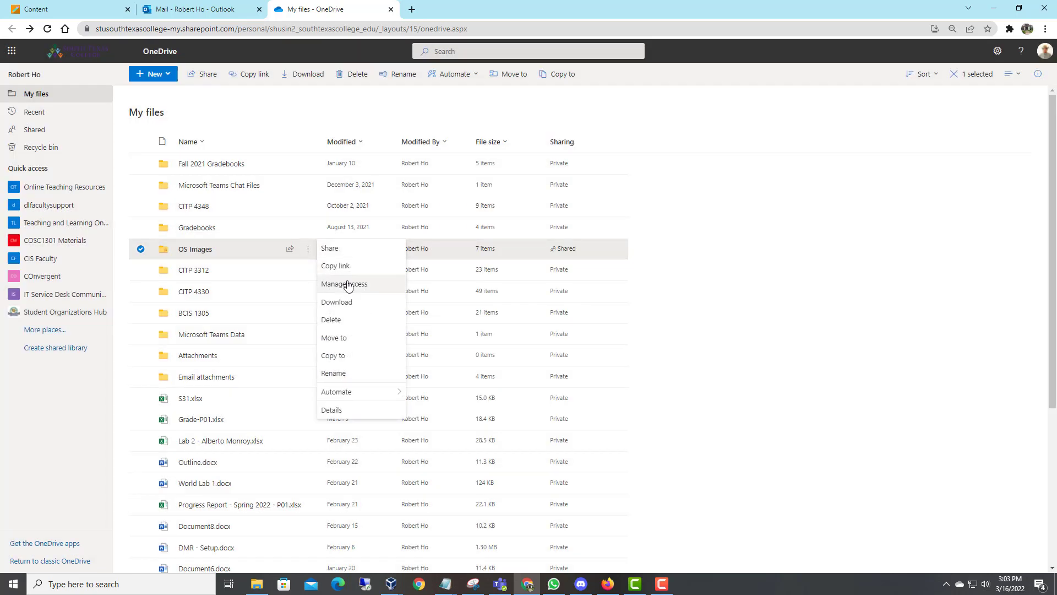
mouse_move(336, 265)
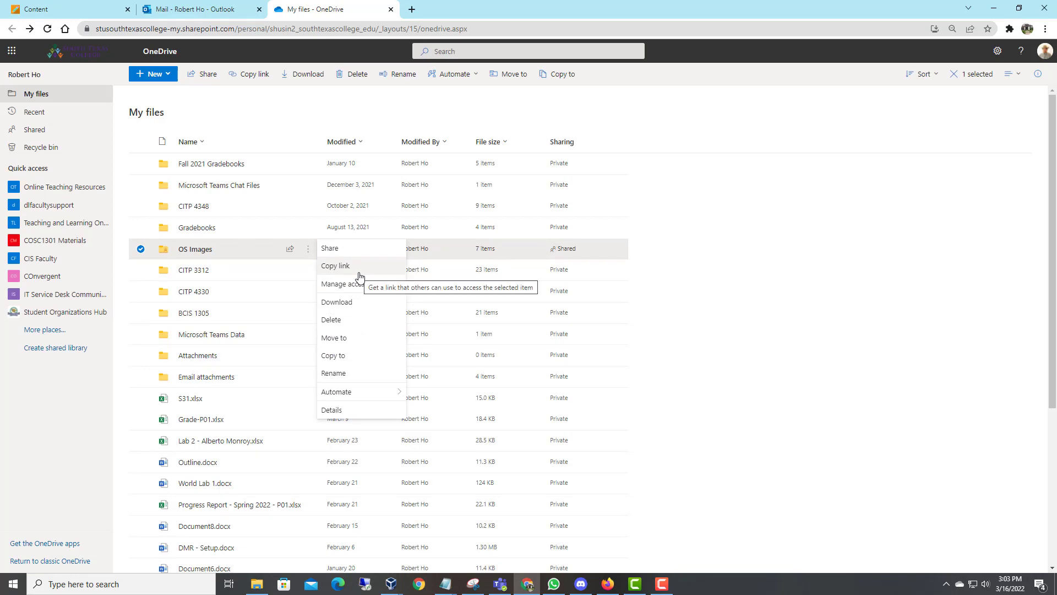
left_click(335, 265)
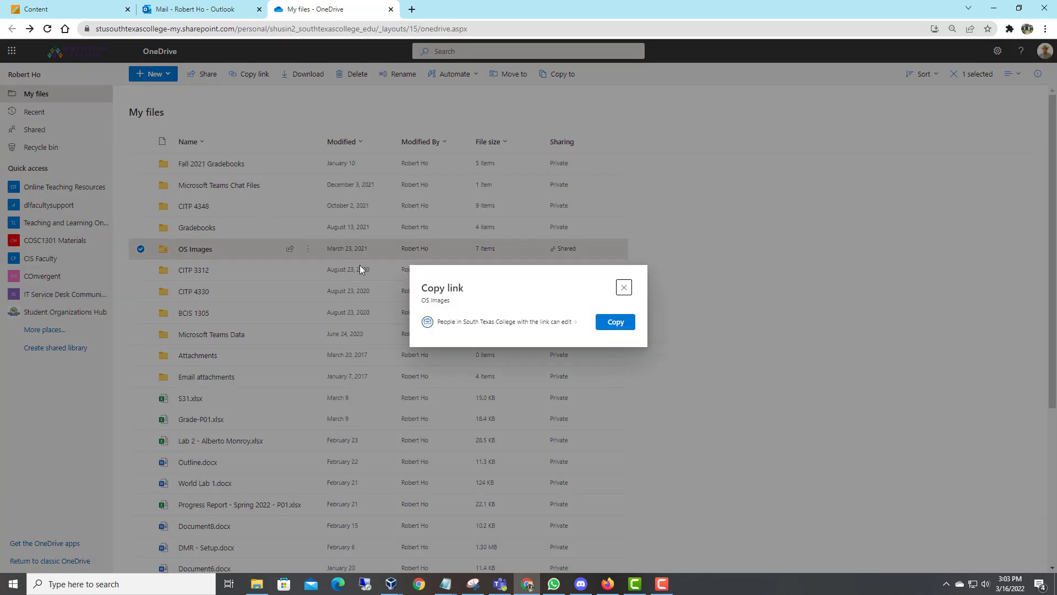
mouse_move(614, 322)
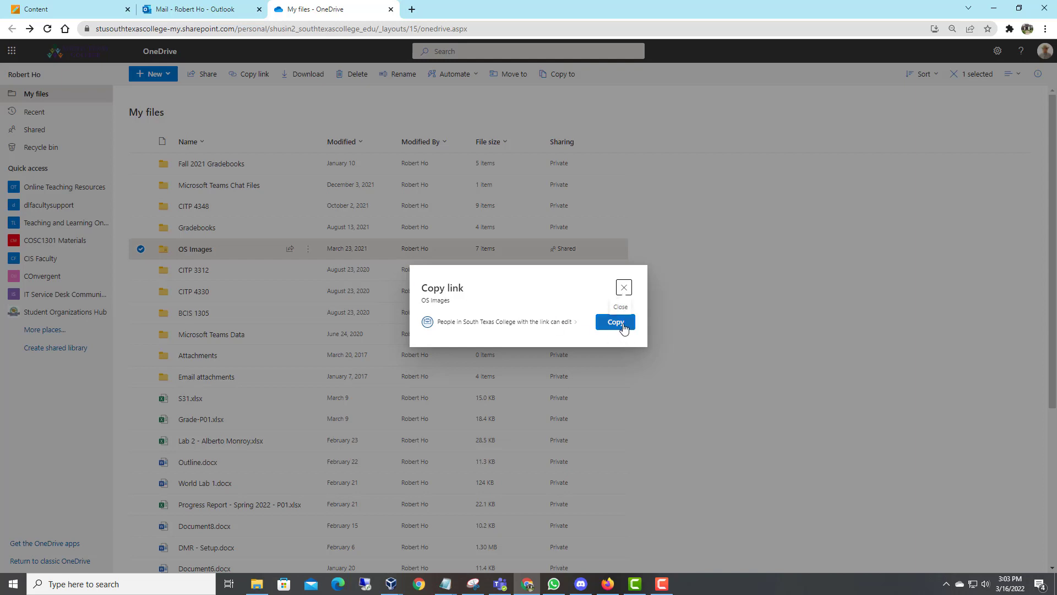
left_click(615, 323)
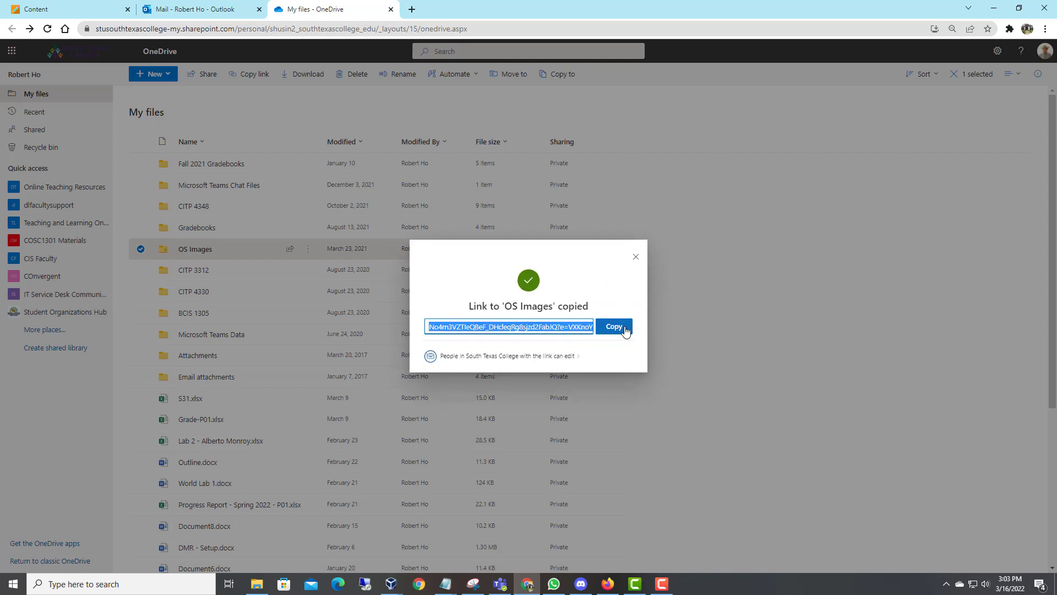
left_click(64, 9)
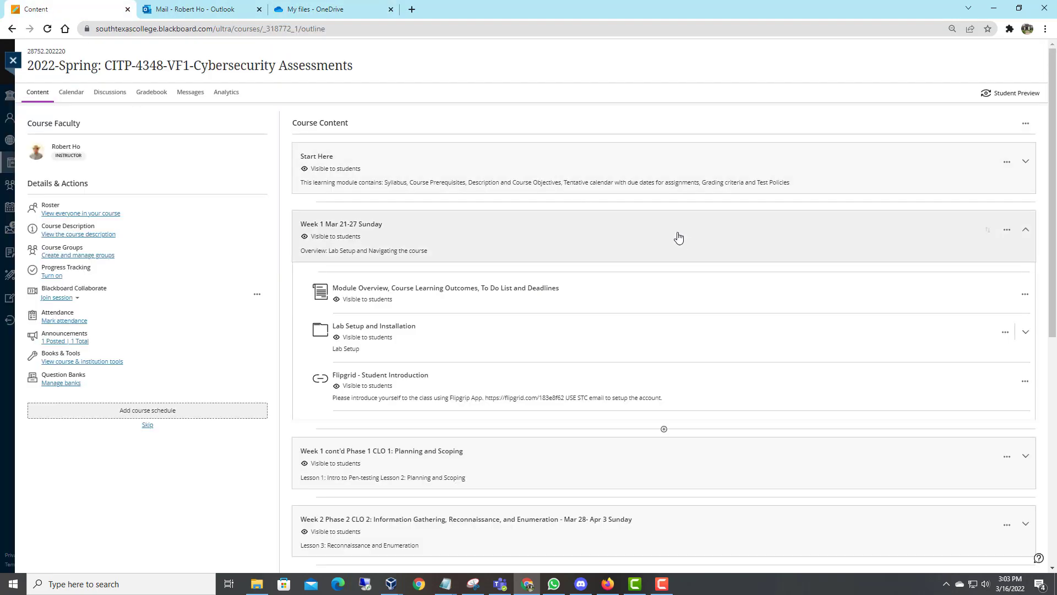
mouse_move(383, 358)
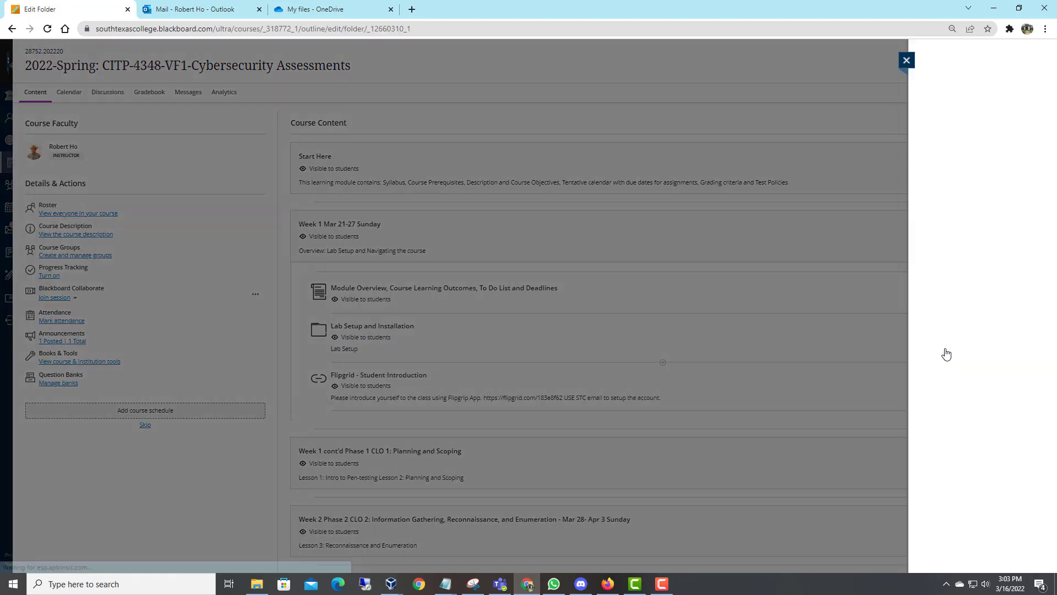
Paste the OS Images folder link into the Lab Setup description with the label 'OS Images link'
left_click(372, 326)
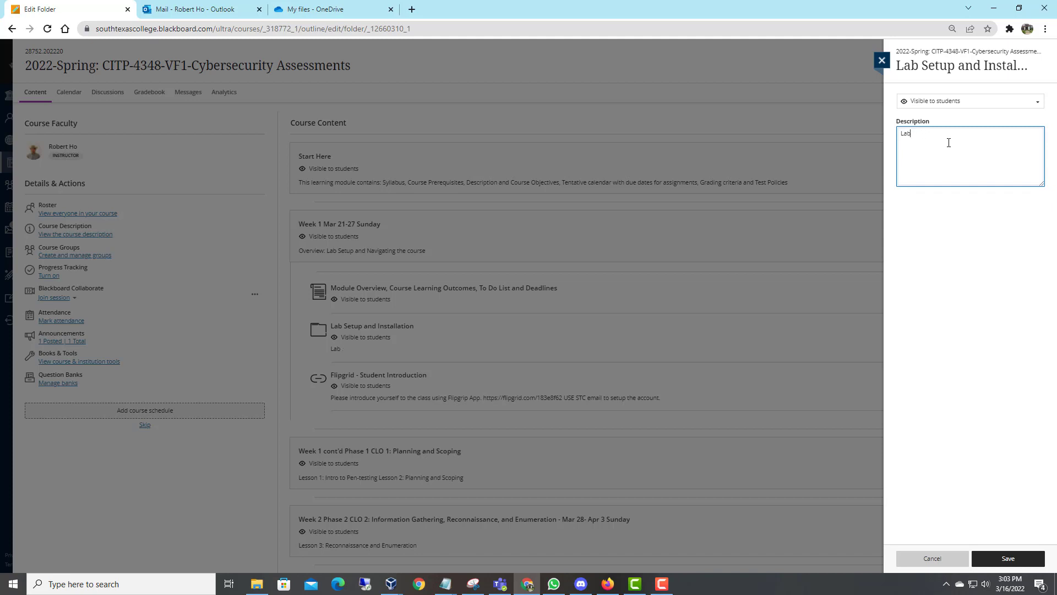
key("Backspace")
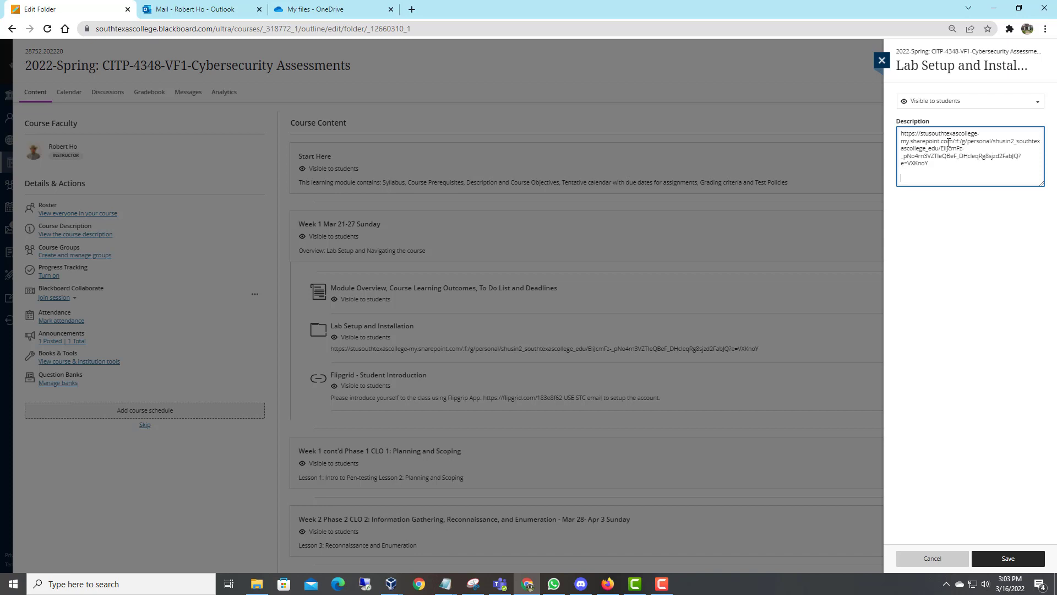
type("OS")
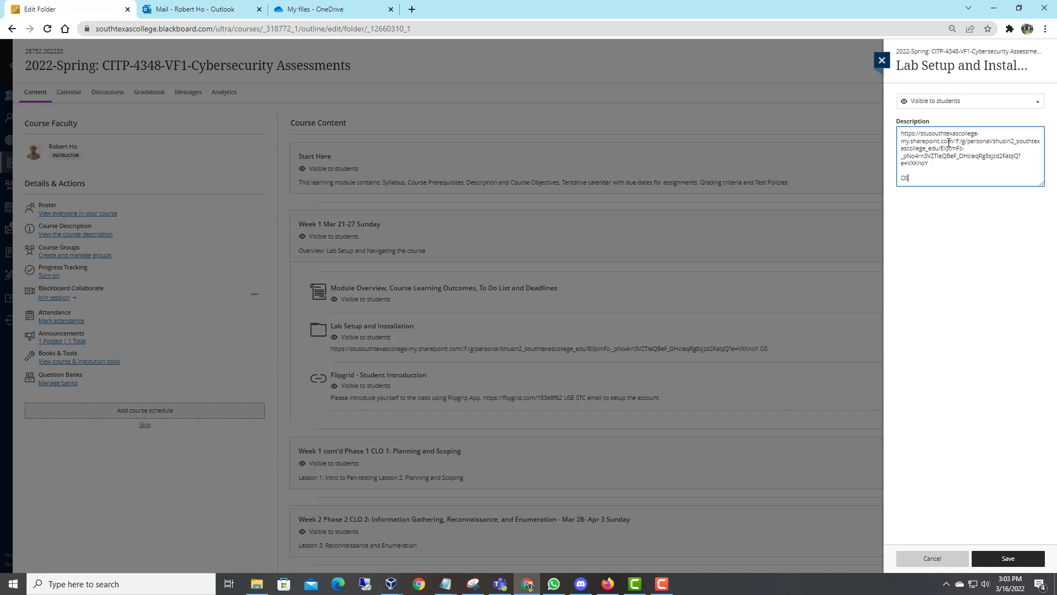
type("Image")
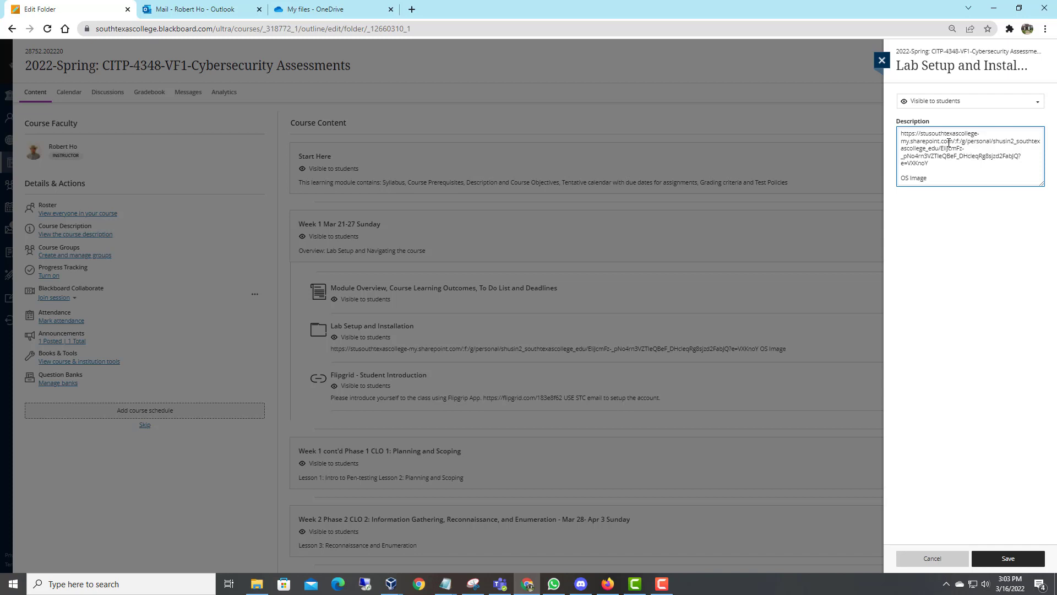
type("link")
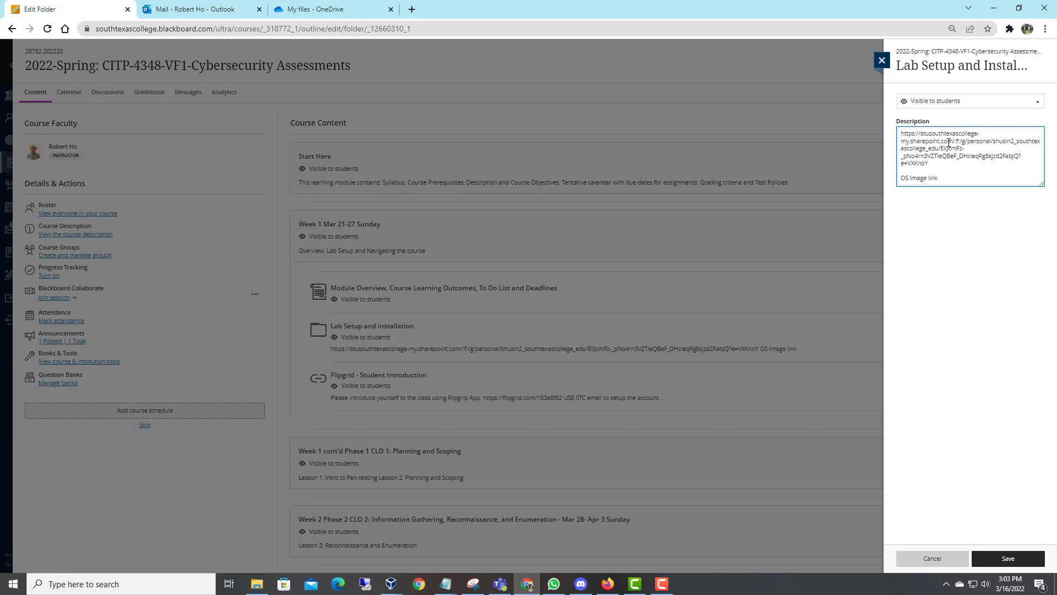
left_click(927, 177)
type("s")
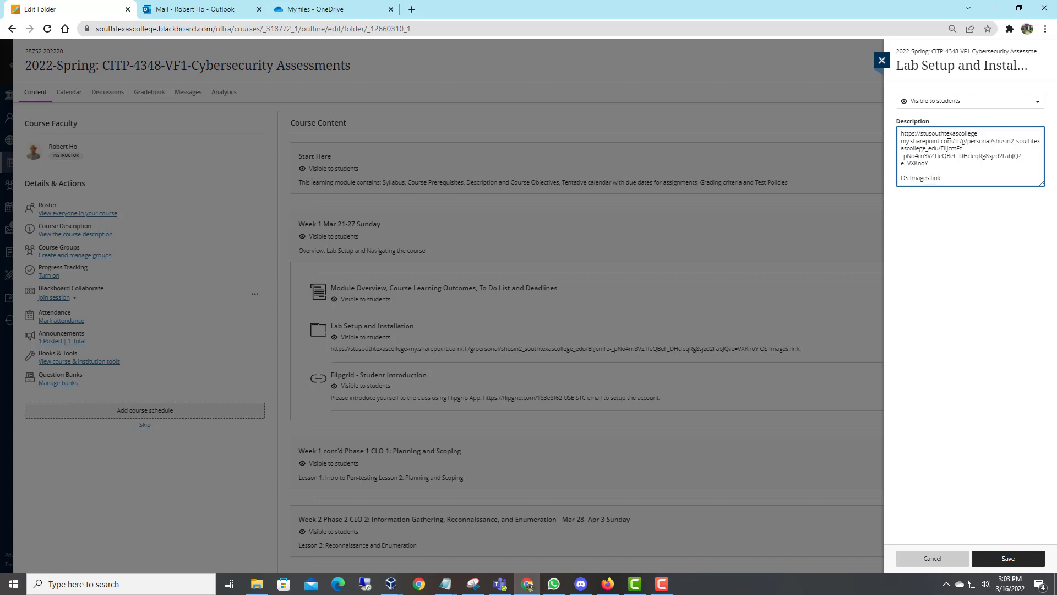
Add the note '(must use stc student account email)' and save the folder description
type("(")
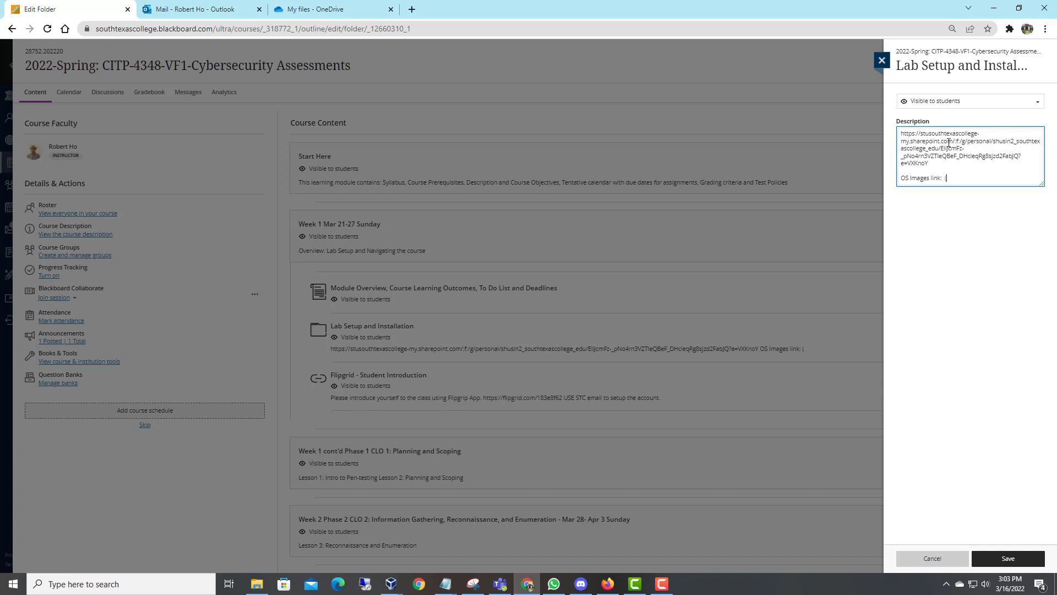
type("must use stc")
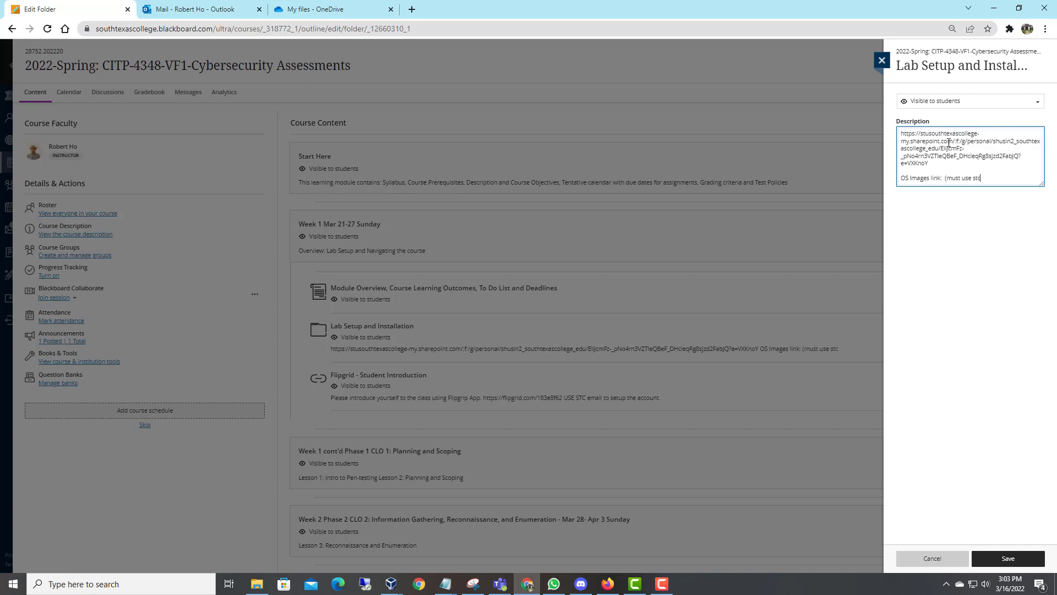
type("a")
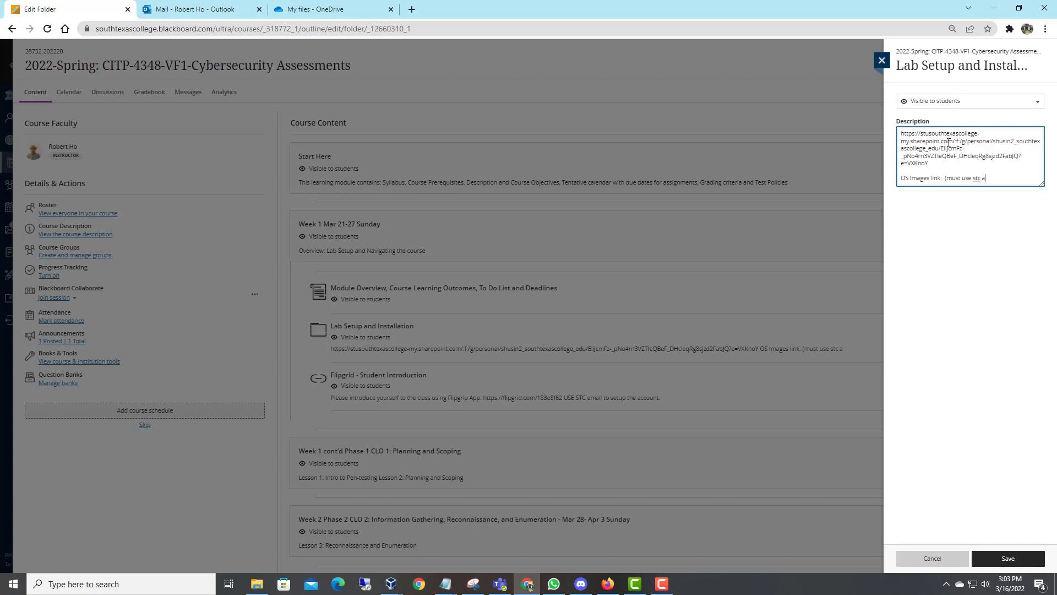
key("Backspace")
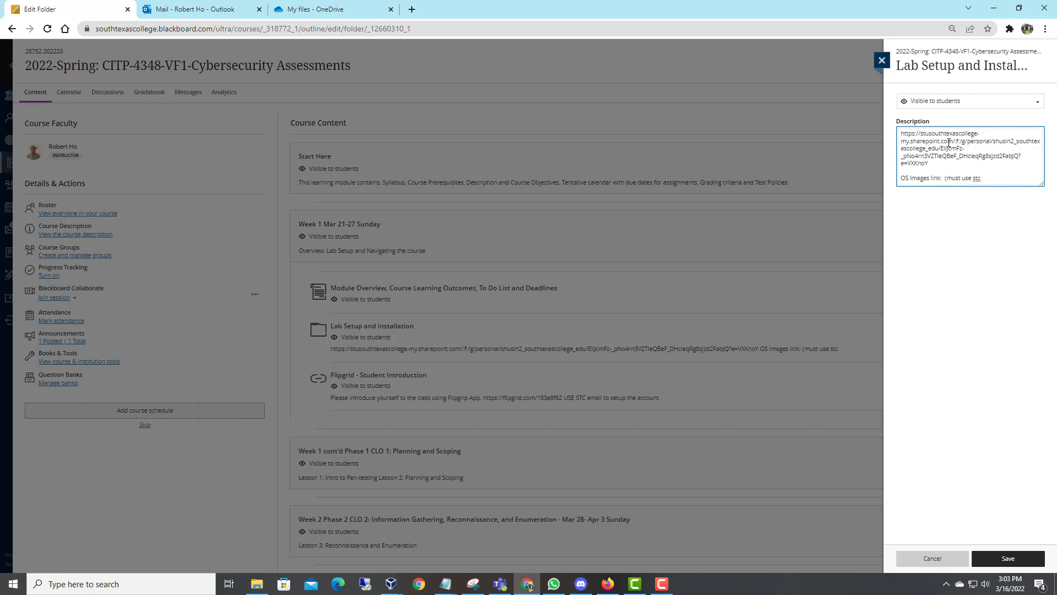
left_click(967, 179)
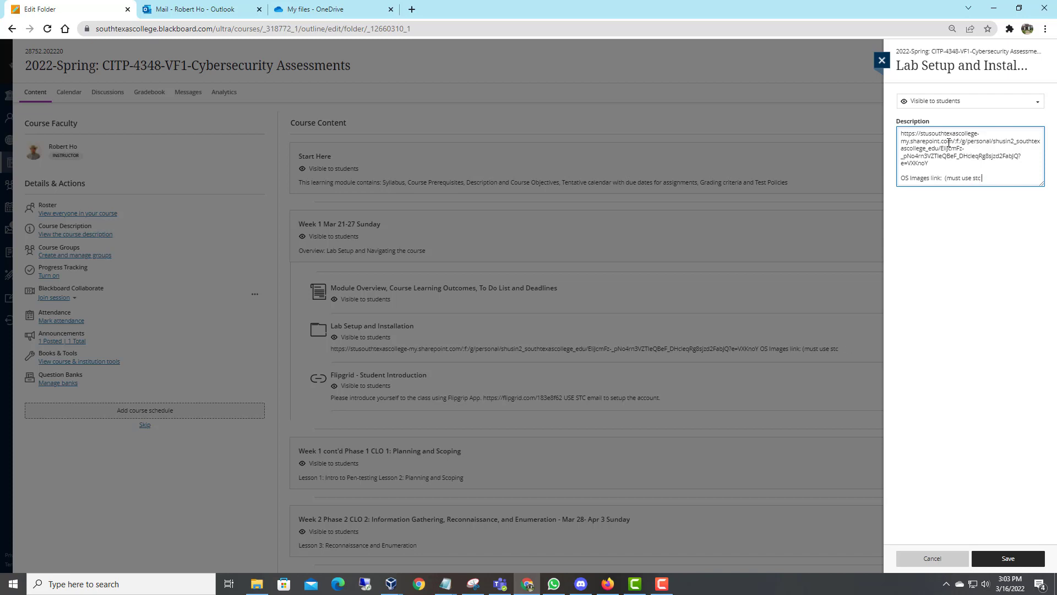
type("student accou")
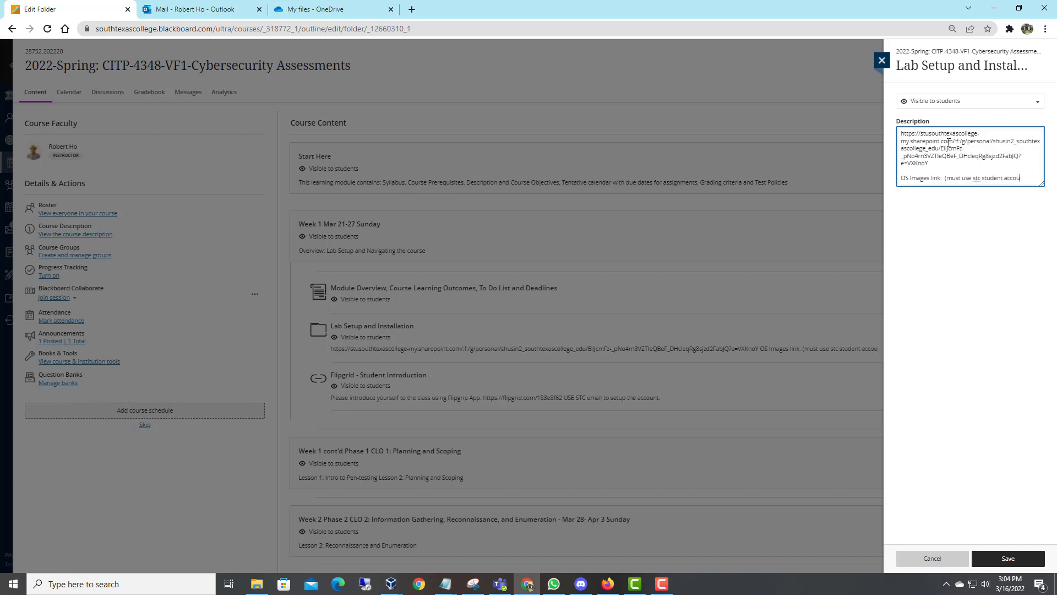
type("email)")
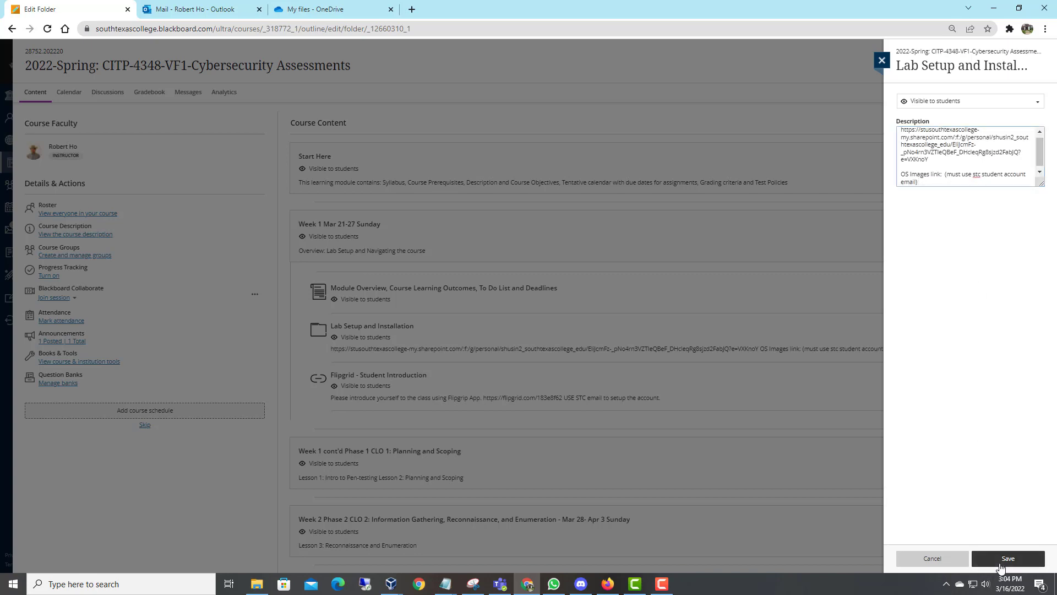
left_click(1008, 558)
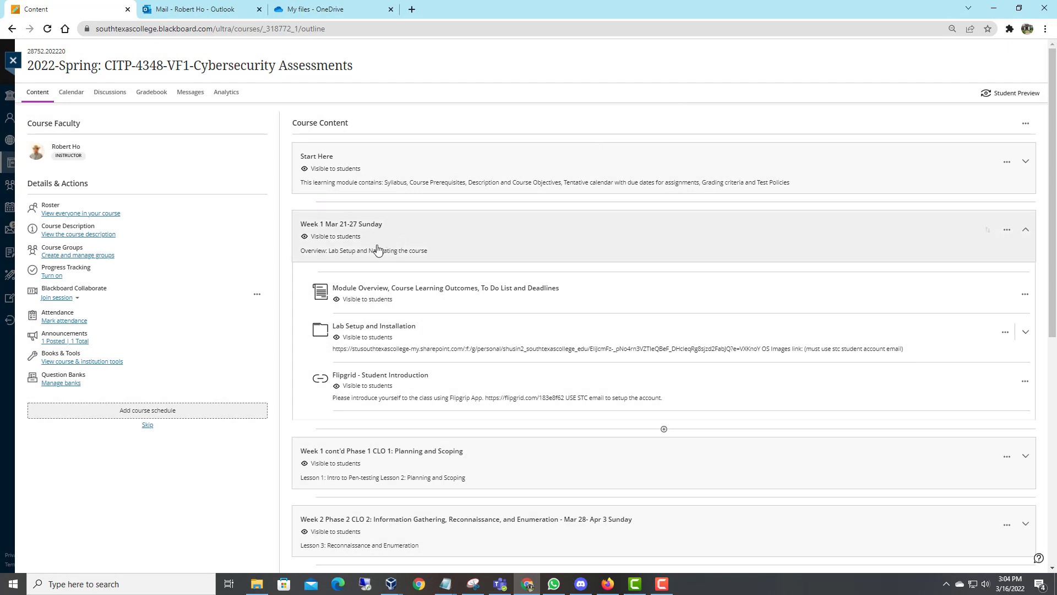
mouse_move(544, 137)
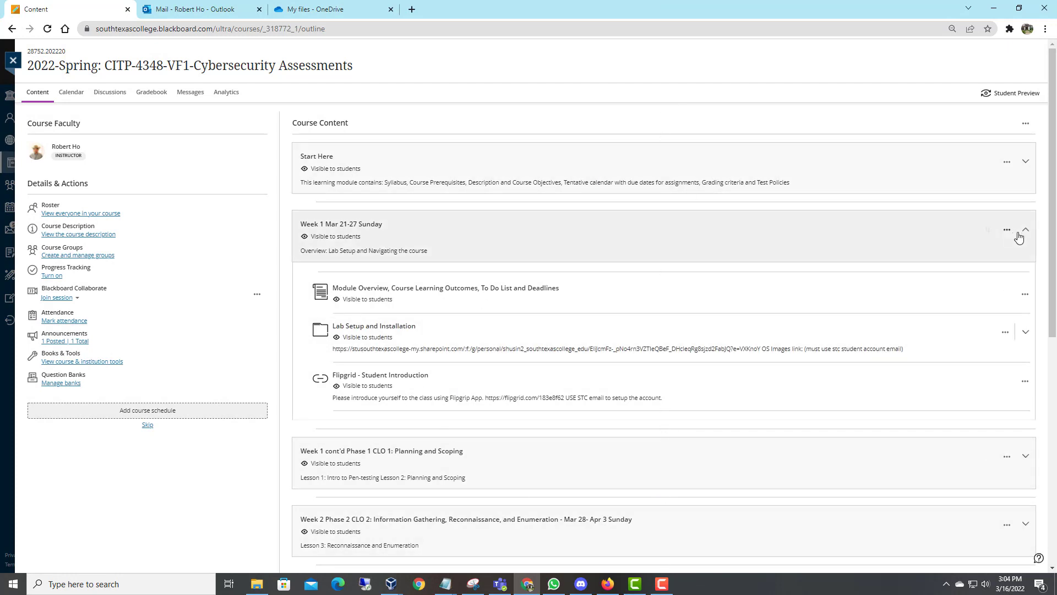
left_click(1025, 229)
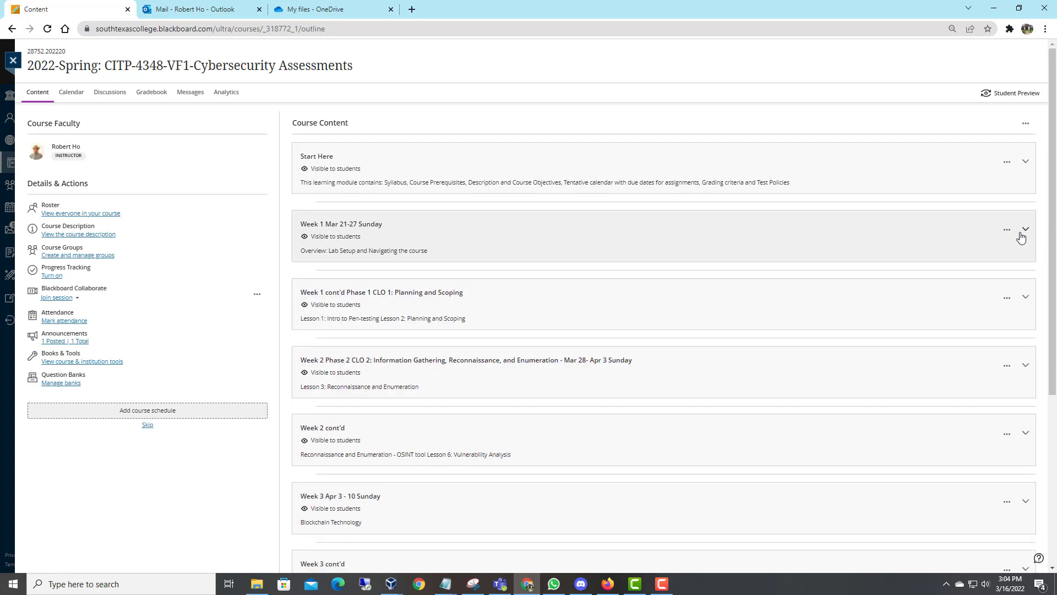
left_click(1025, 229)
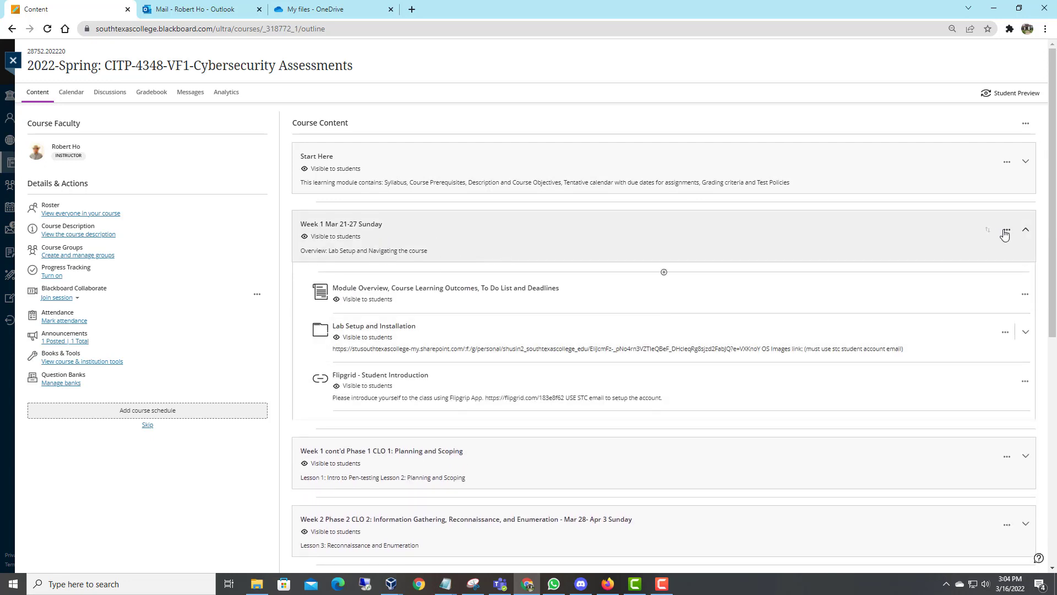
left_click(1005, 230)
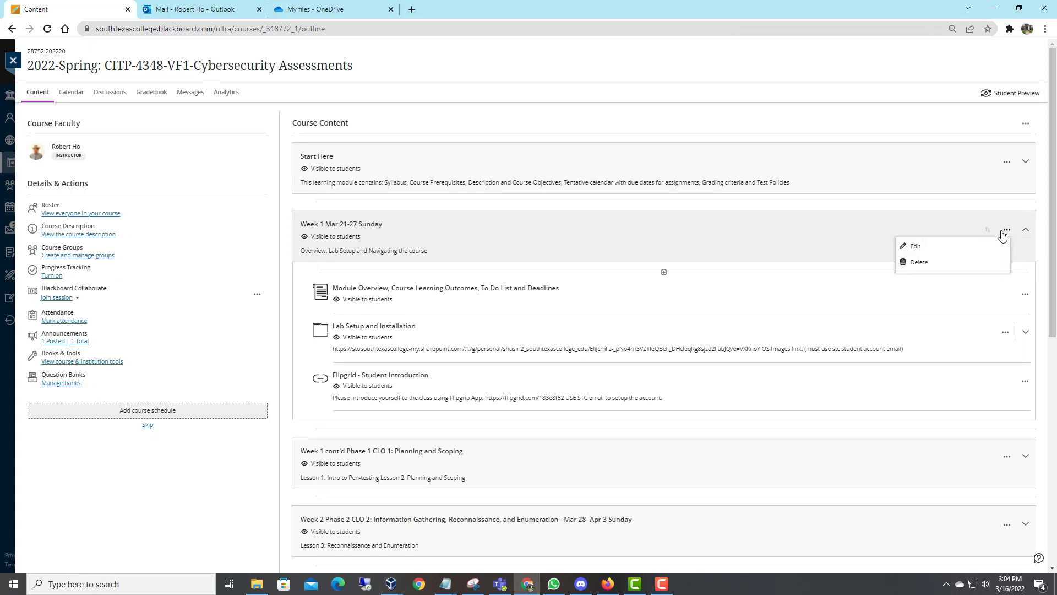
left_click(915, 245)
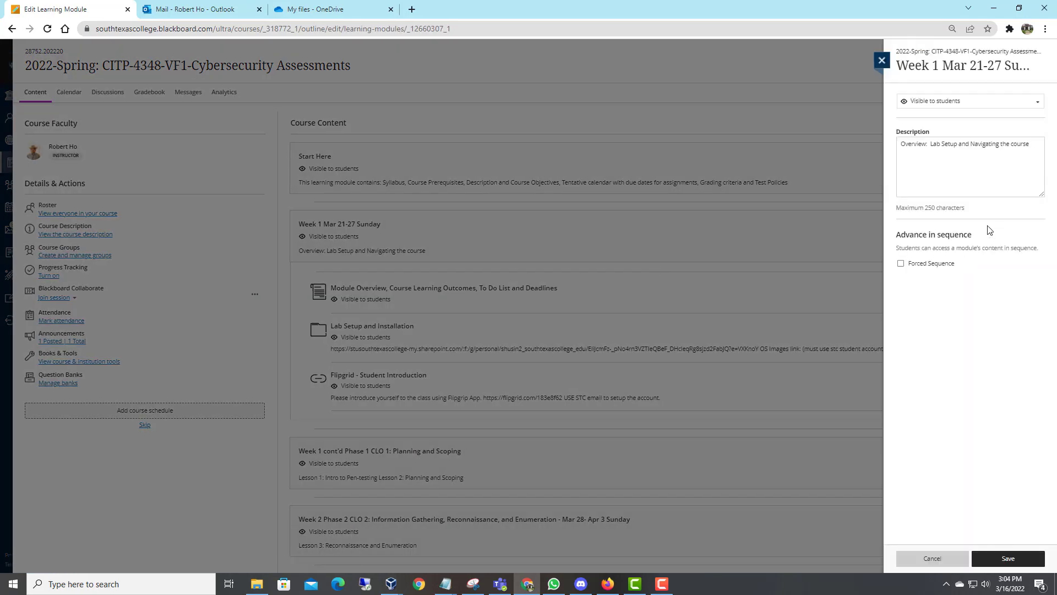
left_click(931, 558)
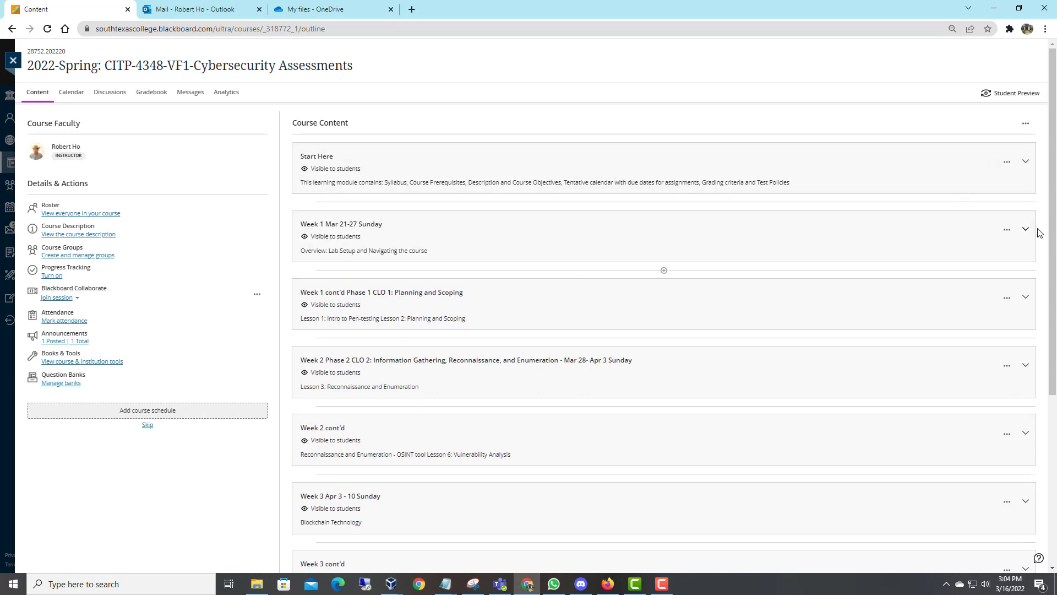
left_click(1026, 229)
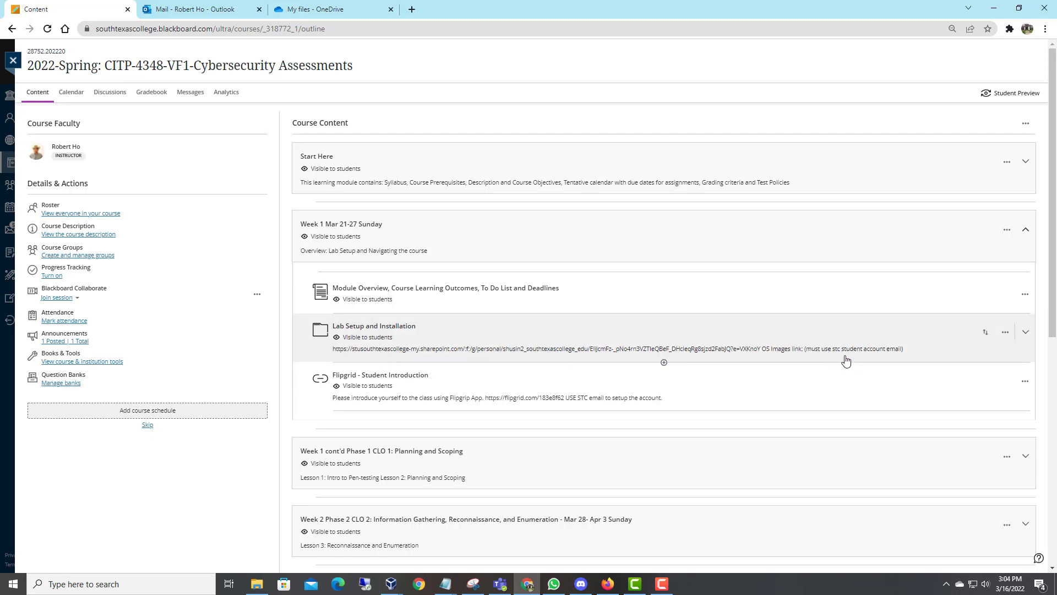
mouse_move(487, 352)
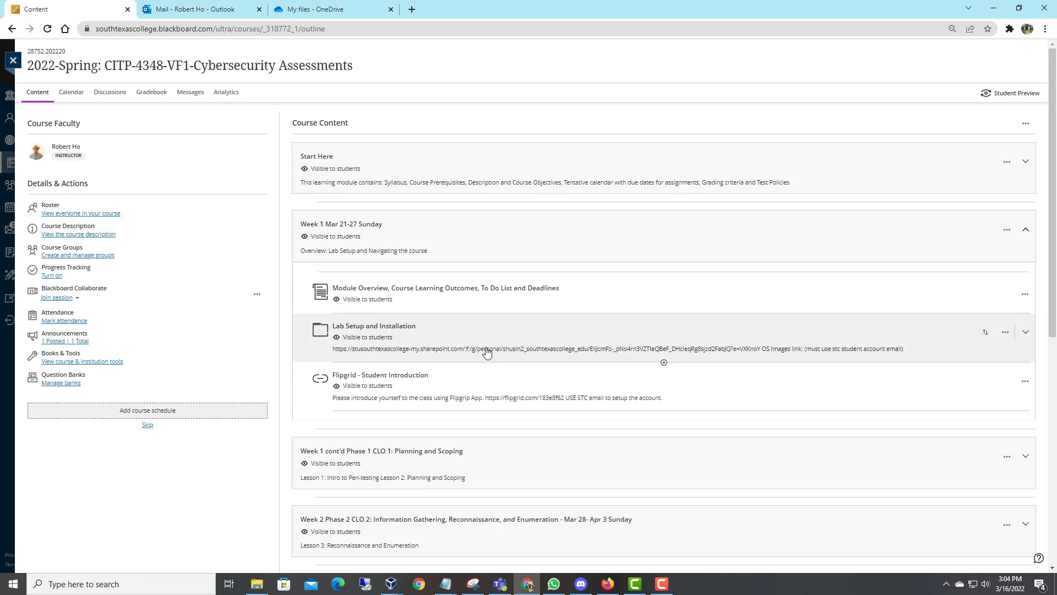
Follow the SharePoint URL in the Lab Setup description to the OS Images folder, then return to Content
left_click(1025, 332)
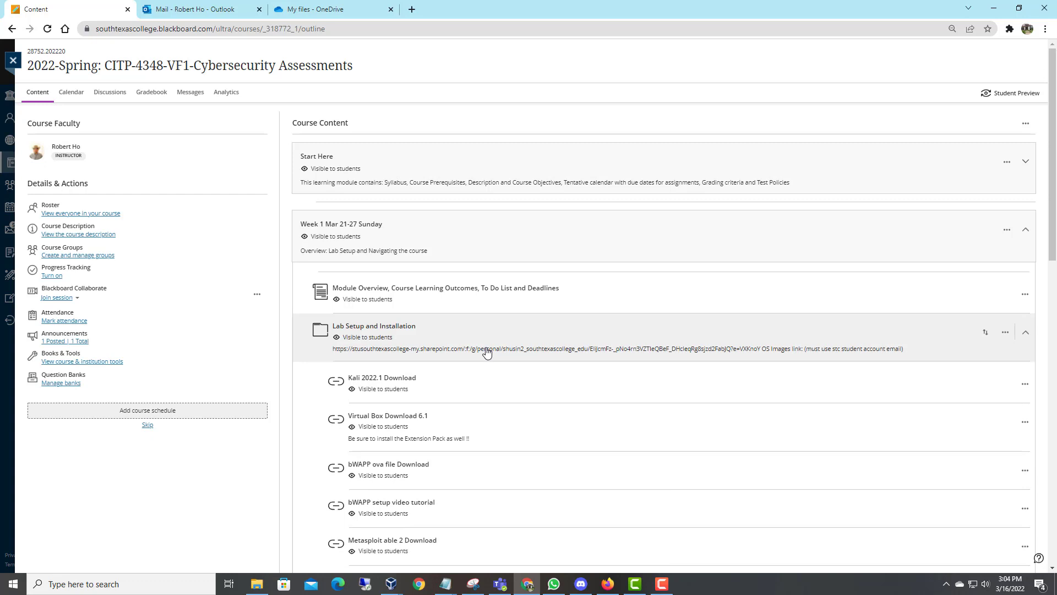
mouse_move(729, 359)
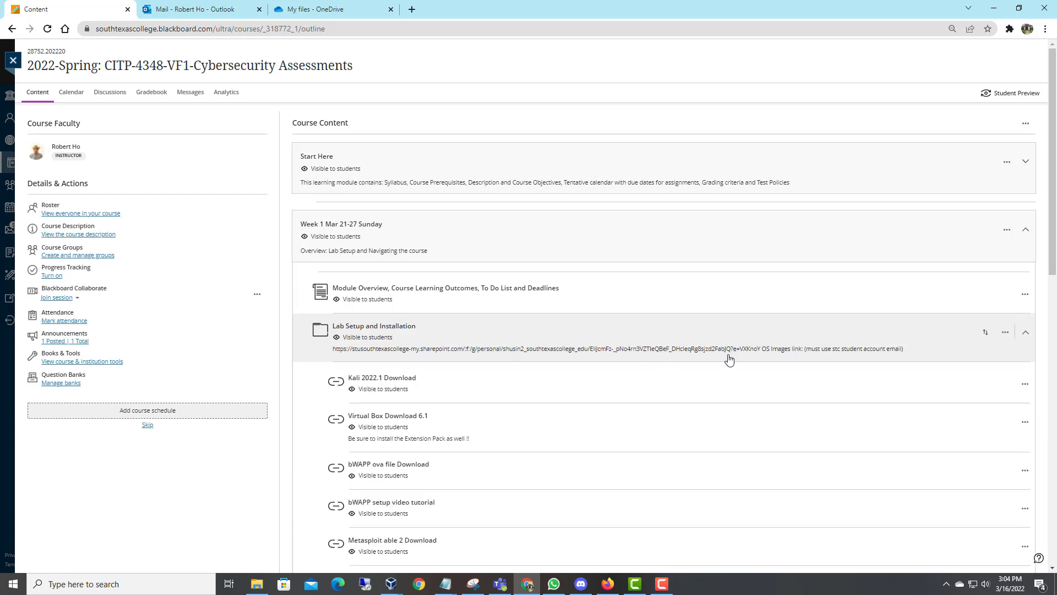
left_click_drag(759, 349, 906, 349)
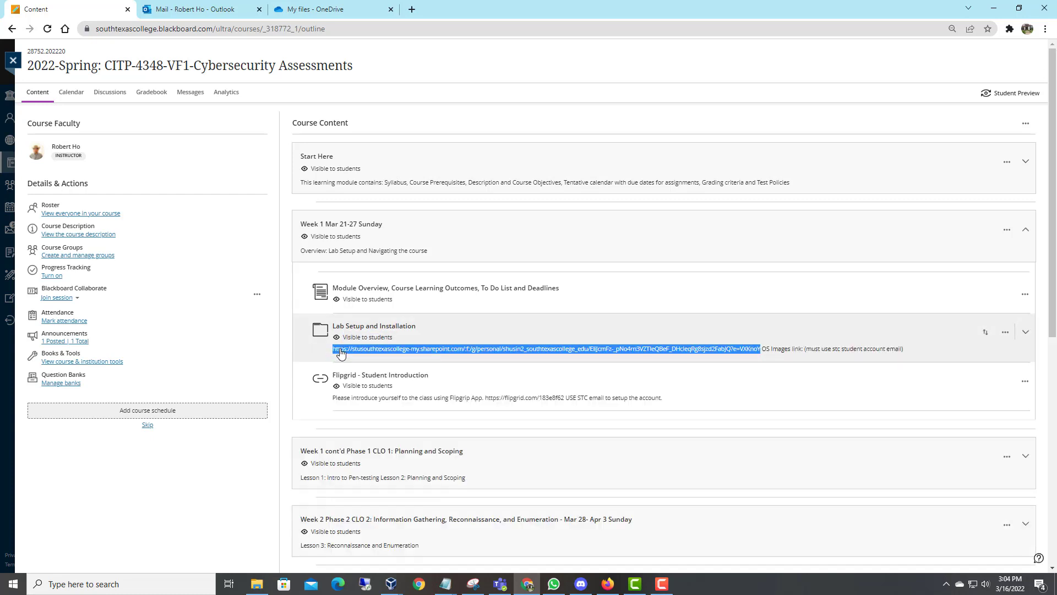
right_click(473, 349)
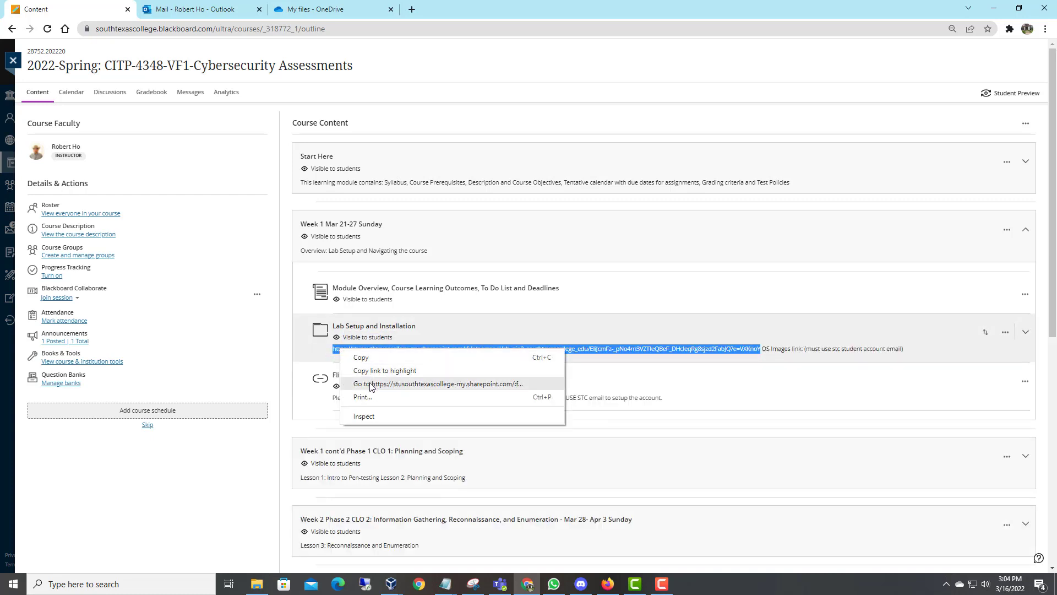
left_click(437, 385)
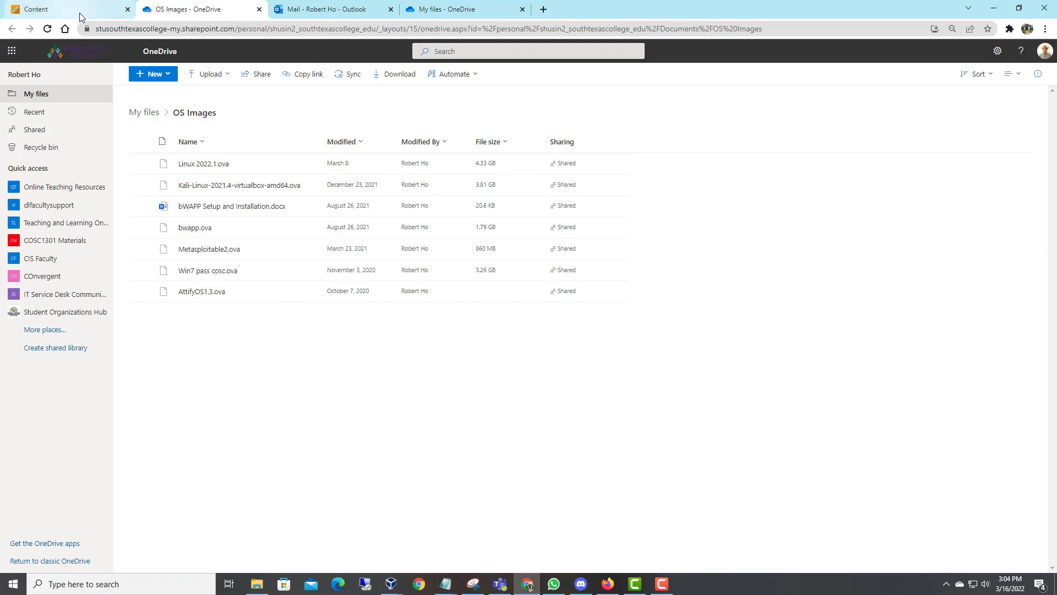
left_click(47, 9)
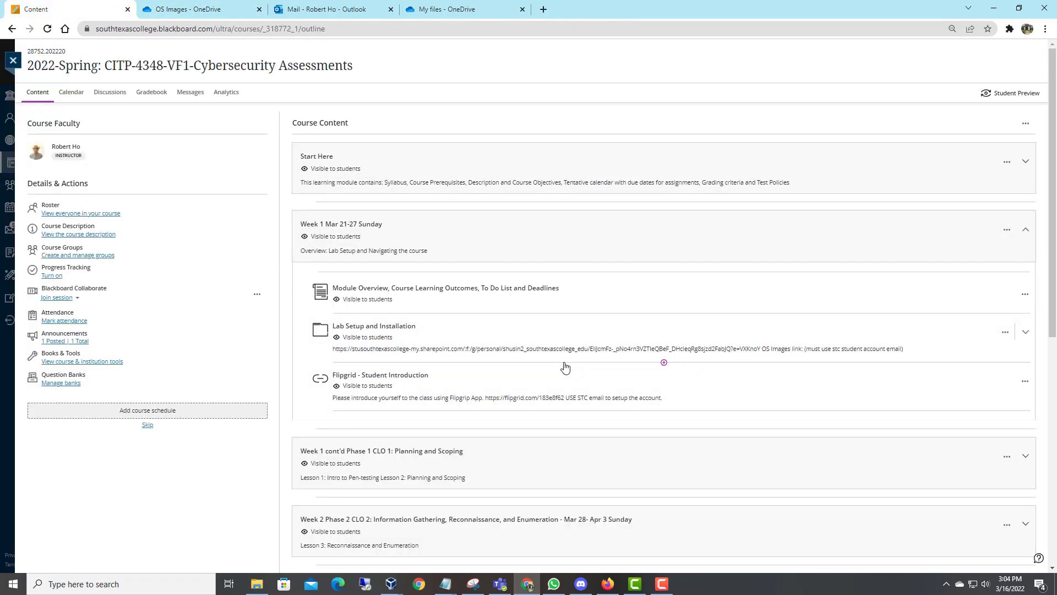
mouse_move(956, 328)
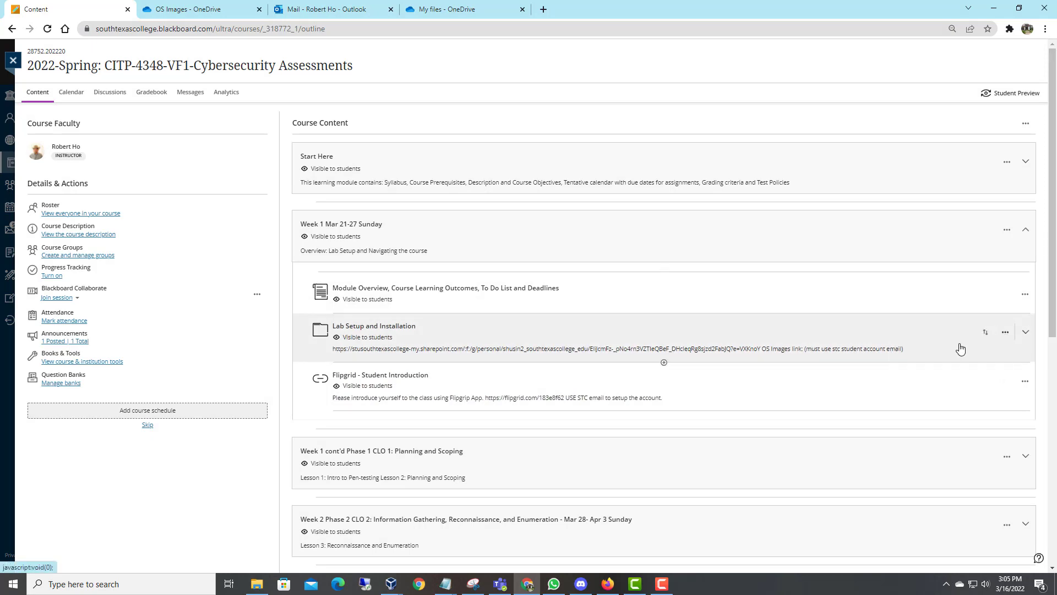
Re-edit the description so 'OS Images link: (must use STC student account email)' precedes the URL
left_click(1005, 332)
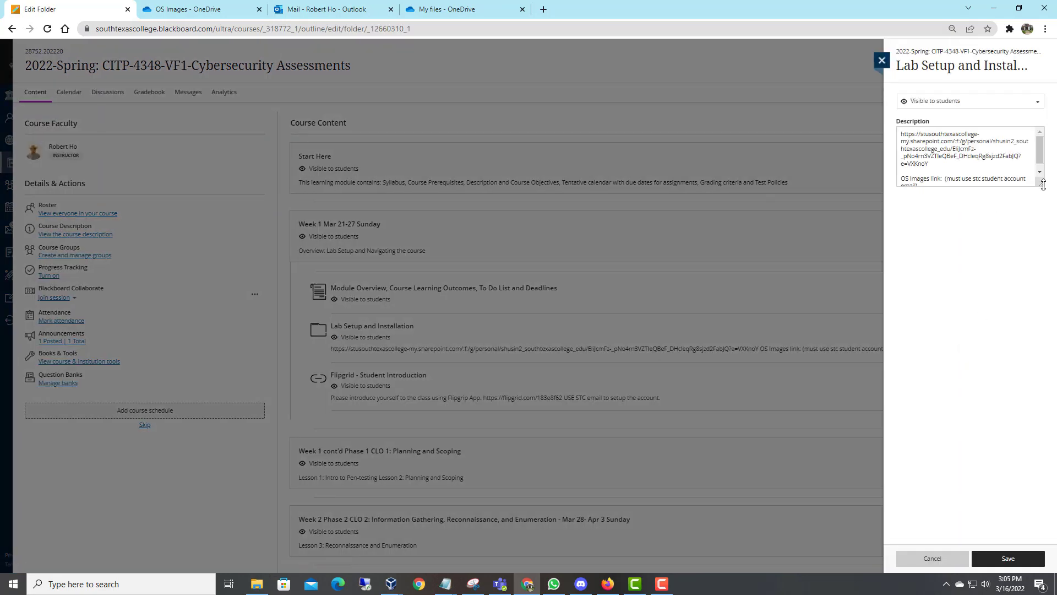
left_click(969, 162)
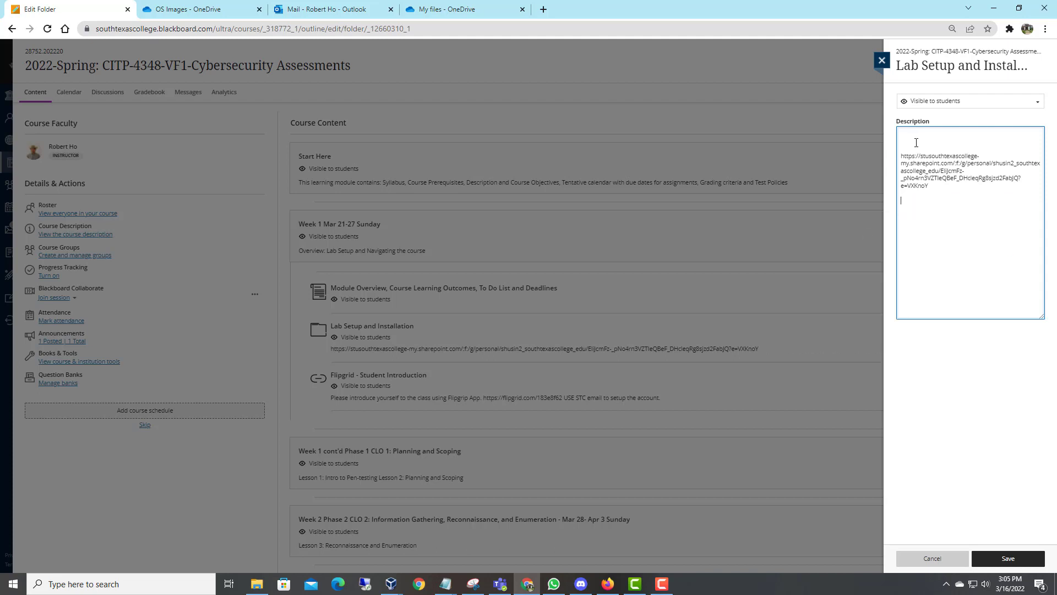
type("OS Images link: (must use STC student account email)")
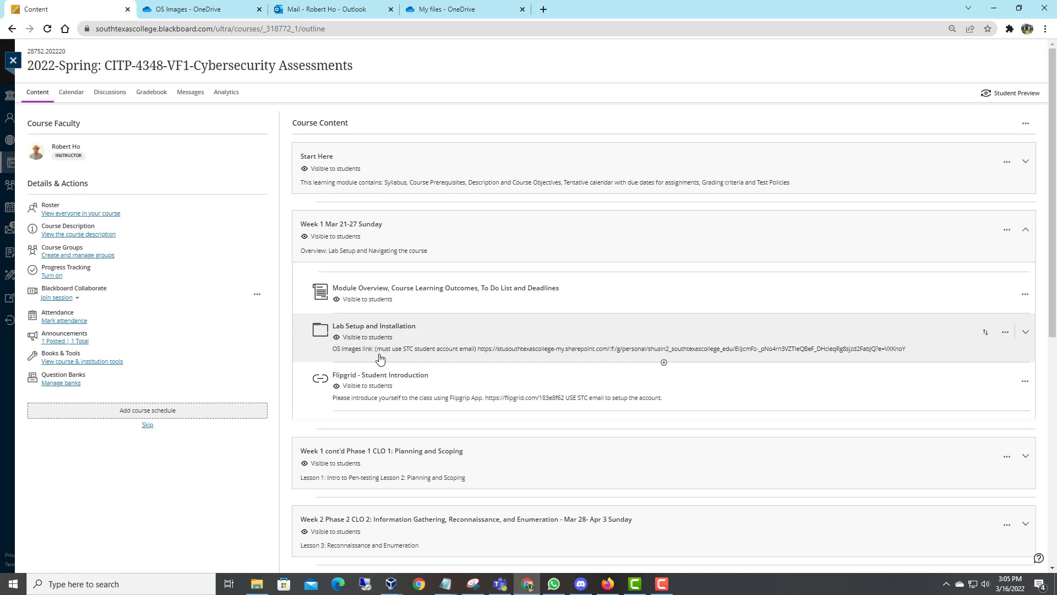
mouse_move(992, 337)
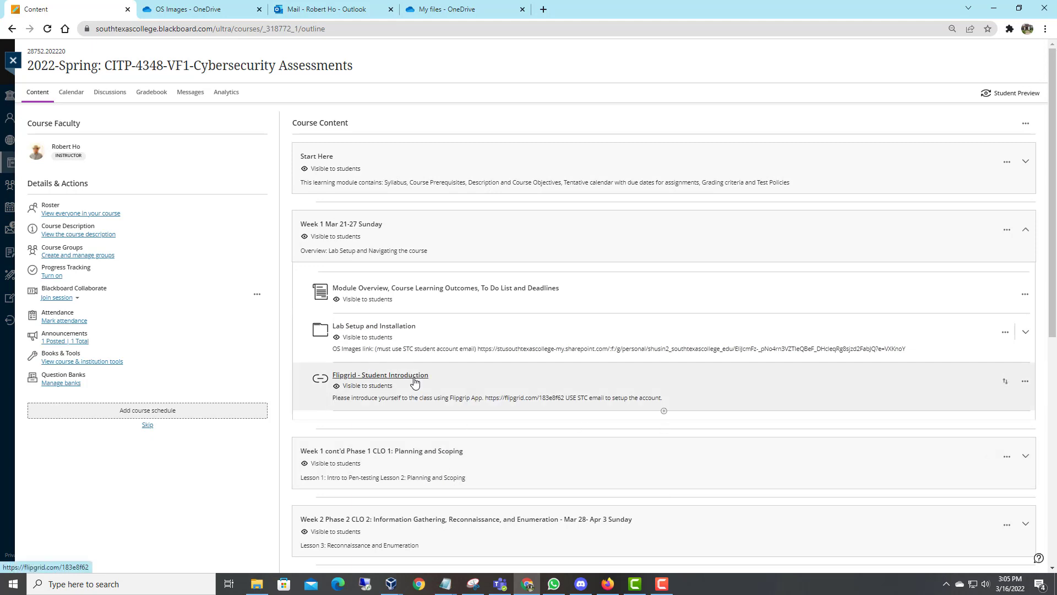
mouse_move(610, 398)
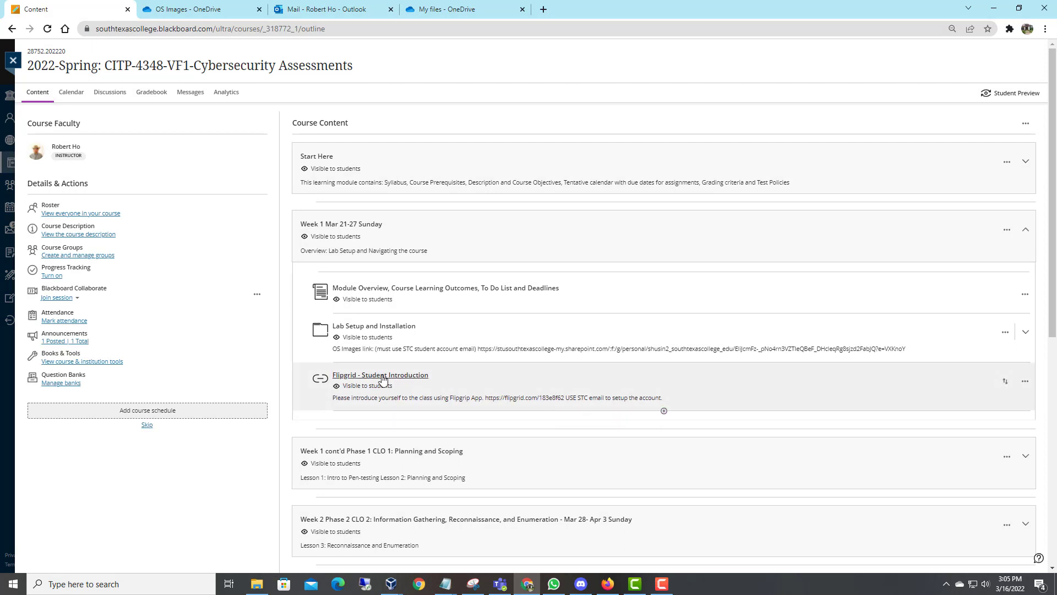
Follow the Flipgrid - Student Introduction link to the CITP 4348 Flipgrid join page
left_click(380, 375)
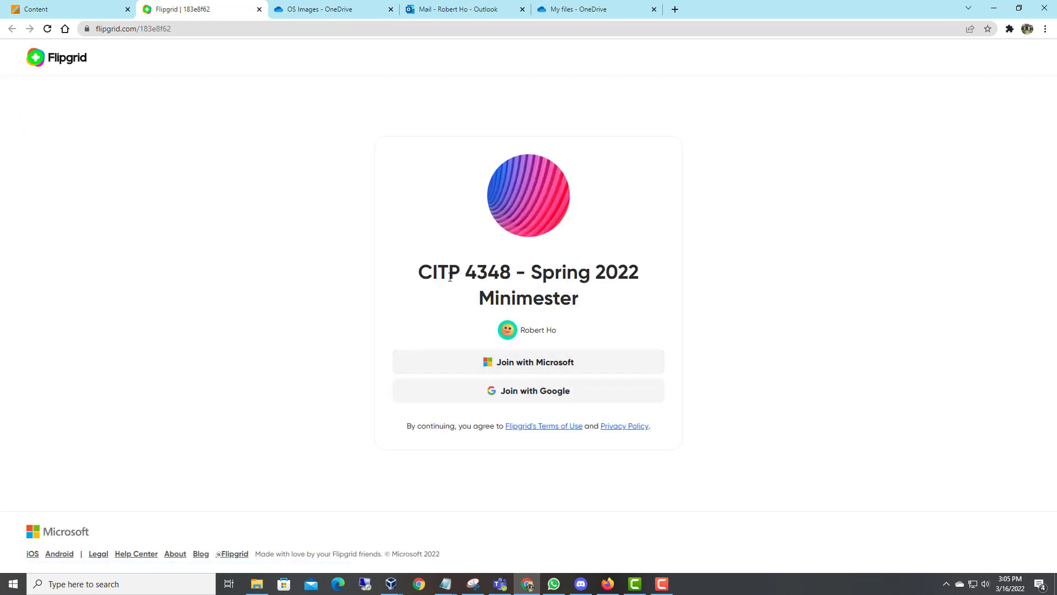
mouse_move(626, 292)
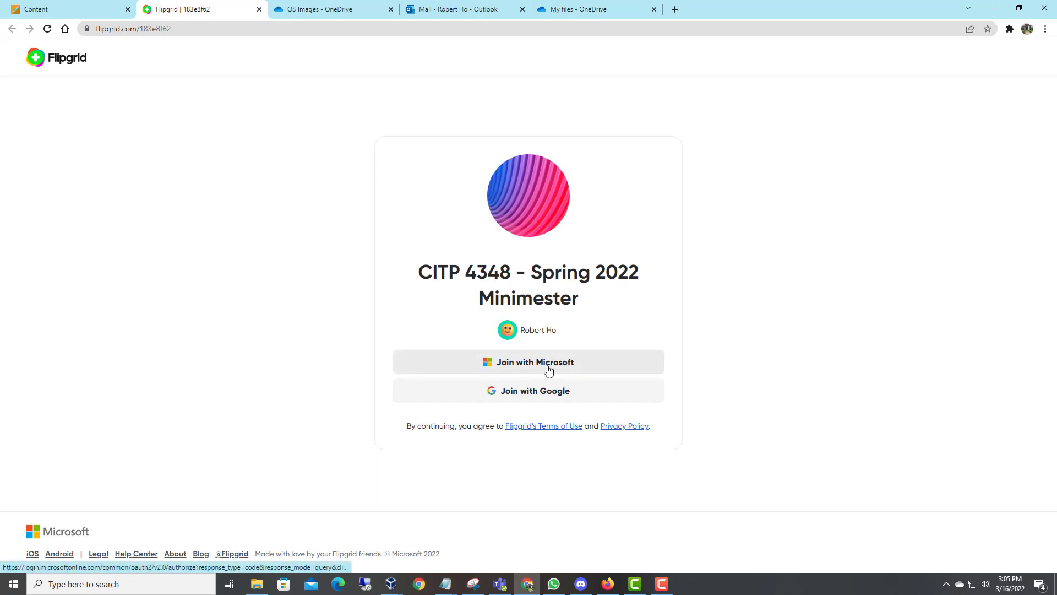
Choose Join with Microsoft, reaching the Microsoft account-type sign-in page
left_click(527, 362)
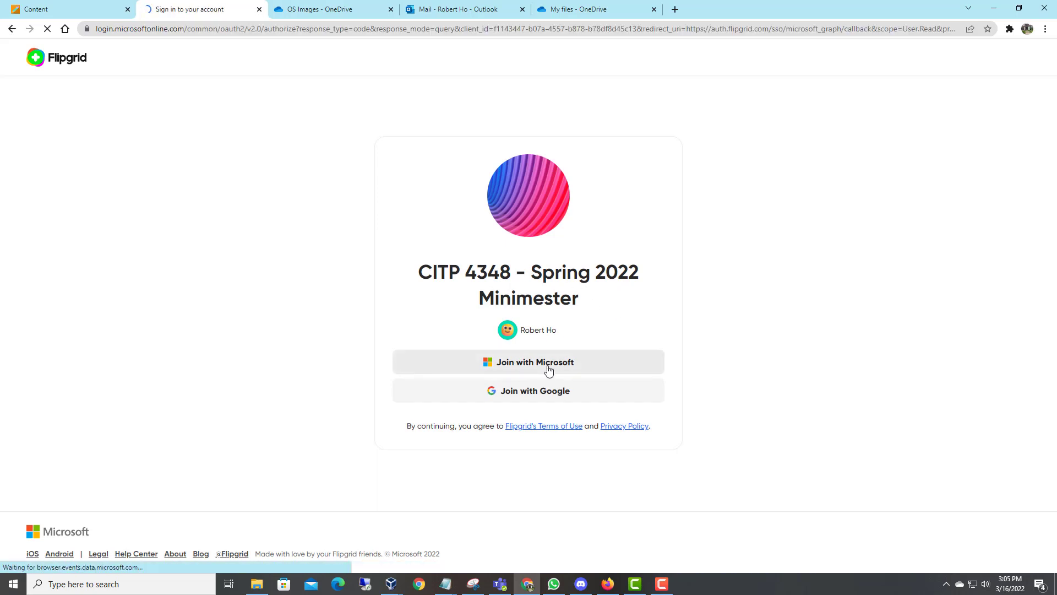
left_click(528, 361)
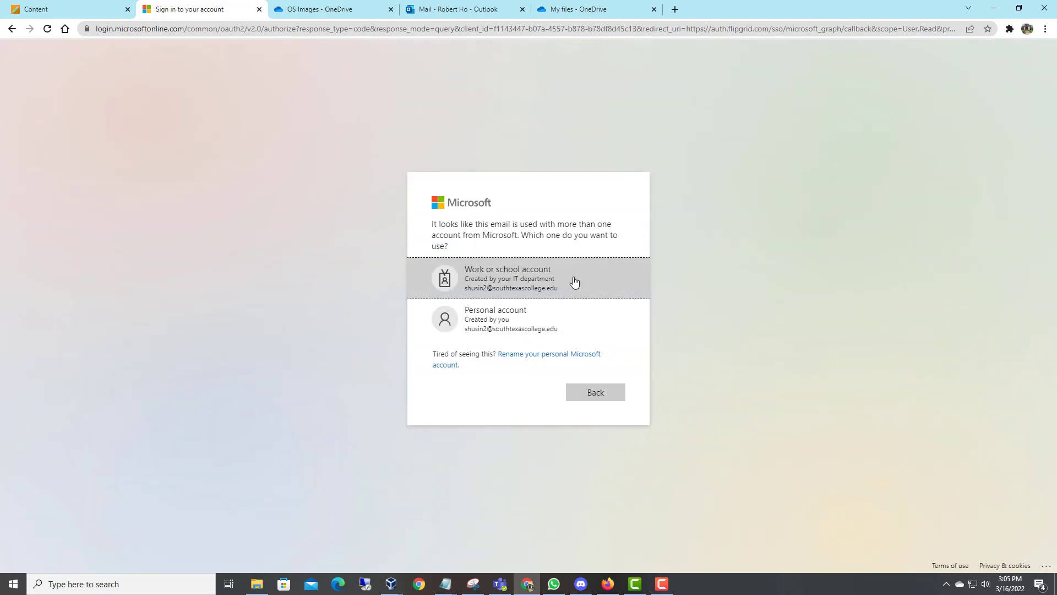
Sign in with the work or school account and view the Hello, I am... topic
left_click(527, 278)
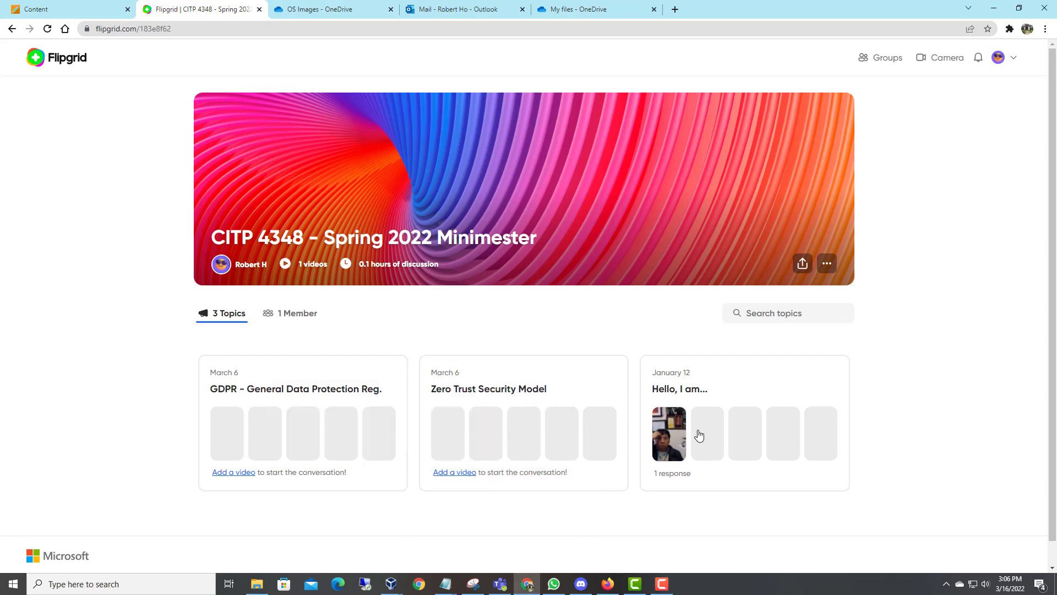
mouse_move(668, 432)
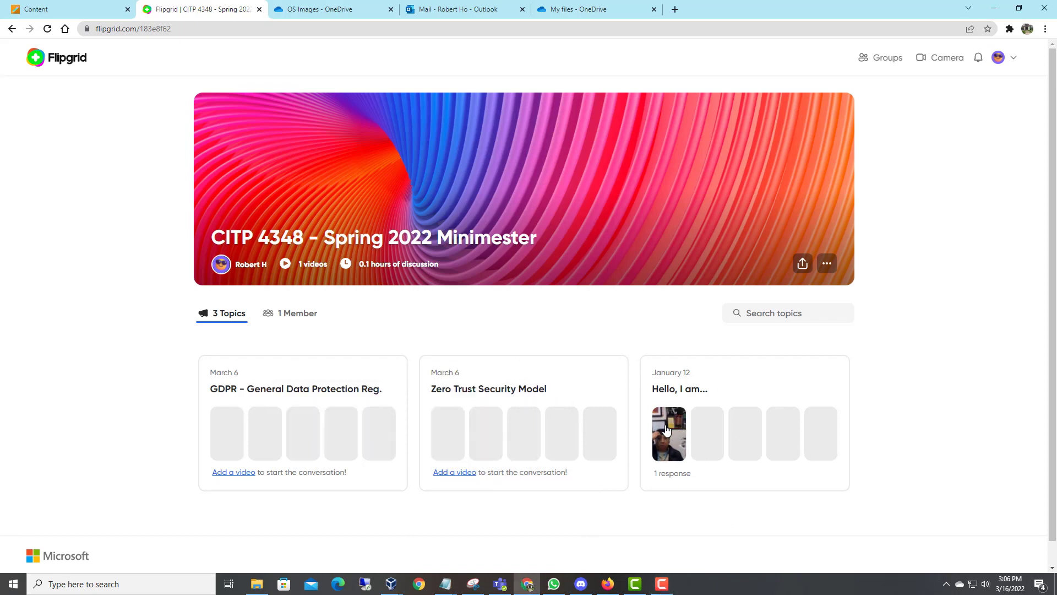
left_click(669, 434)
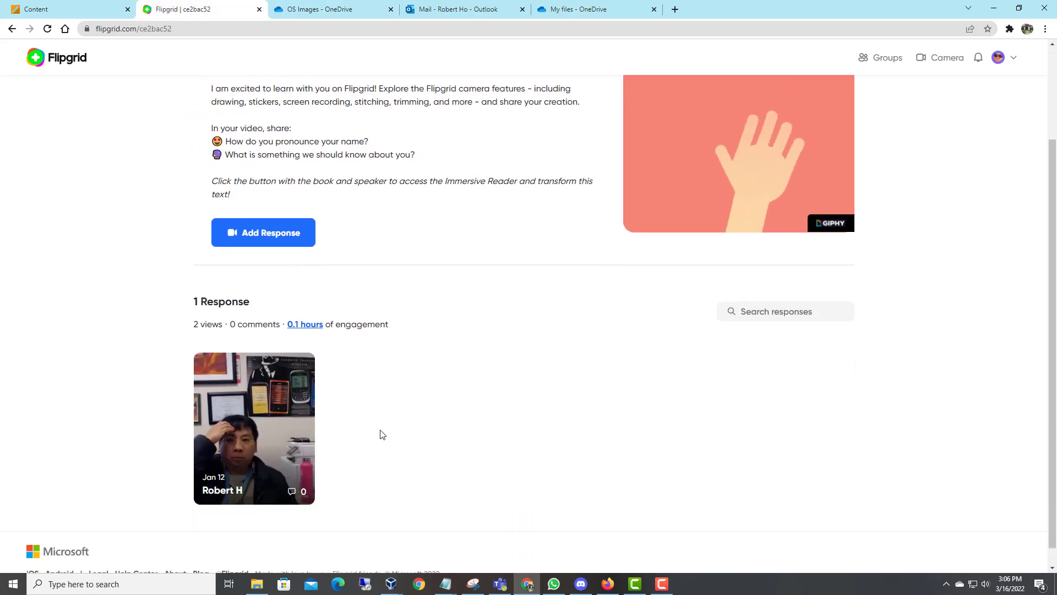
left_click(253, 429)
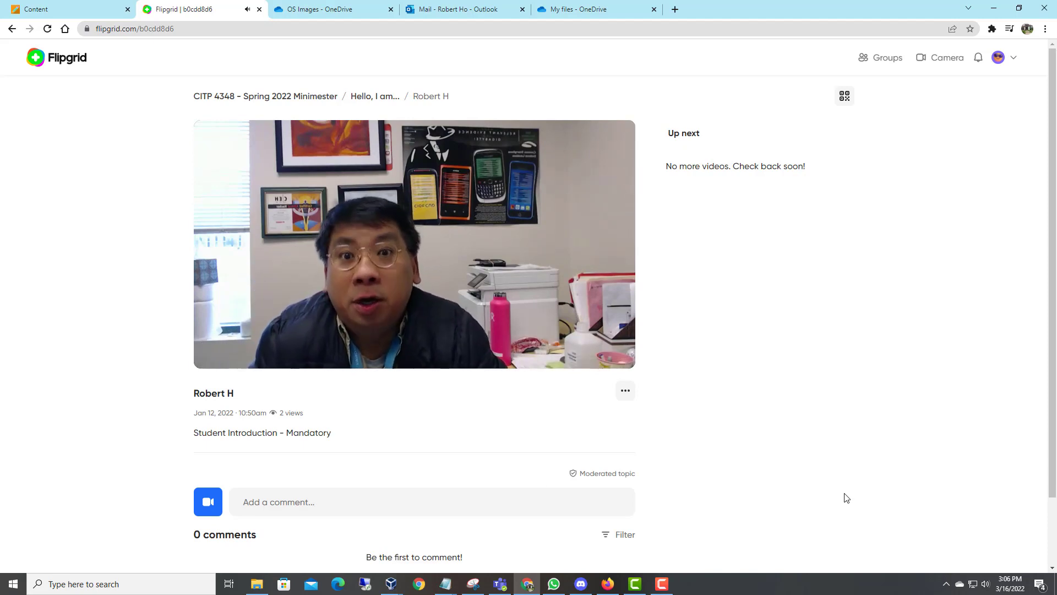
left_click(413, 244)
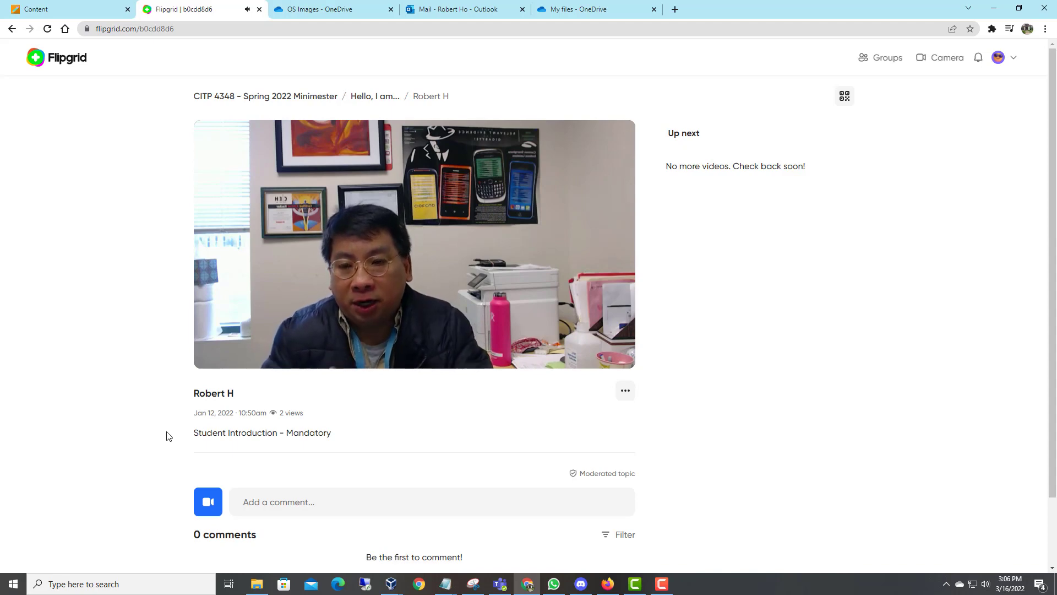
left_click(414, 244)
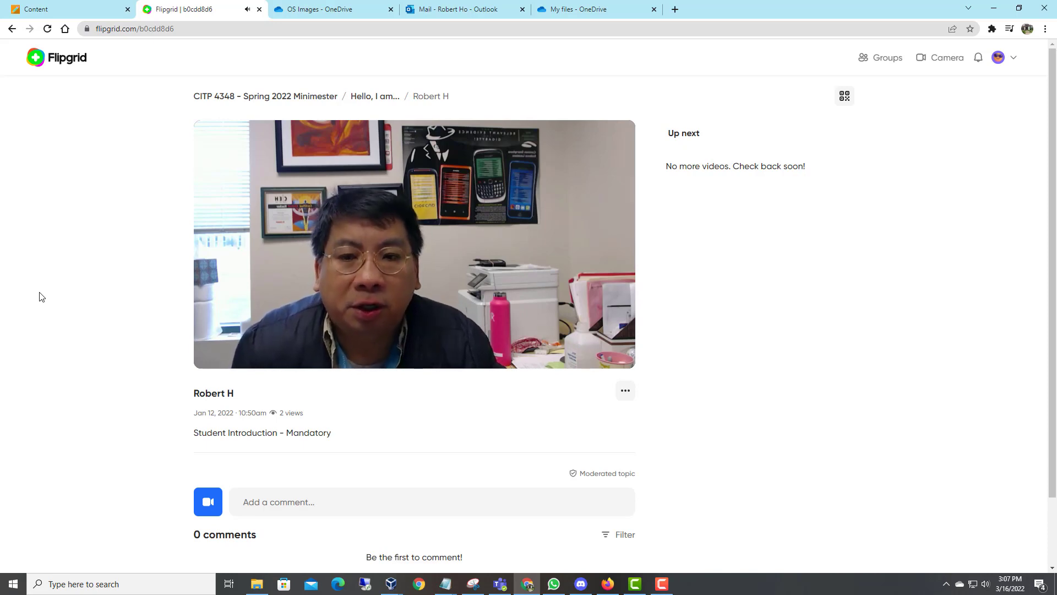
left_click(414, 245)
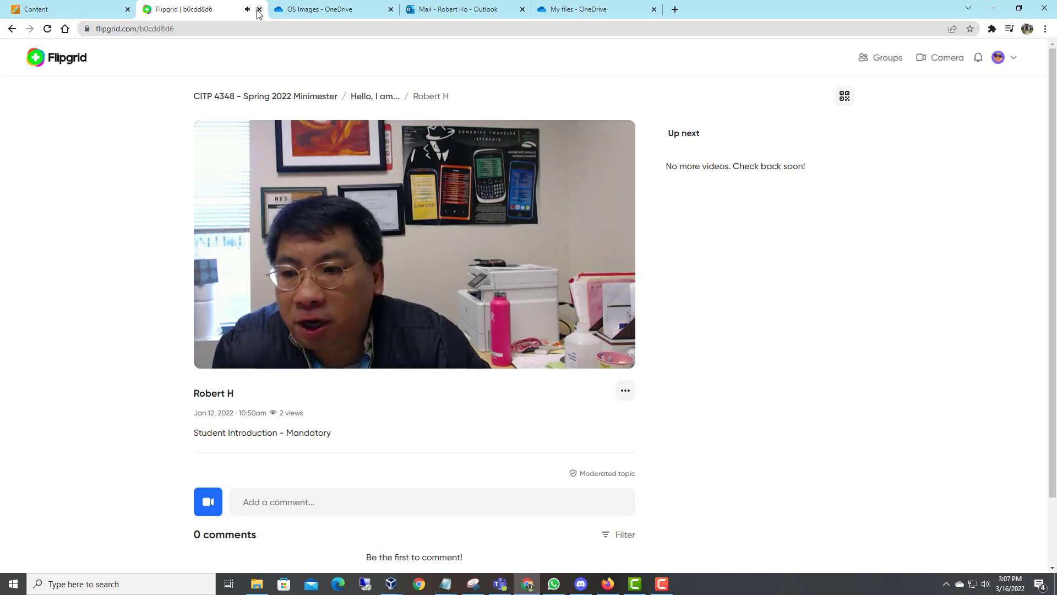
mouse_move(181, 8)
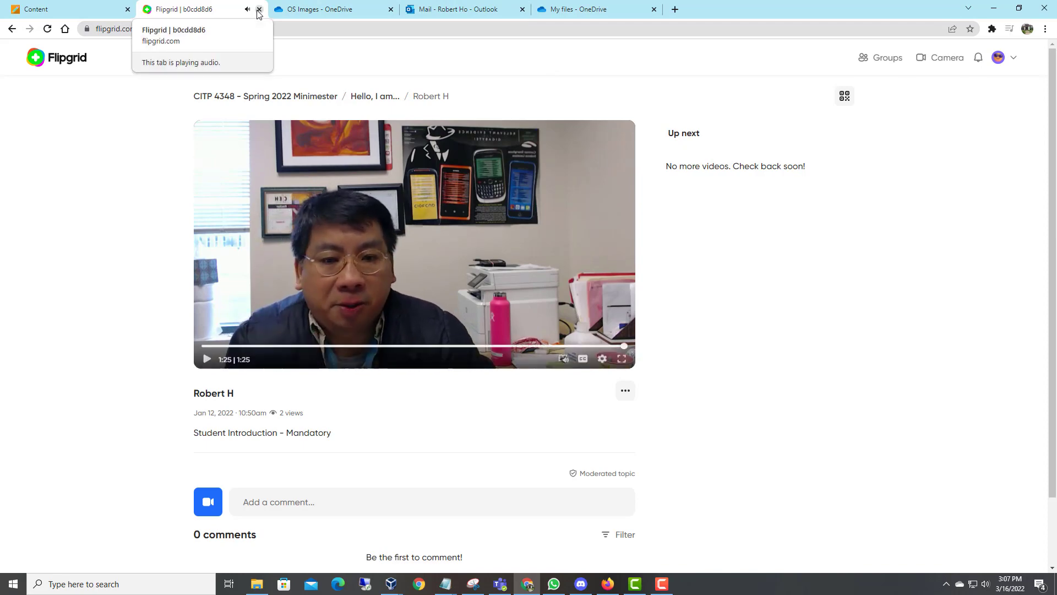
left_click(258, 9)
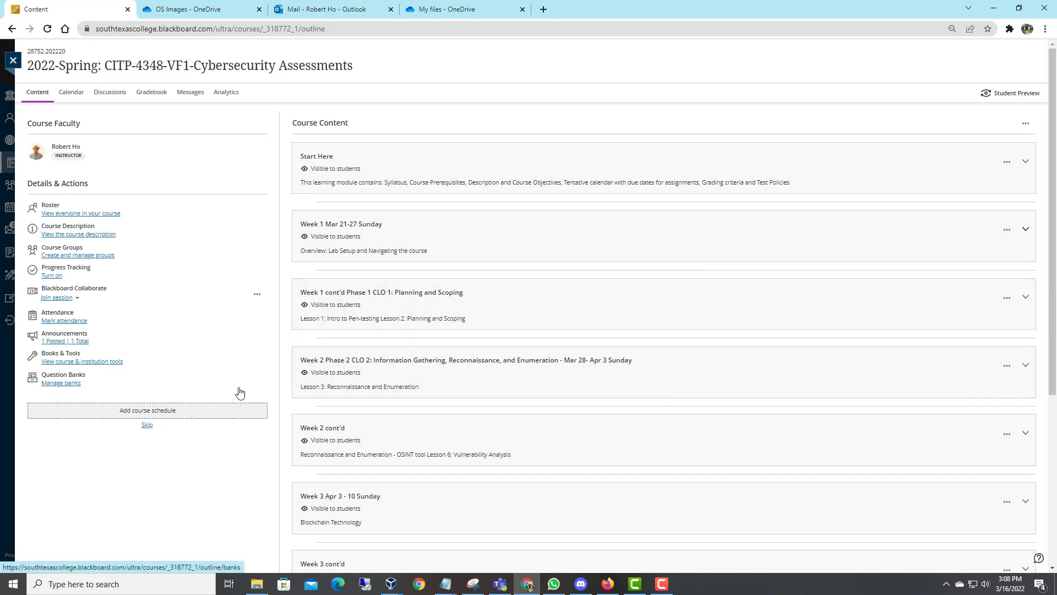
mouse_move(262, 392)
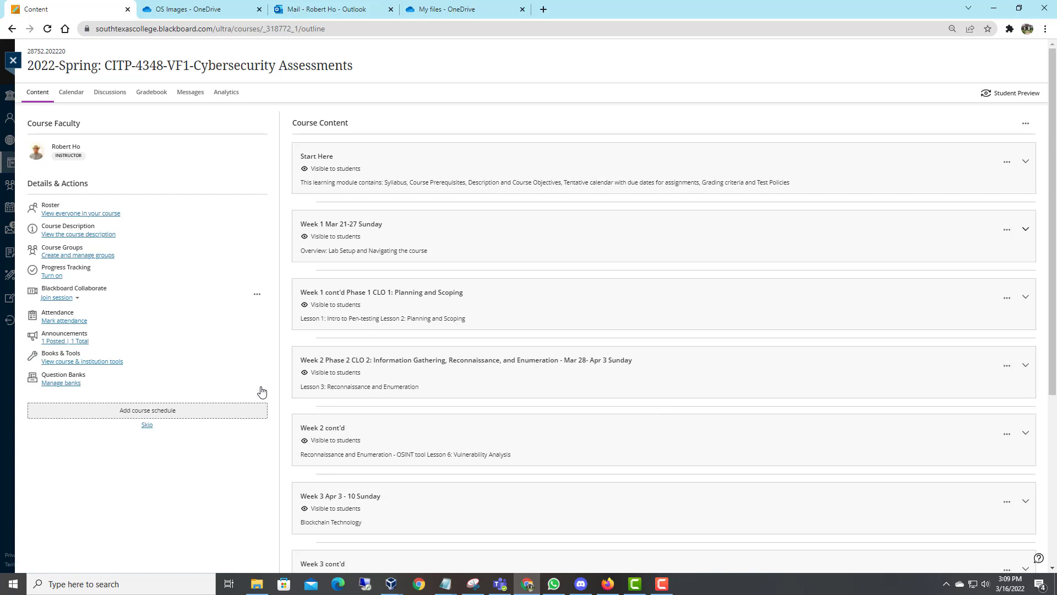
mouse_move(600, 299)
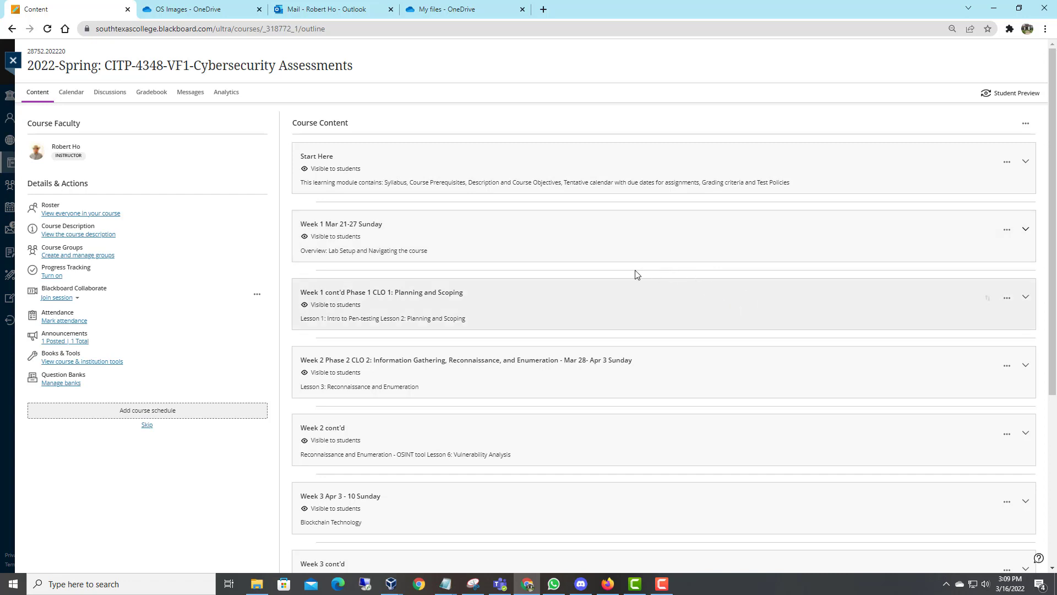
mouse_move(544, 225)
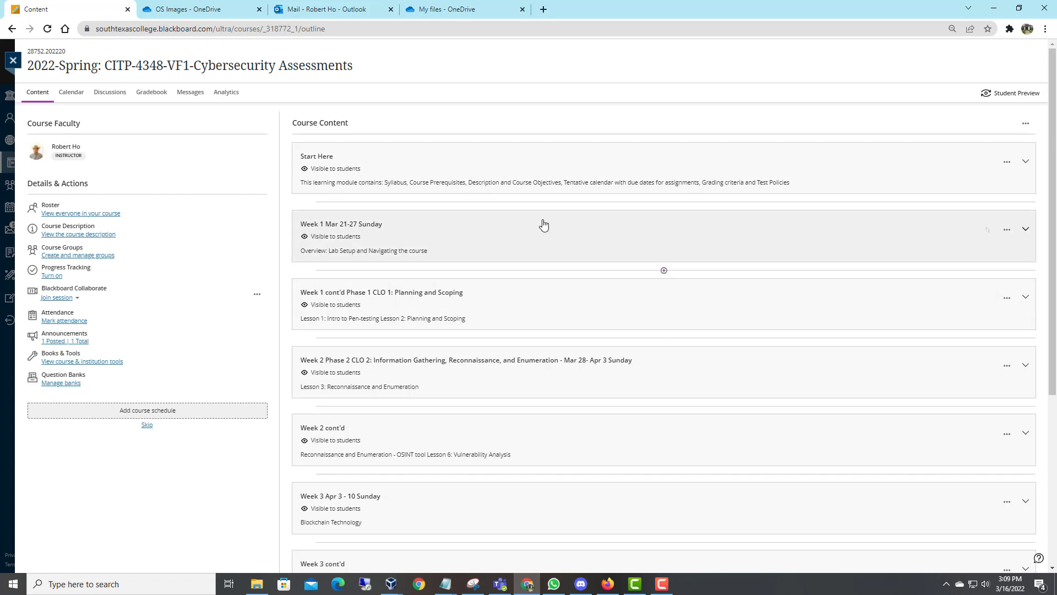
mouse_move(523, 305)
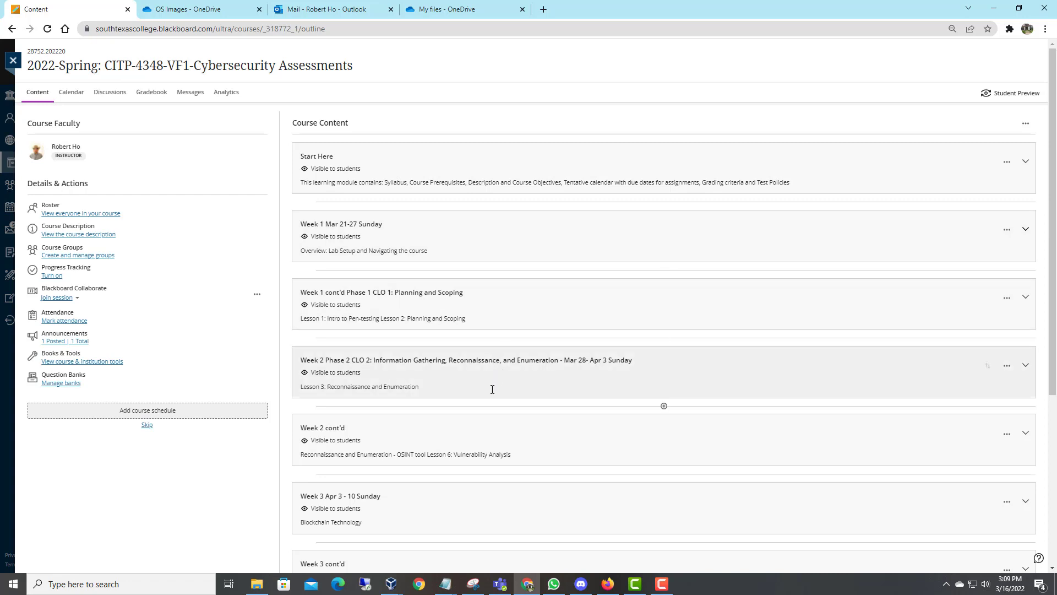
scroll("down", 3)
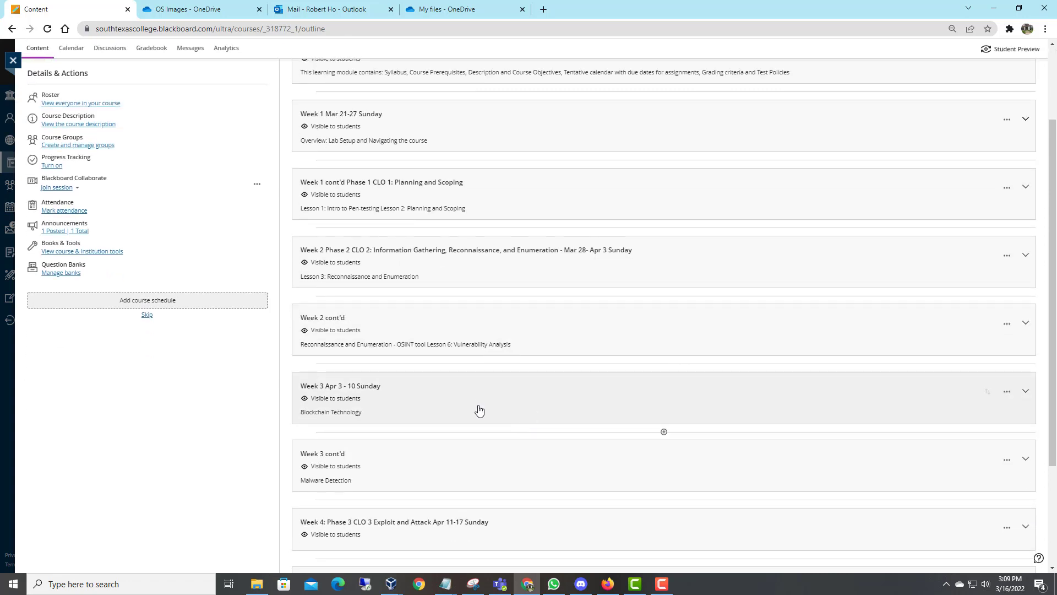
scroll("down", 3)
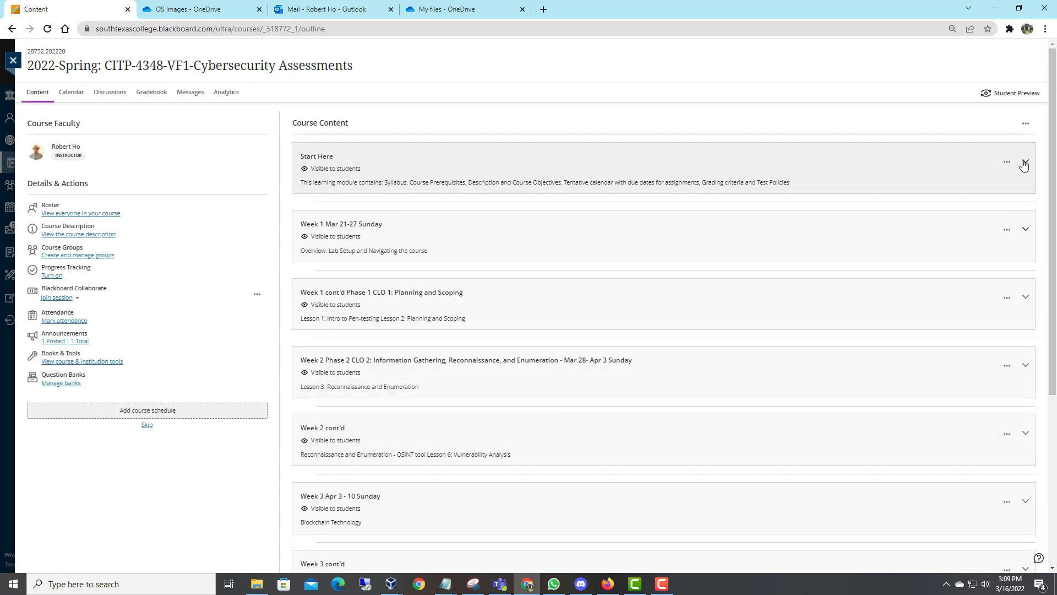
left_click(1025, 163)
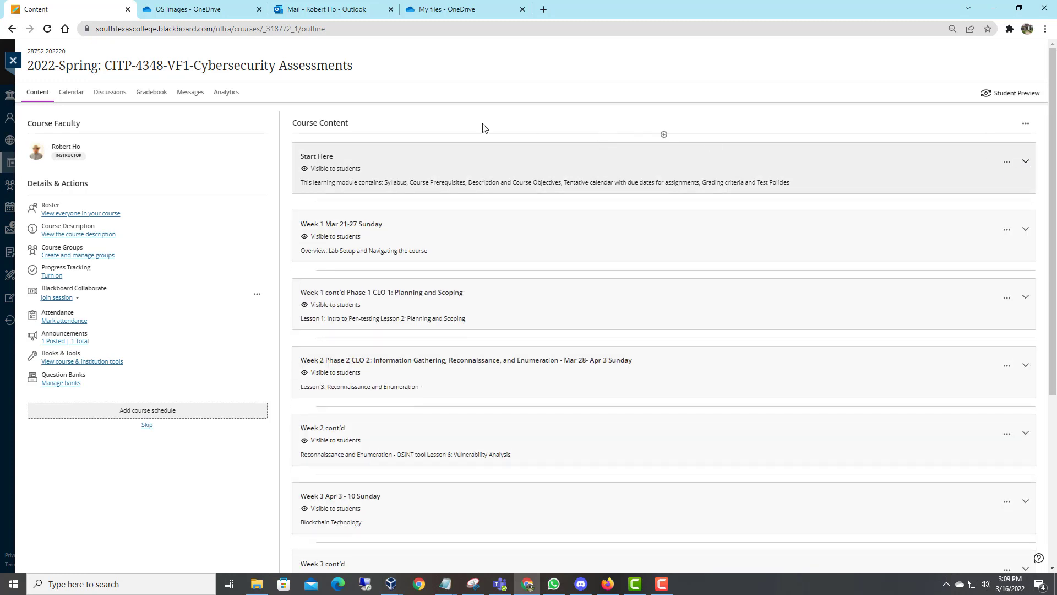
mouse_move(190, 92)
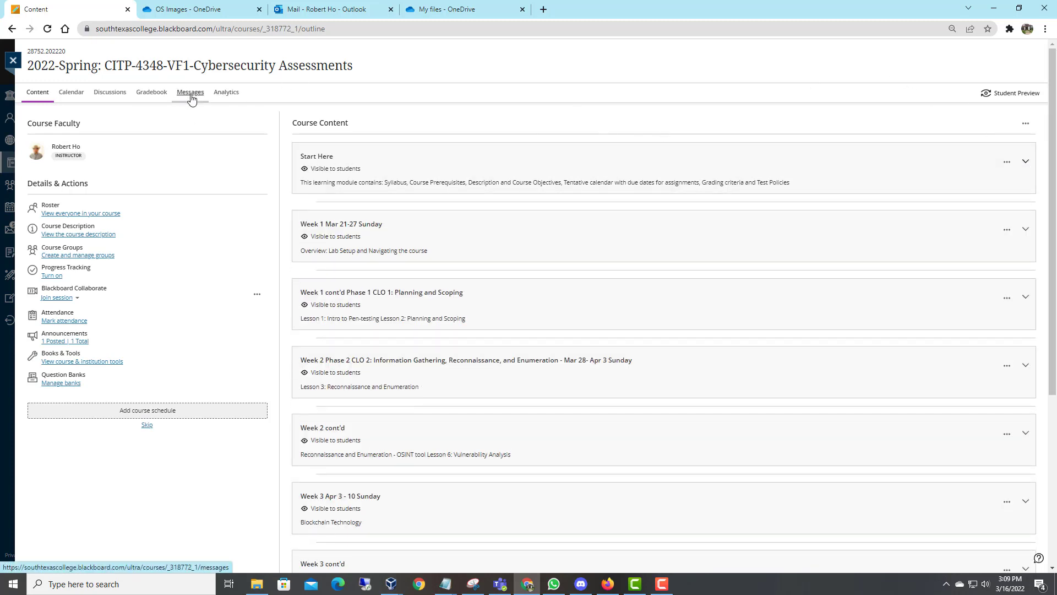
left_click(190, 92)
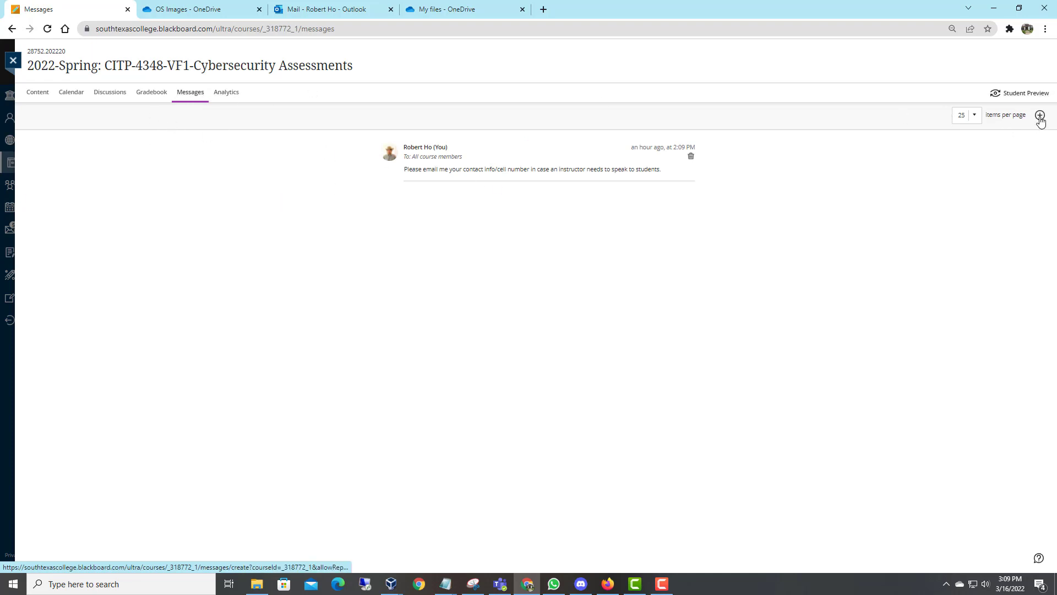
left_click(1041, 115)
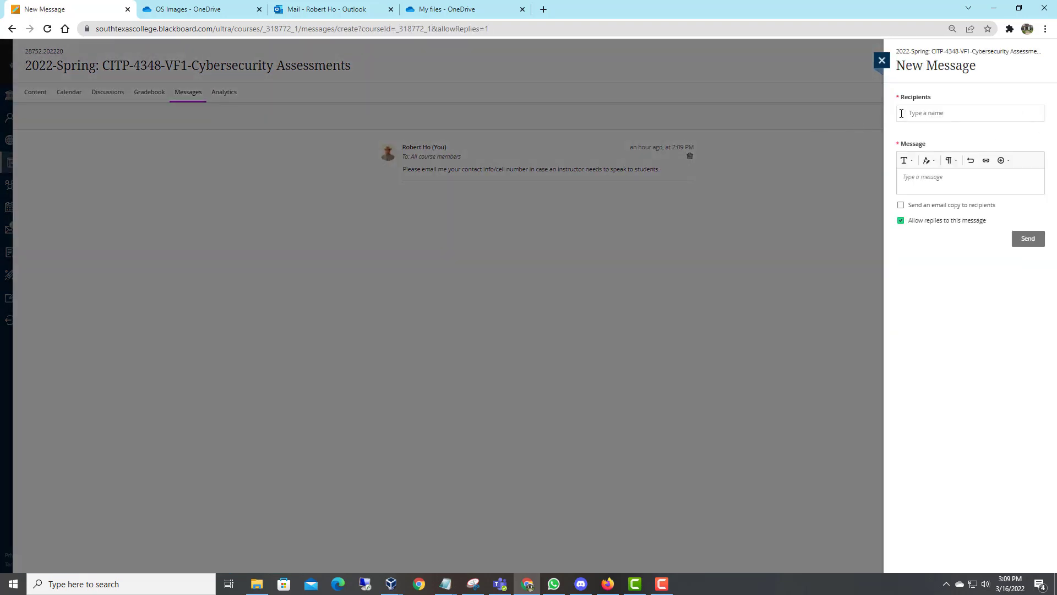
left_click(970, 112)
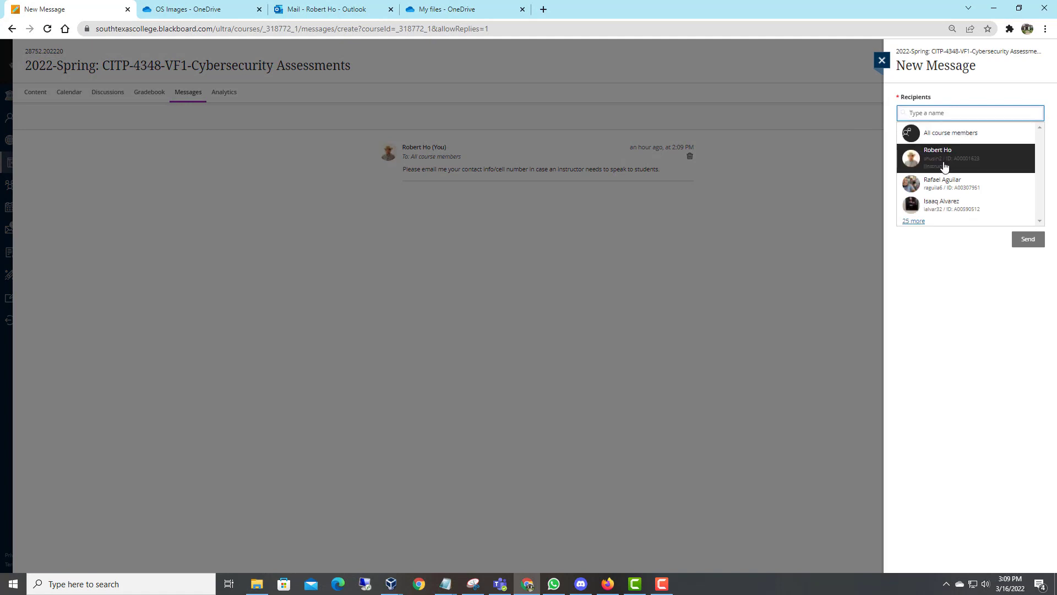
left_click(938, 157)
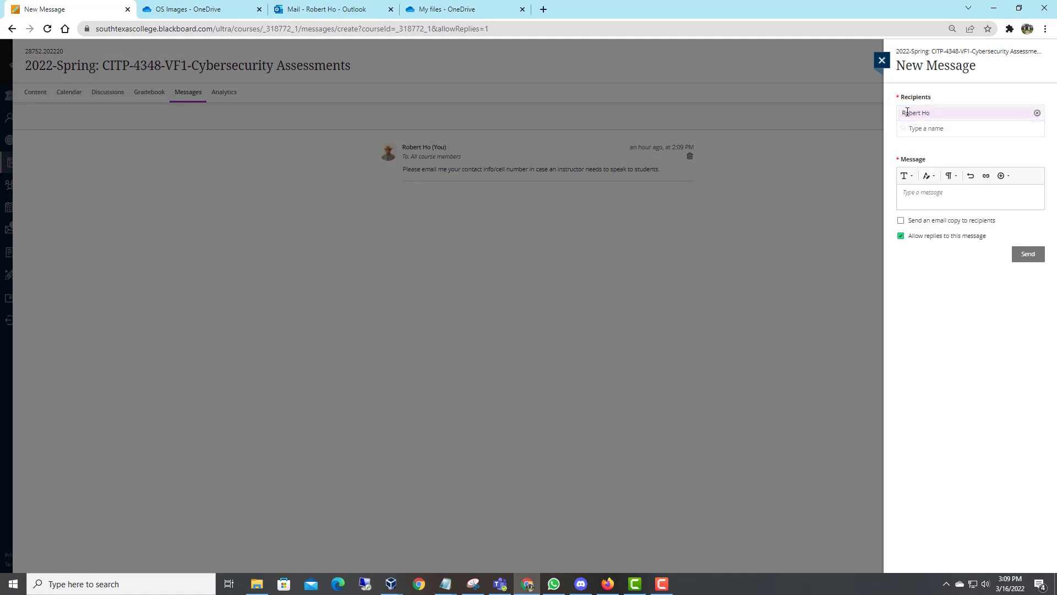
left_click(944, 127)
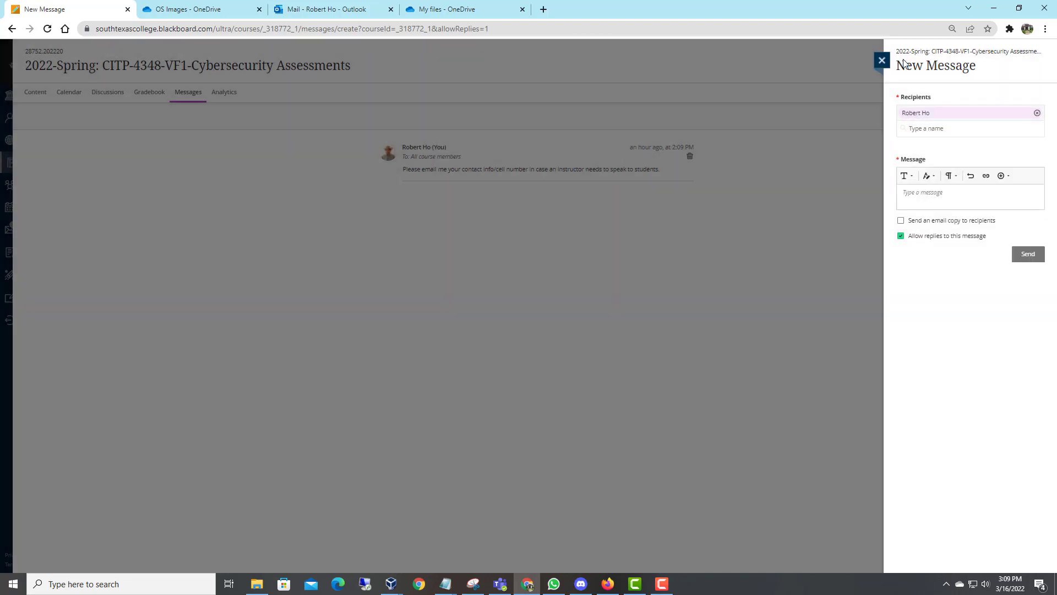
left_click(37, 93)
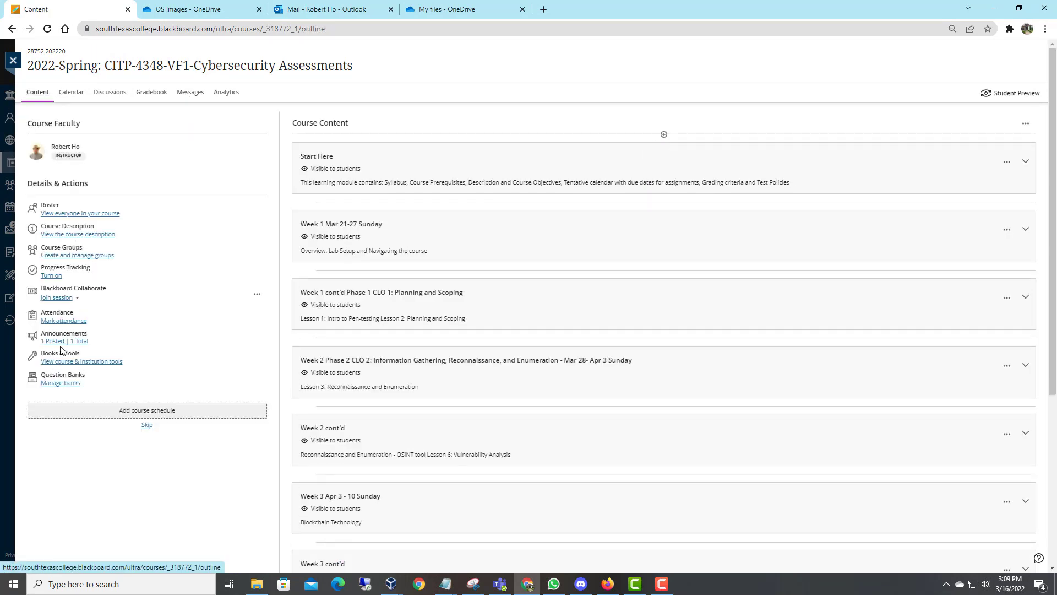
left_click(65, 340)
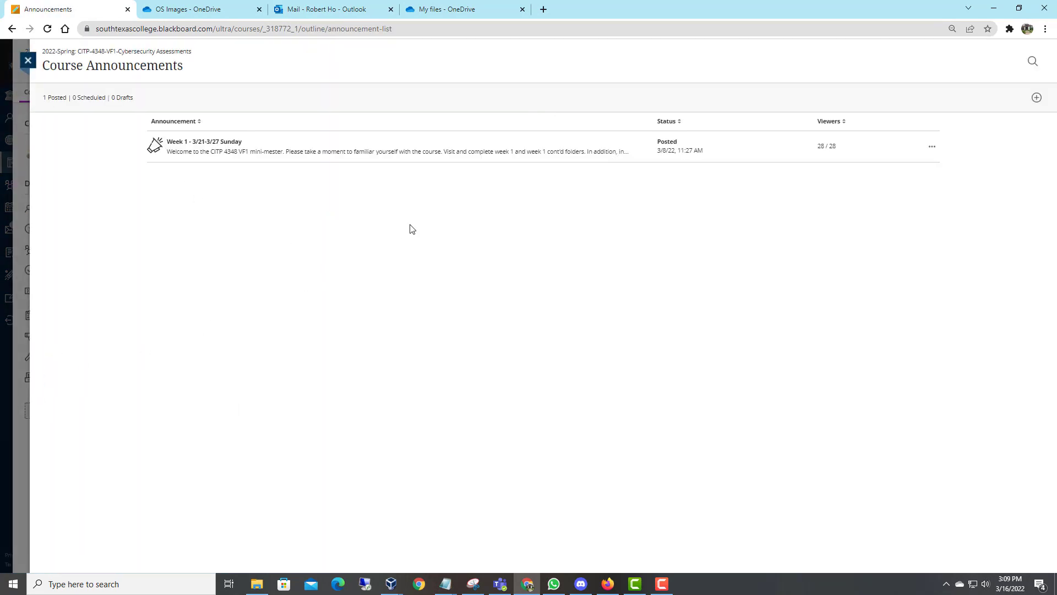
mouse_move(362, 233)
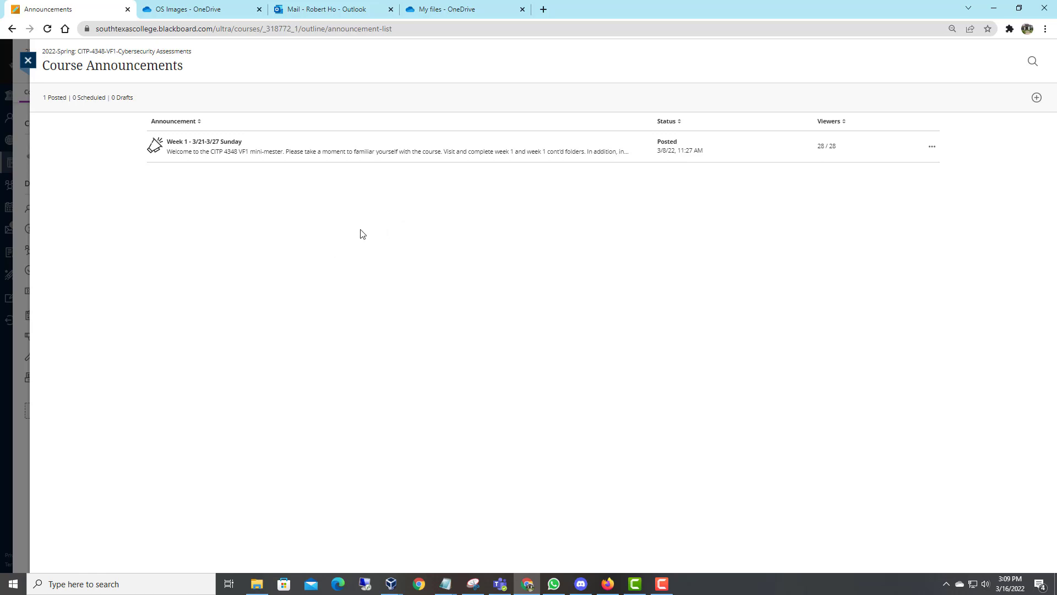
mouse_move(203, 152)
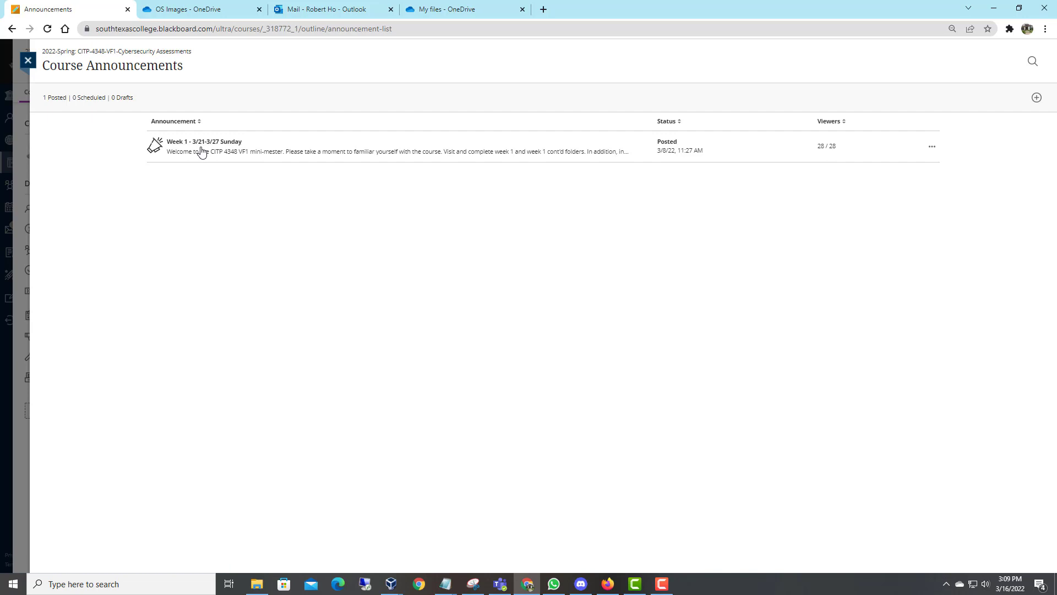
left_click(203, 141)
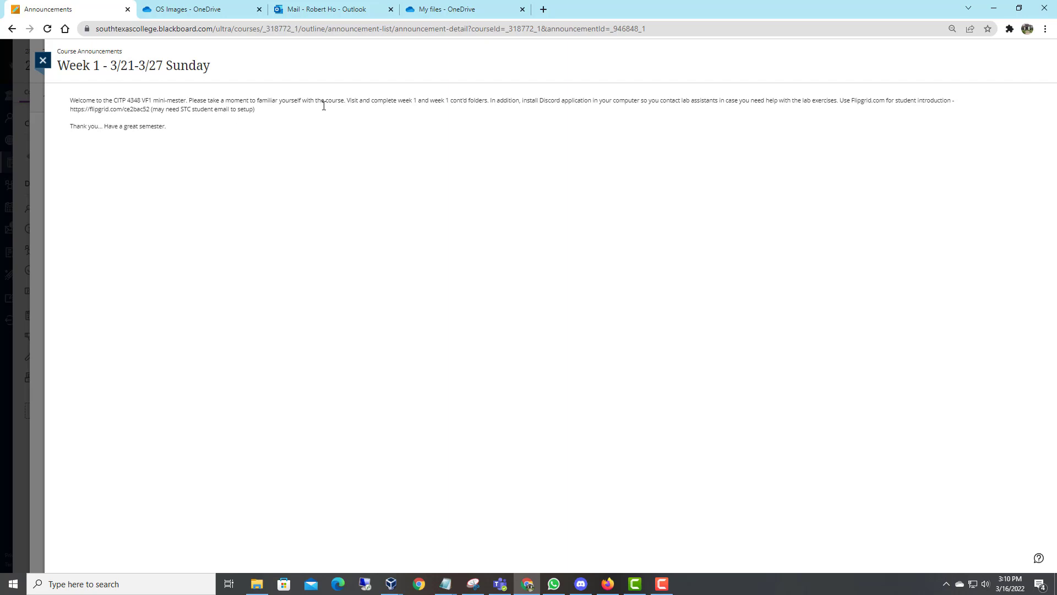
mouse_move(335, 110)
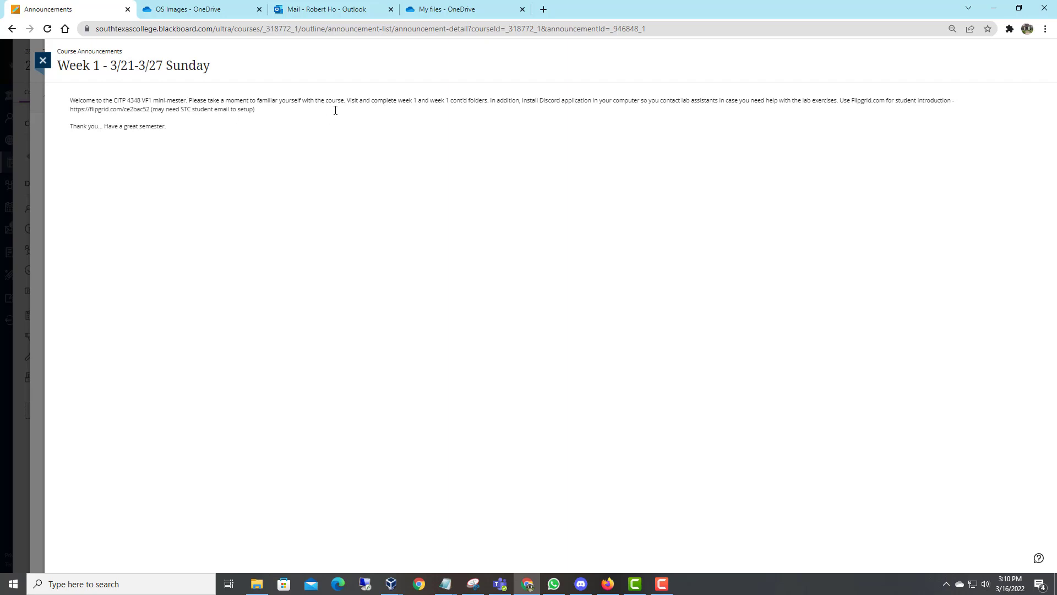
mouse_move(434, 104)
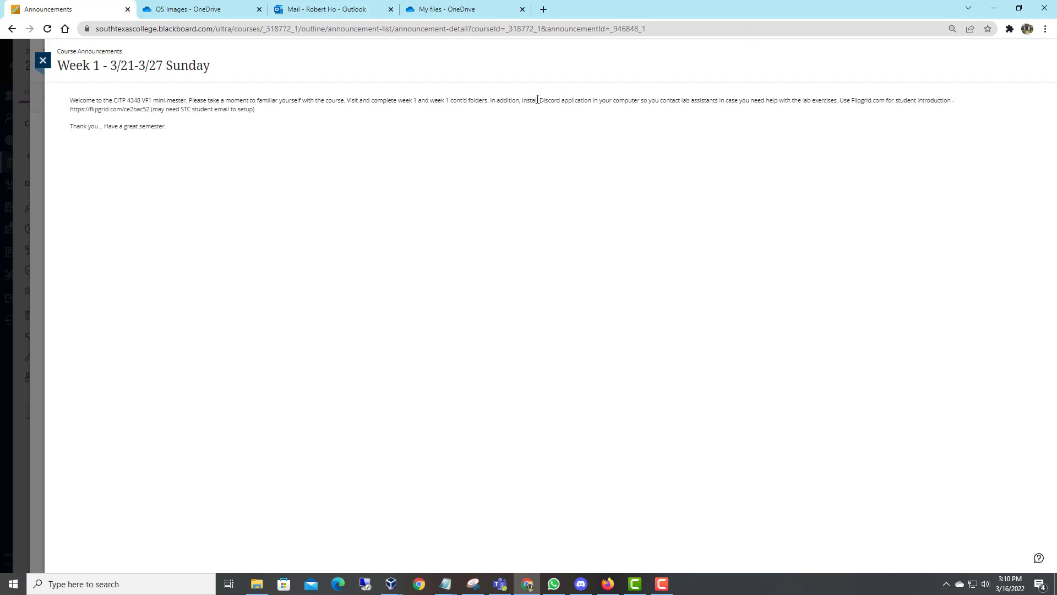
mouse_move(601, 120)
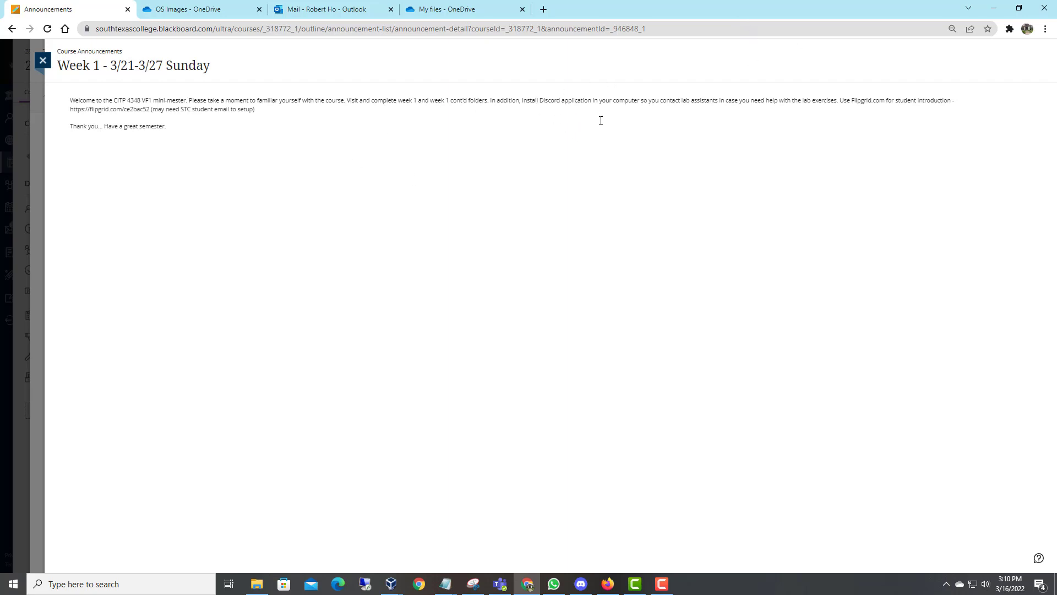
mouse_move(686, 143)
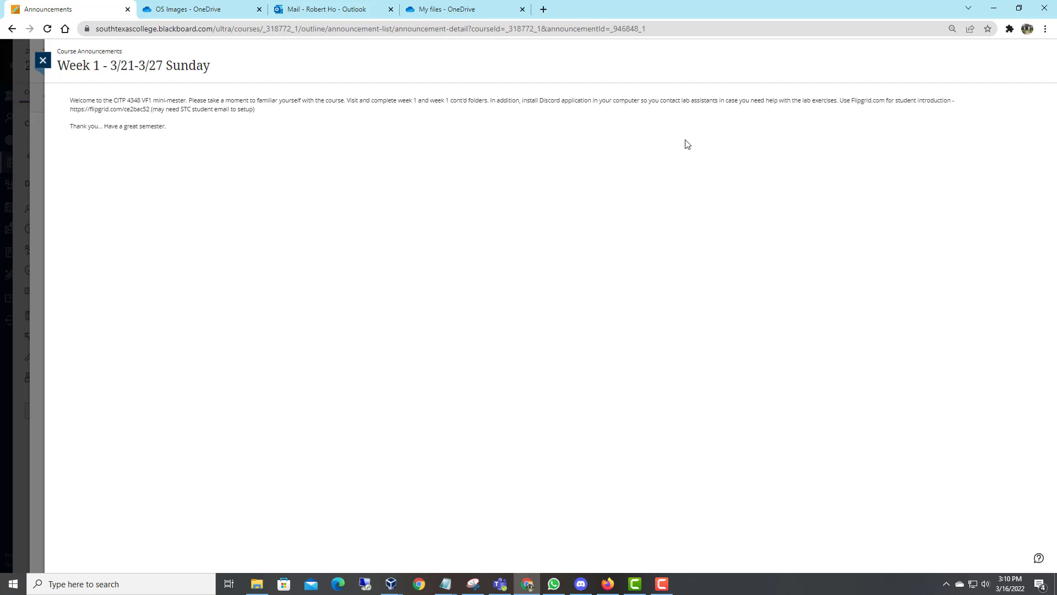
mouse_move(776, 145)
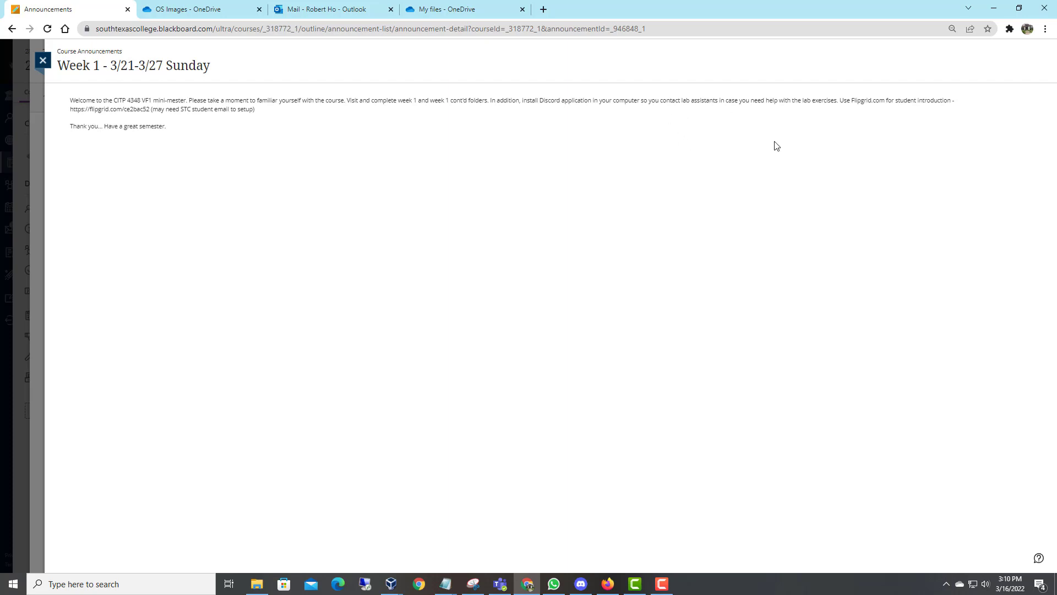
mouse_move(906, 116)
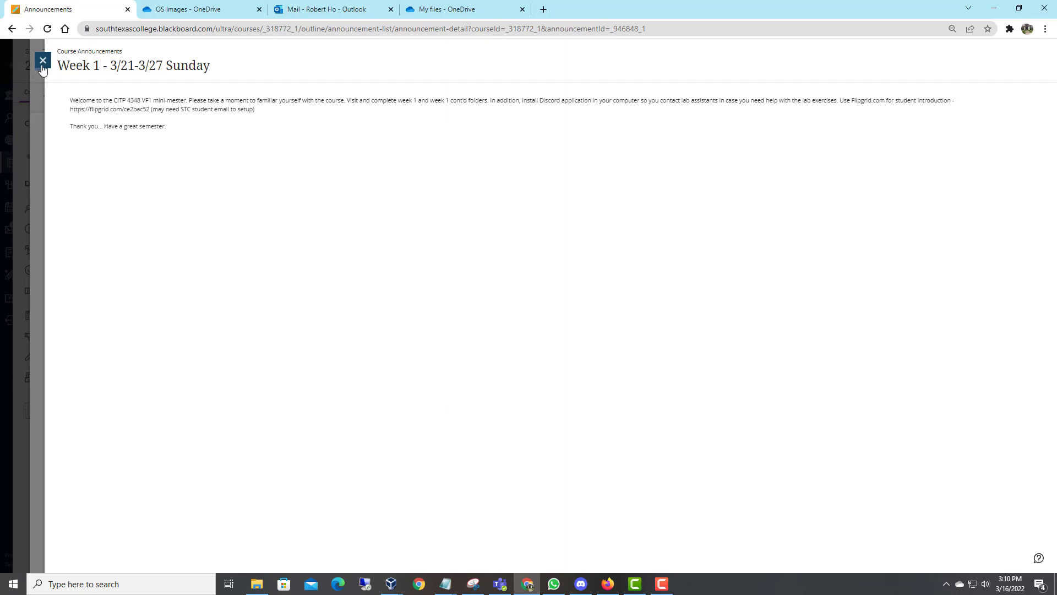
left_click(40, 61)
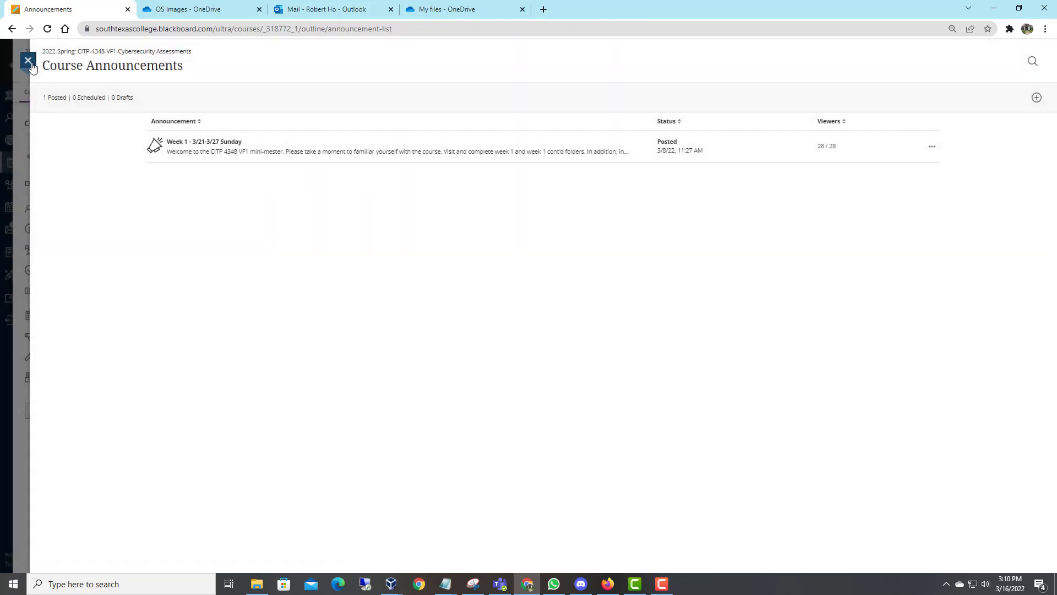
left_click(28, 60)
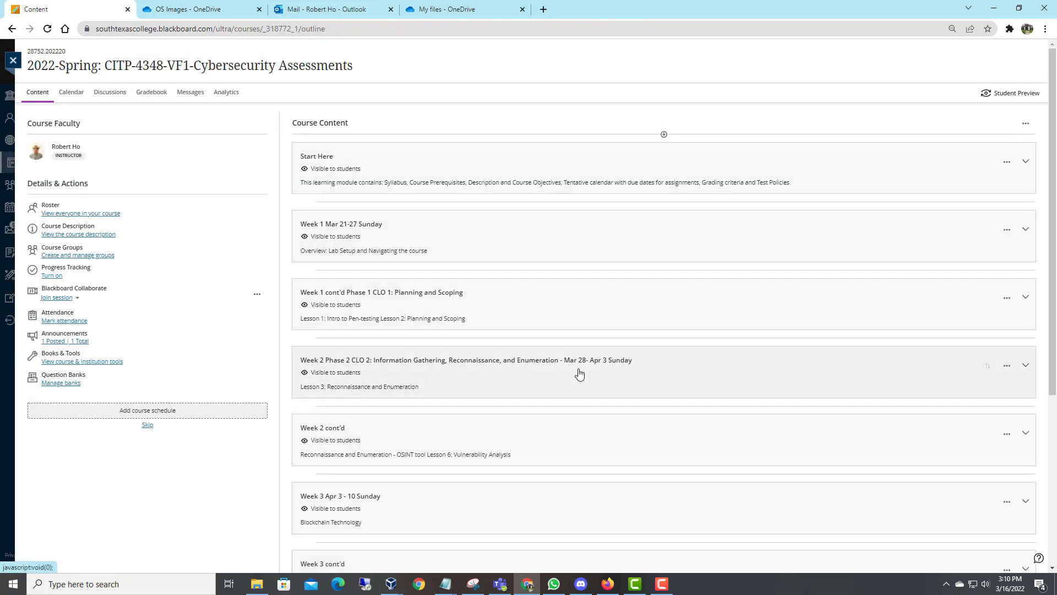